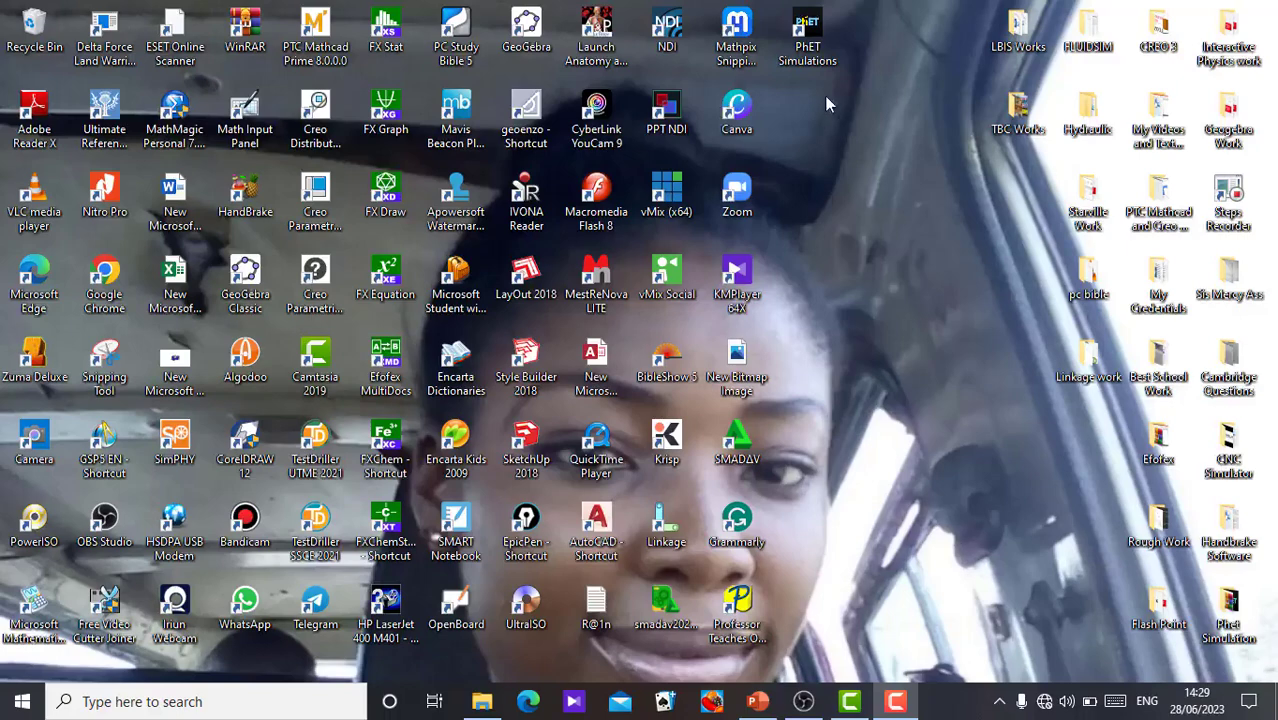
{"action": "mouse_move", "coordinate": [888, 144]}
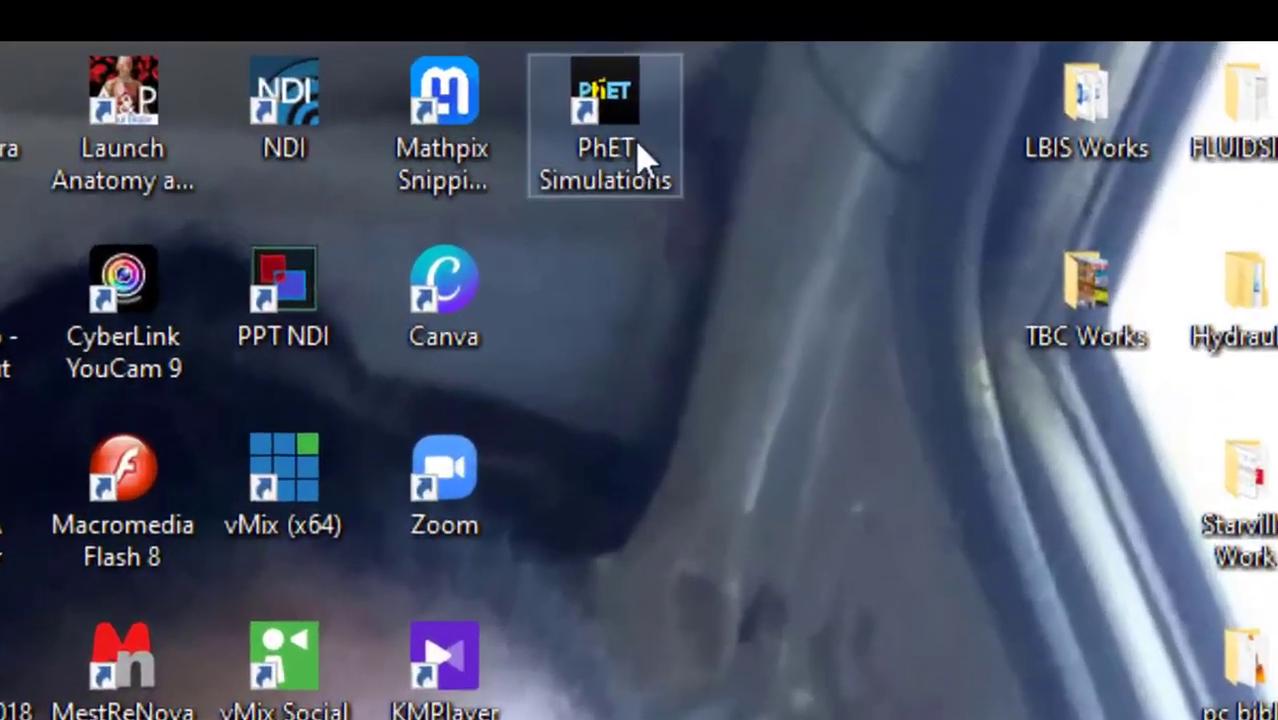
{"action": "mouse_move", "coordinate": [590, 150]}
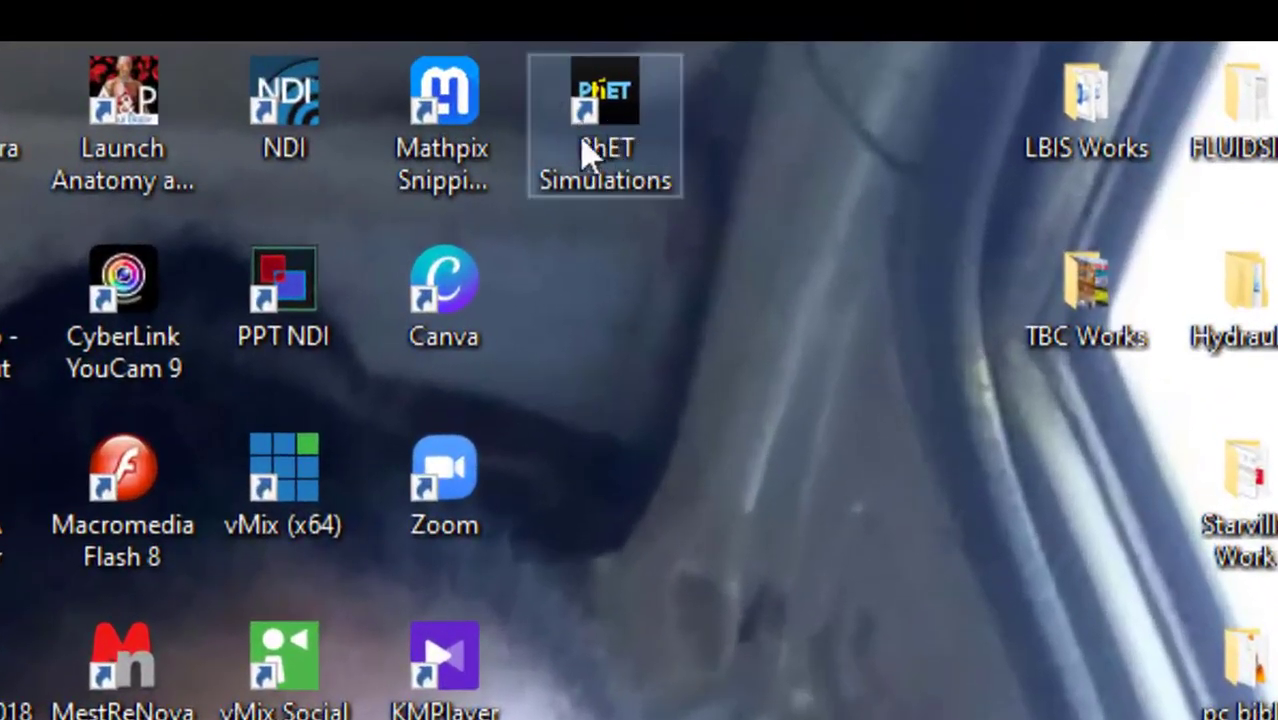
{"action": "mouse_move", "coordinate": [620, 164]}
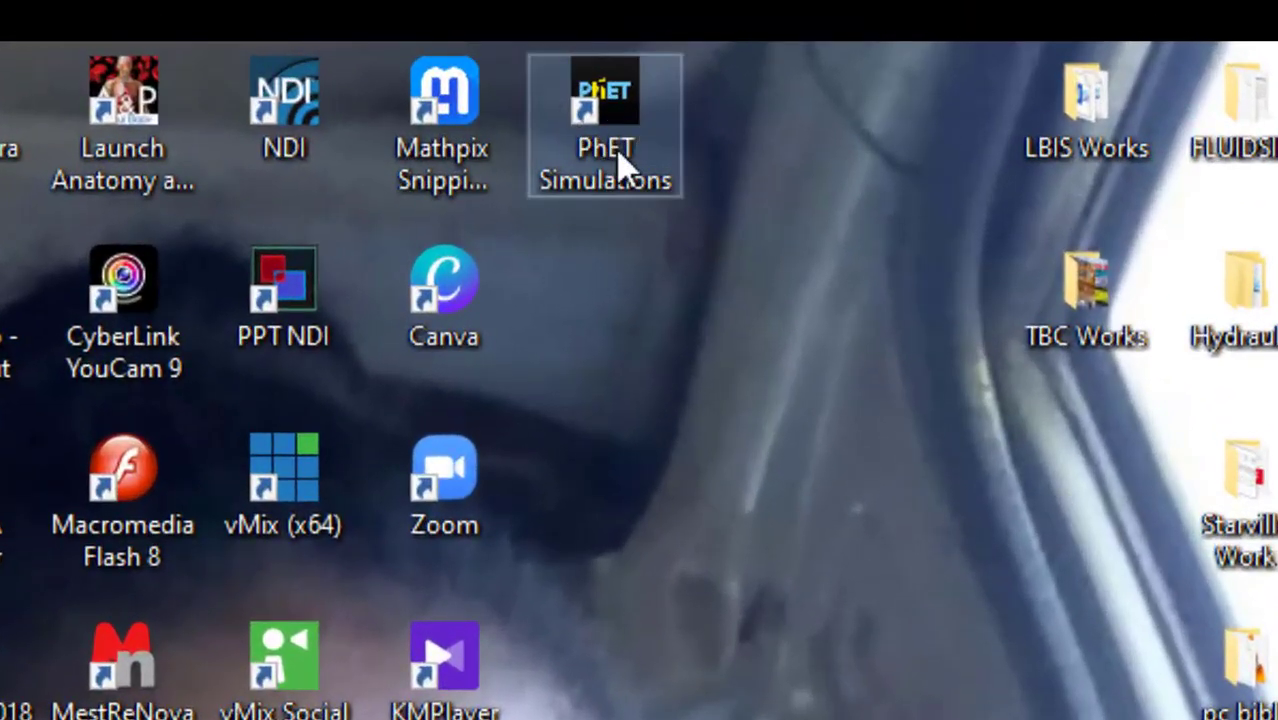
{"action": "mouse_move", "coordinate": [640, 350]}
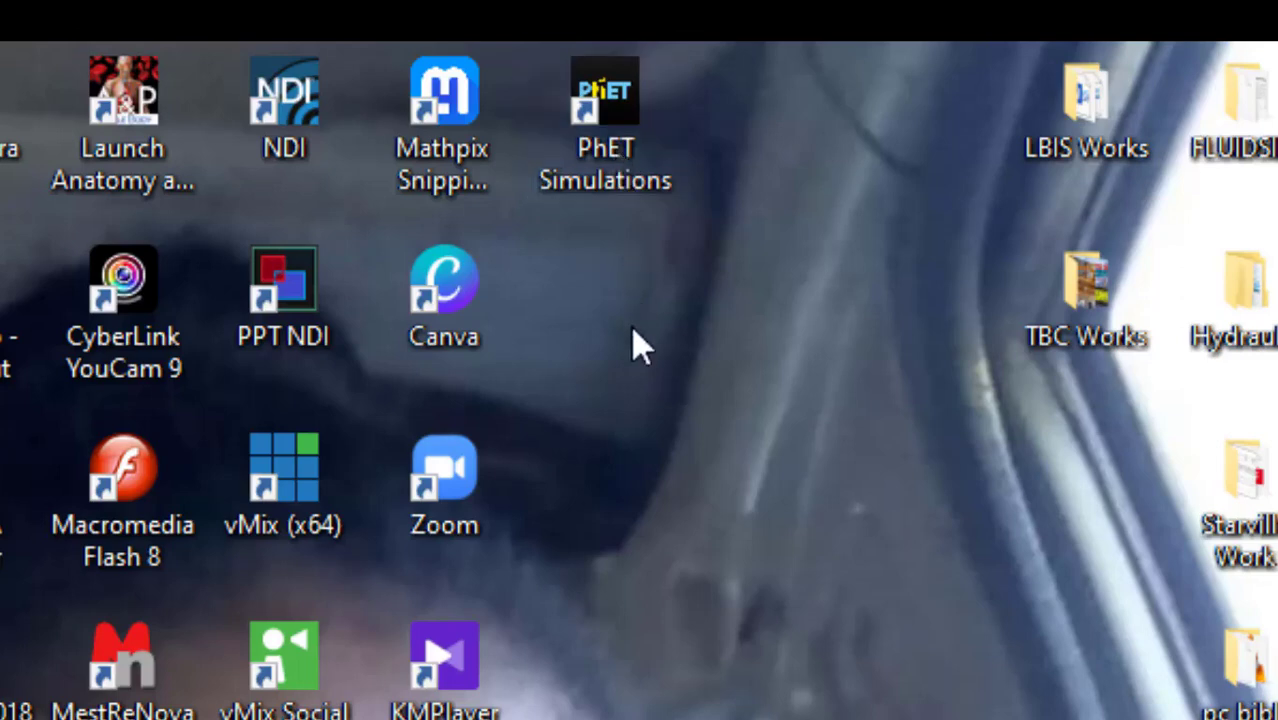
{"action": "mouse_move", "coordinate": [604, 180]}
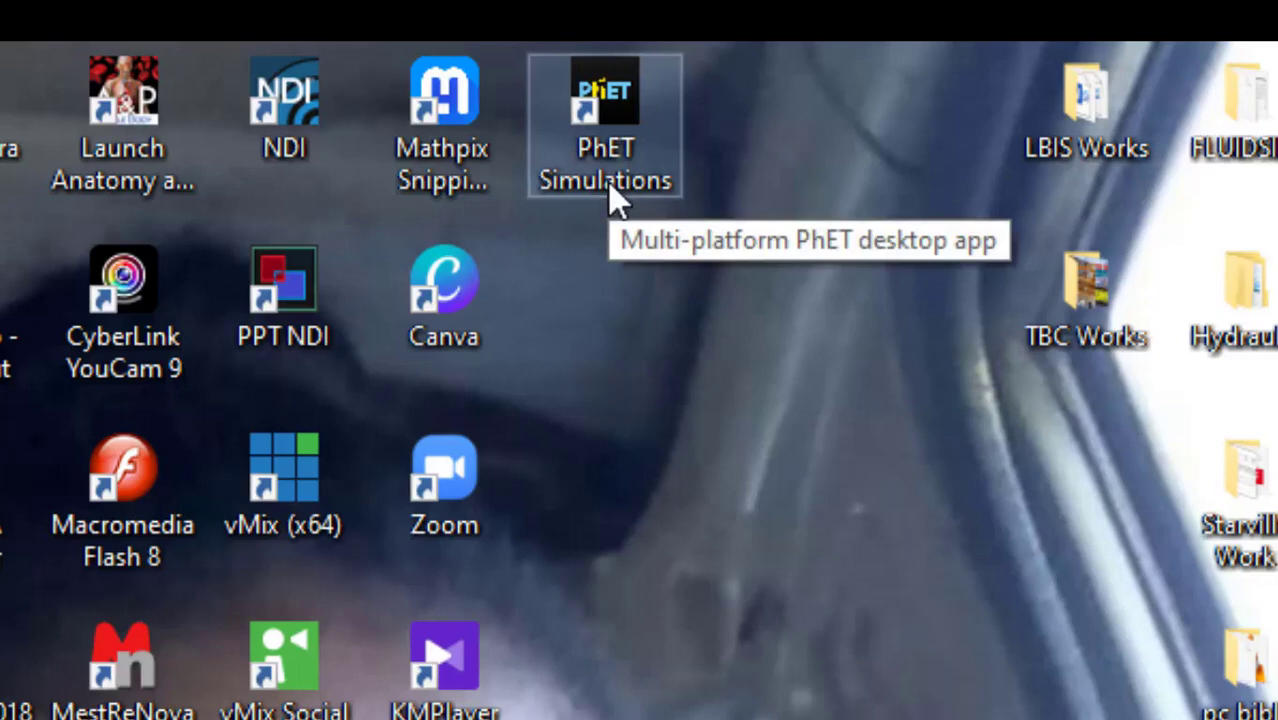
{"action": "mouse_move", "coordinate": [620, 156]}
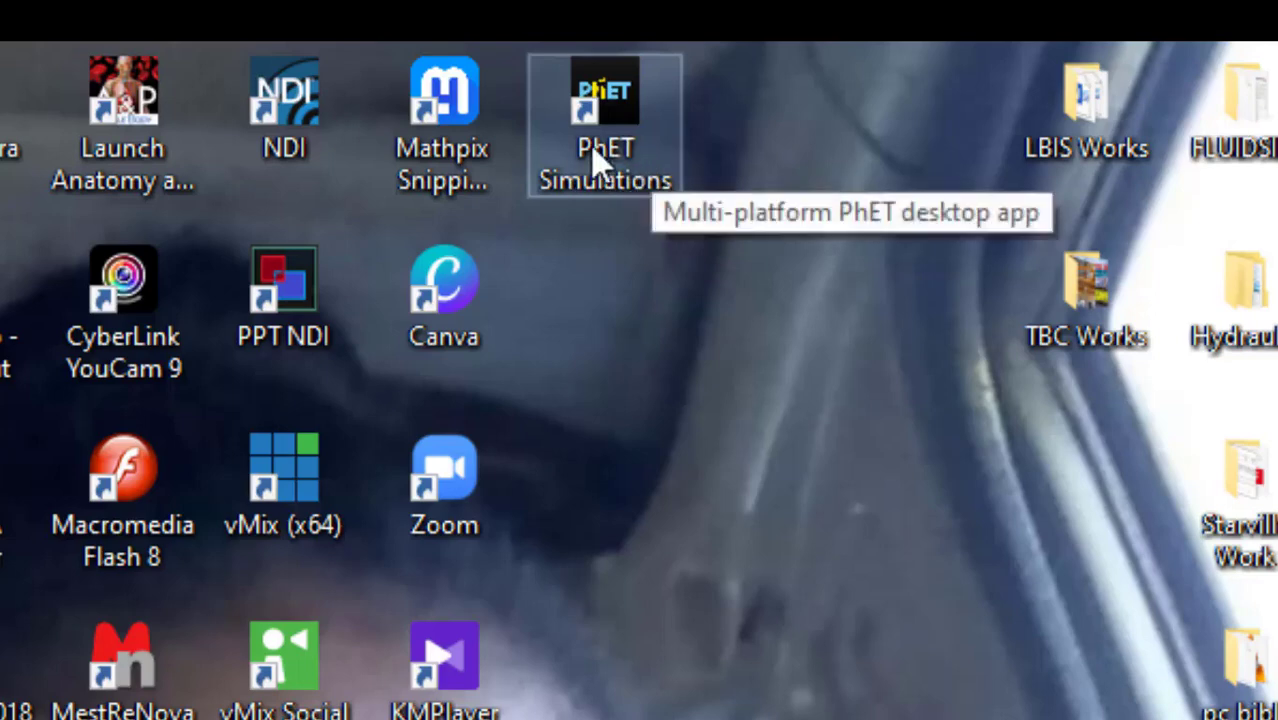
{"action": "mouse_move", "coordinate": [670, 176]}
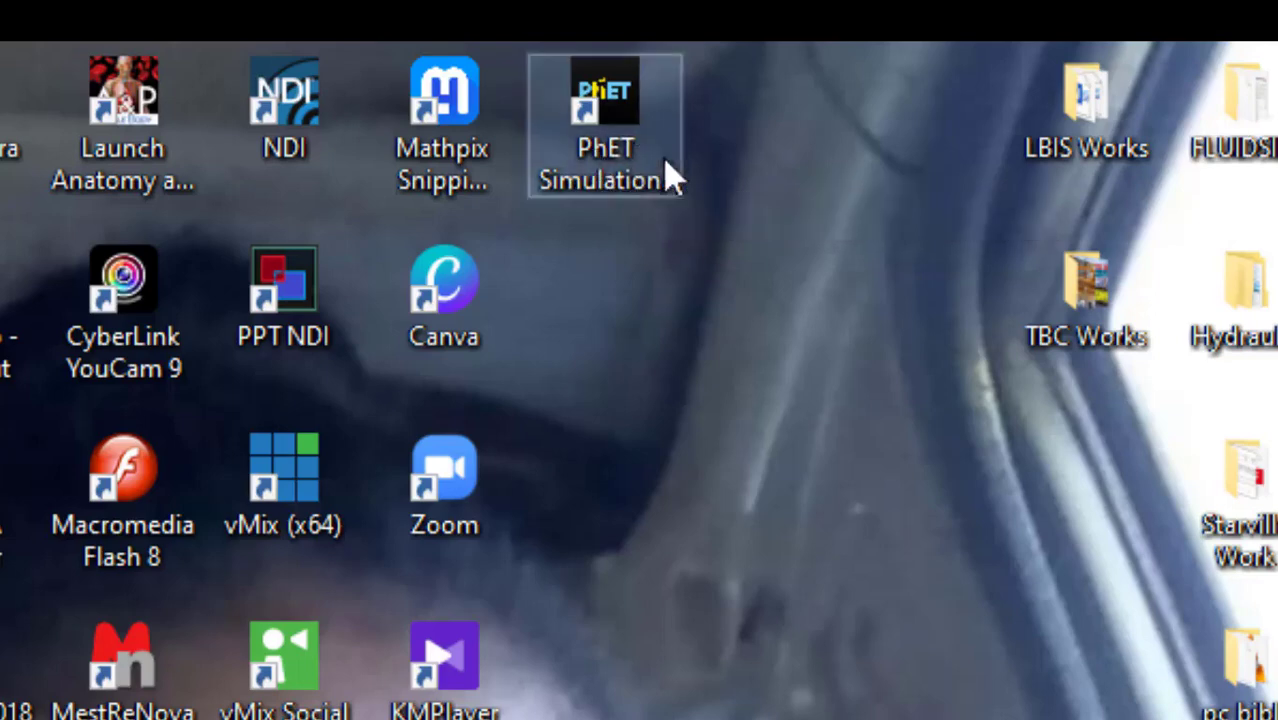
{"action": "mouse_move", "coordinate": [604, 150]}
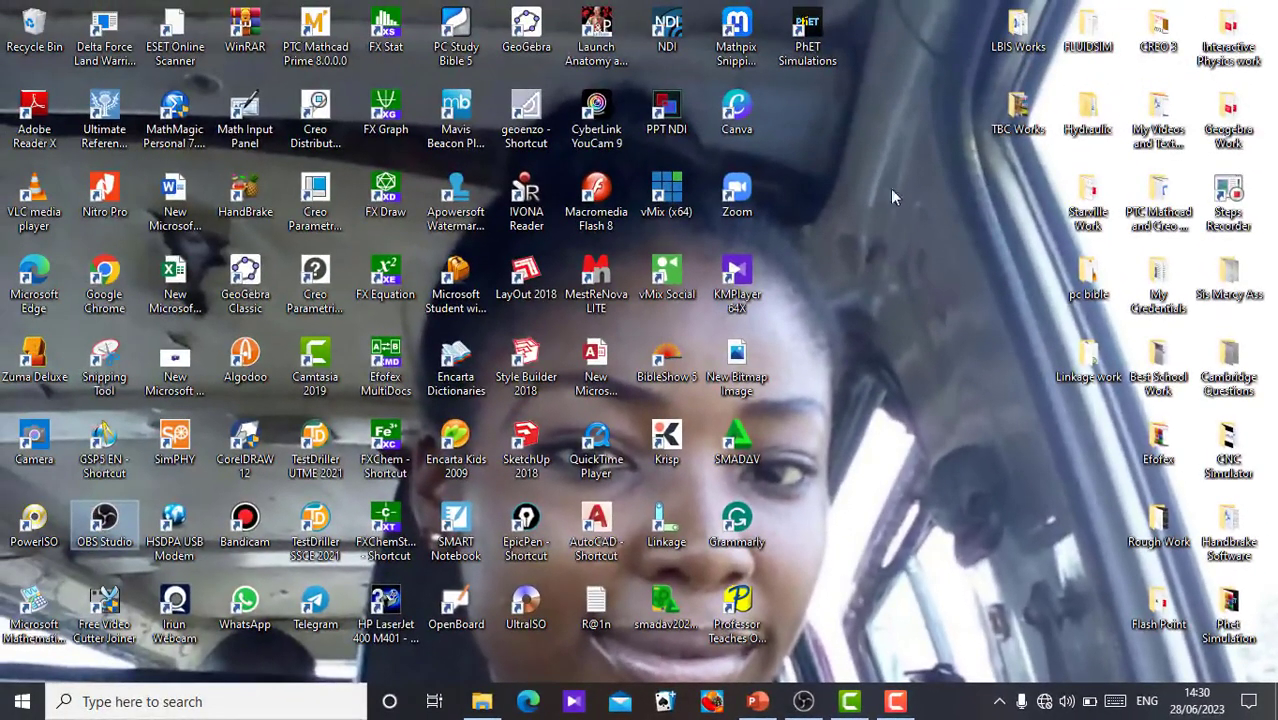
{"action": "mouse_move", "coordinate": [808, 40]}
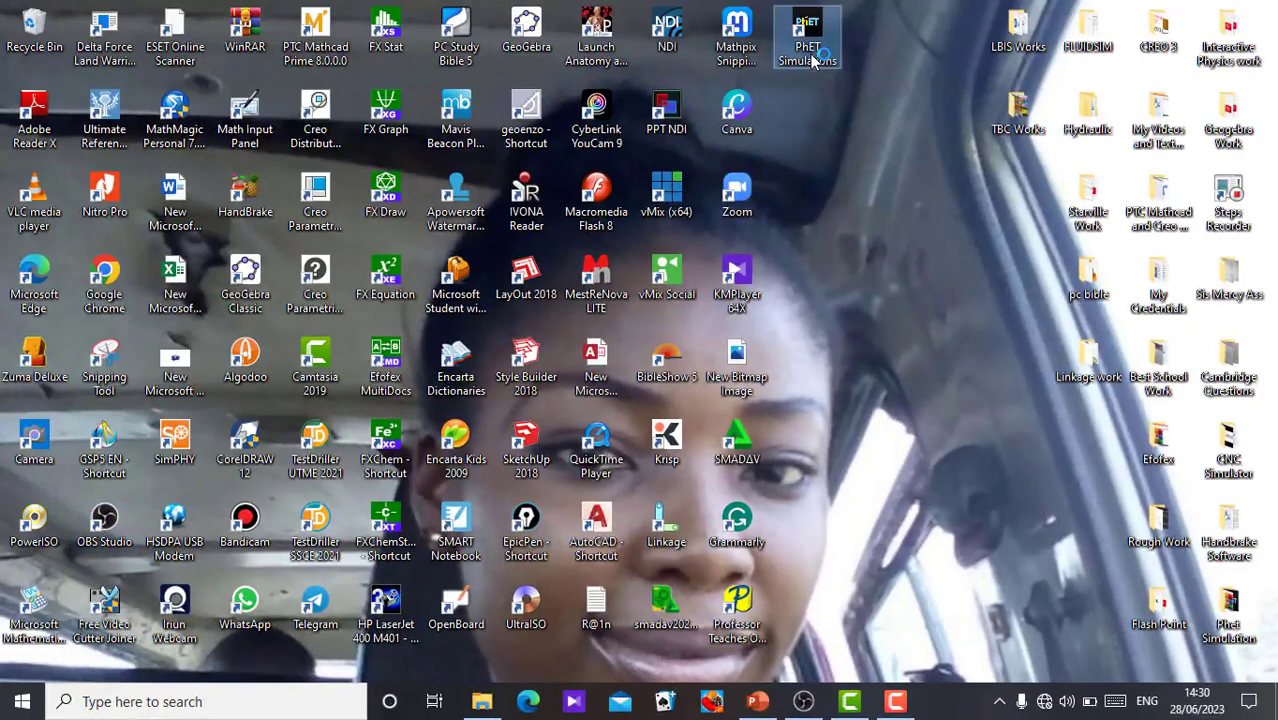
- Launch the PhET Simulations desktop app from its shortcut
{"action": "double_click", "coordinate": [808, 36]}
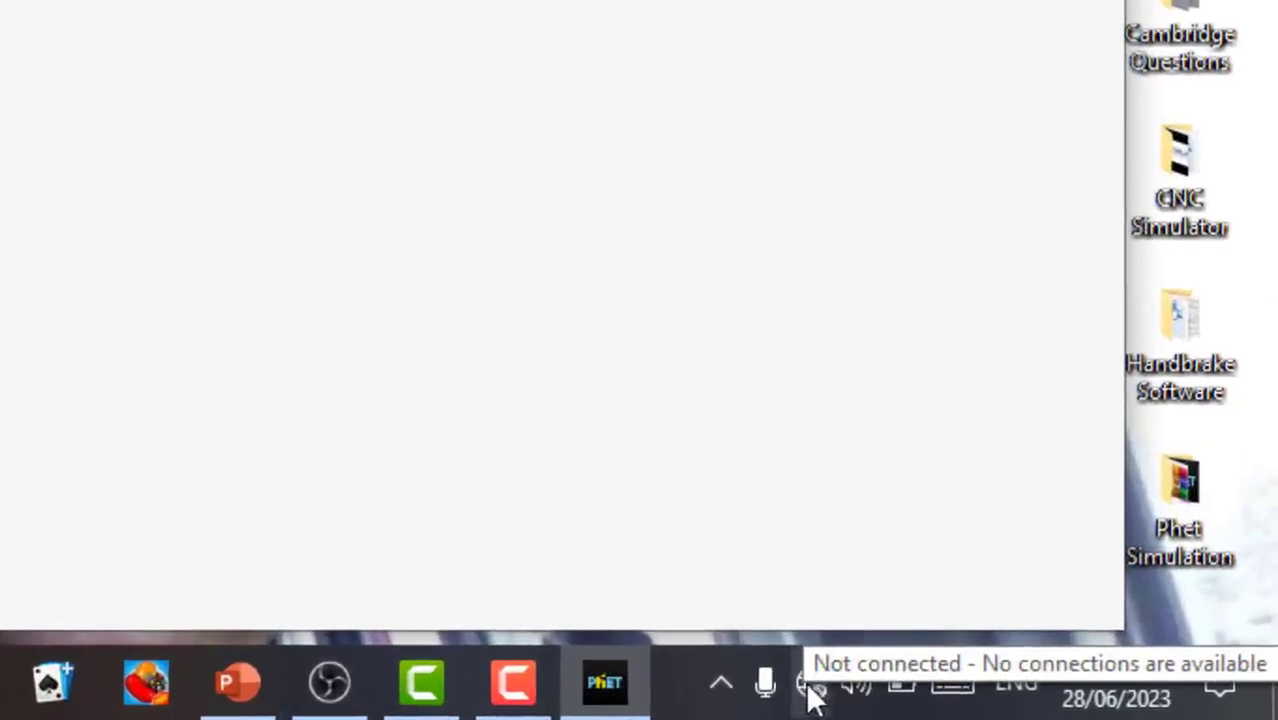
- Maximize the Index of sims window so the HTML5 catalogue fills the screen
{"action": "left_click", "coordinate": [604, 684]}
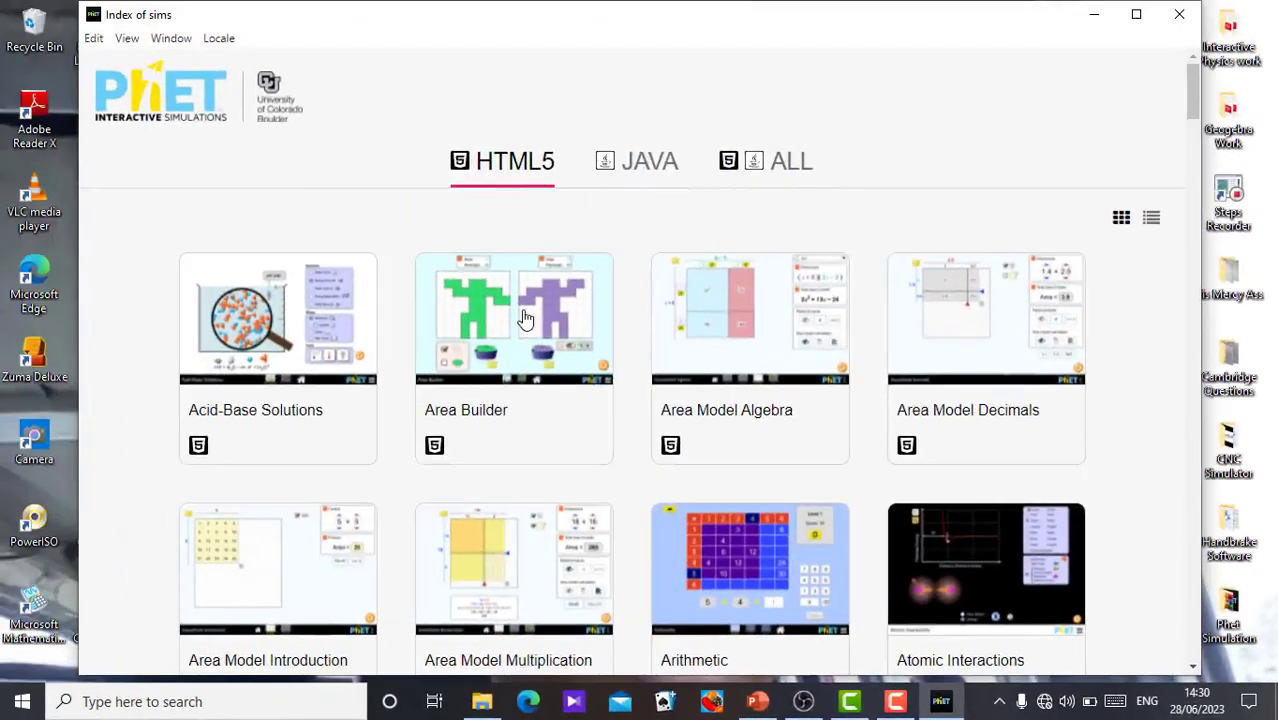
{"action": "mouse_move", "coordinate": [882, 256]}
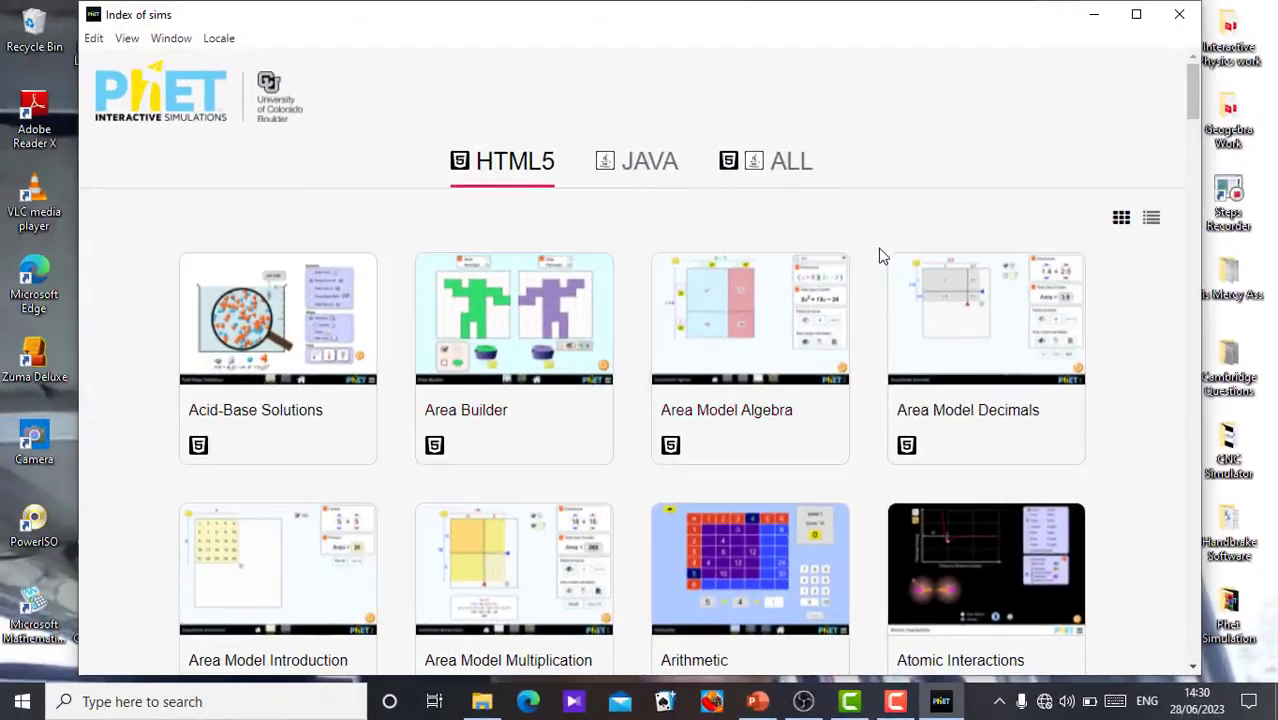
{"action": "mouse_move", "coordinate": [1108, 104]}
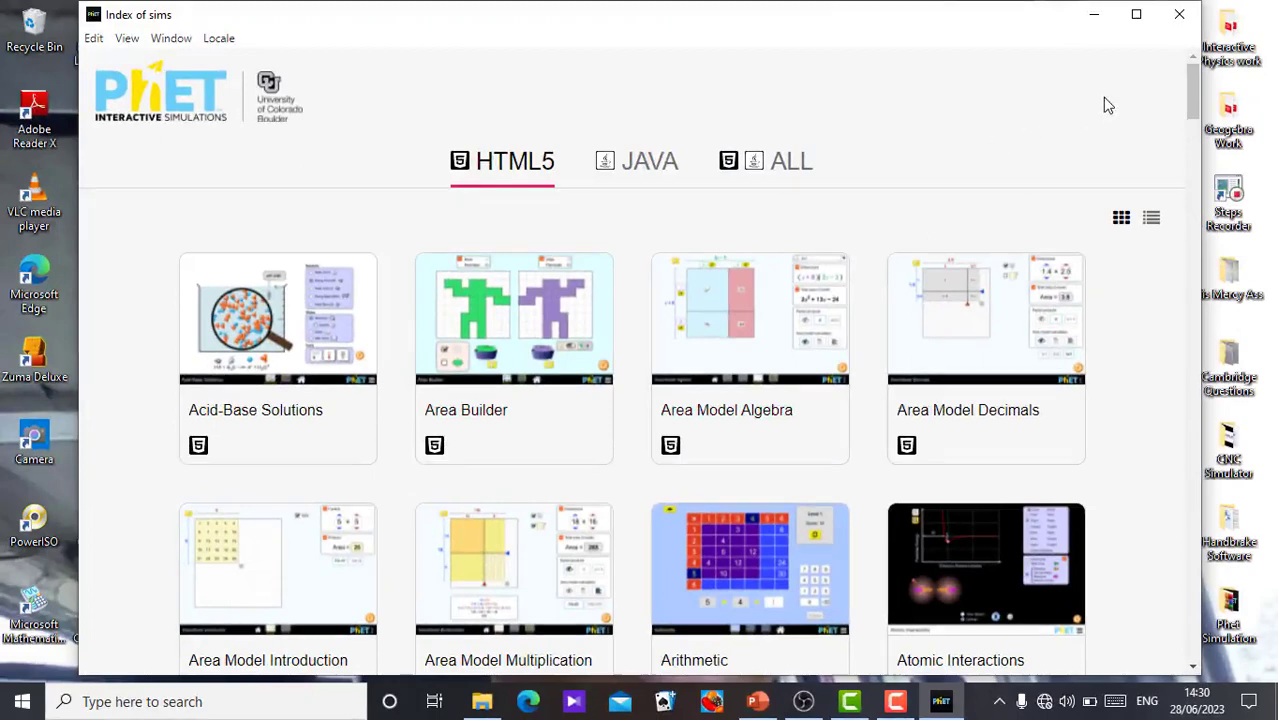
{"action": "mouse_move", "coordinate": [1136, 14]}
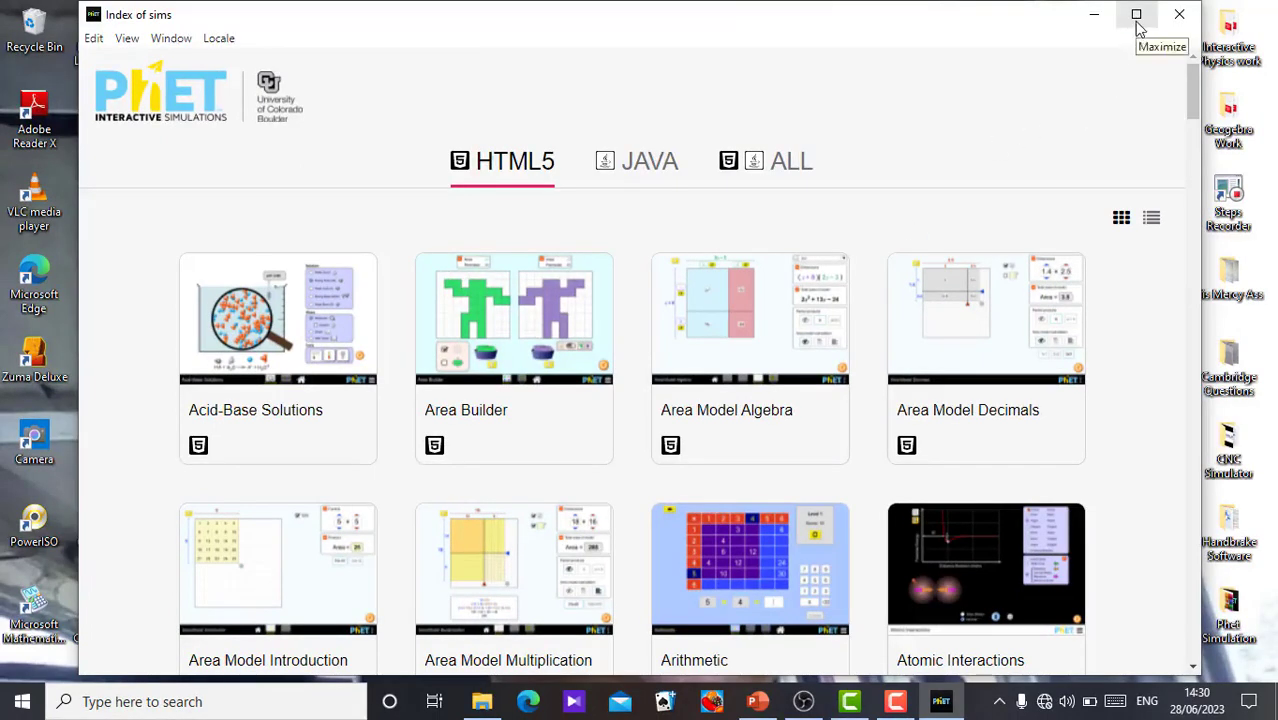
{"action": "left_click", "coordinate": [1136, 14]}
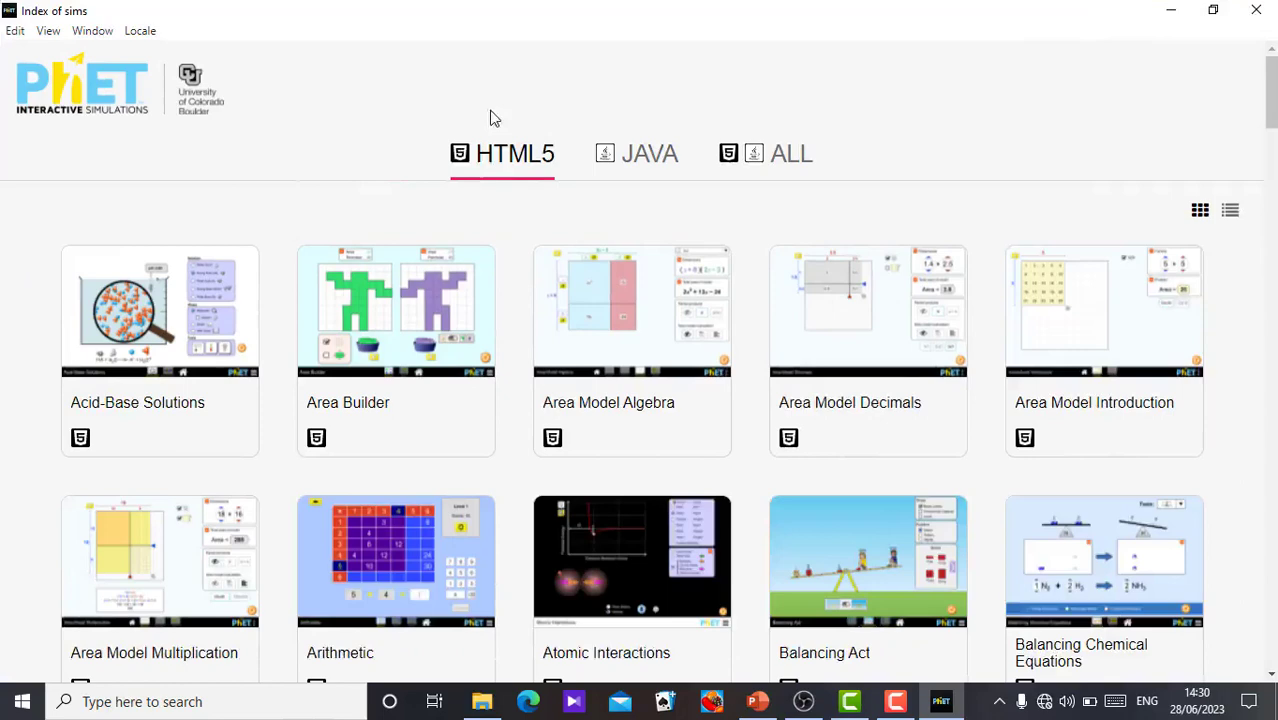
{"action": "mouse_move", "coordinate": [92, 136]}
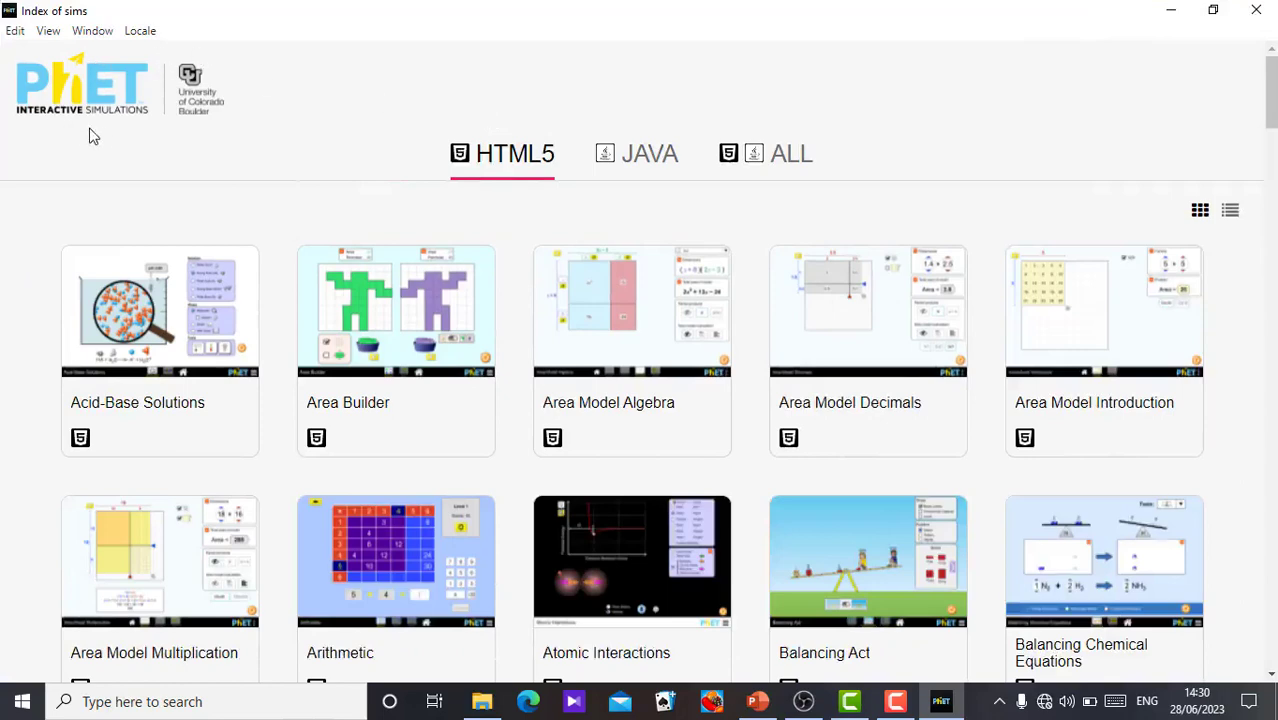
{"action": "mouse_move", "coordinate": [256, 276]}
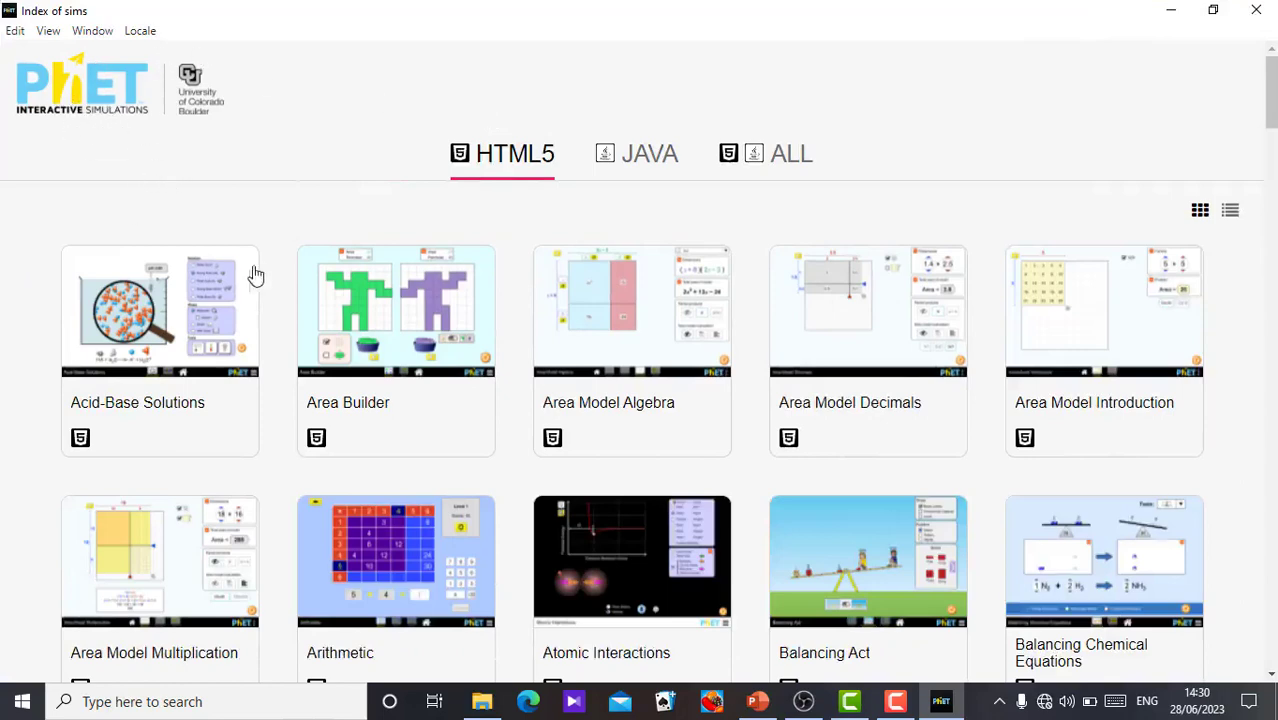
{"action": "mouse_move", "coordinate": [276, 174]}
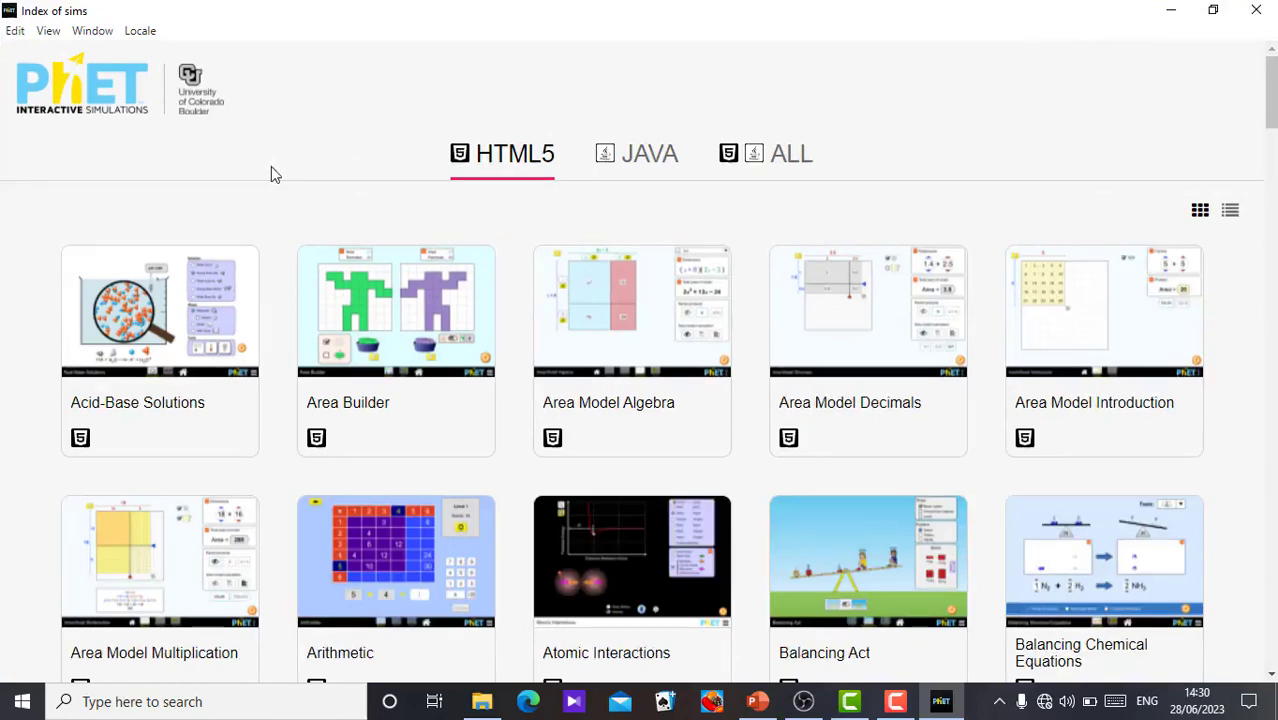
{"action": "mouse_move", "coordinate": [400, 168]}
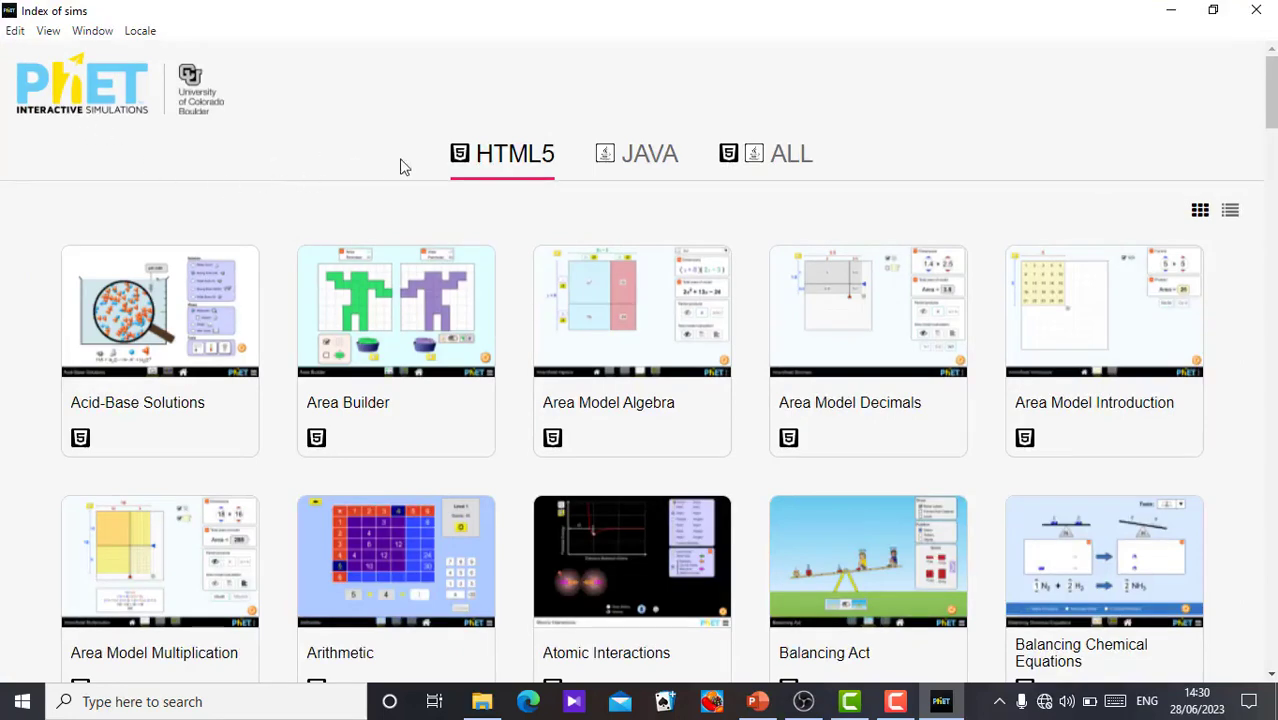
{"action": "mouse_move", "coordinate": [750, 156]}
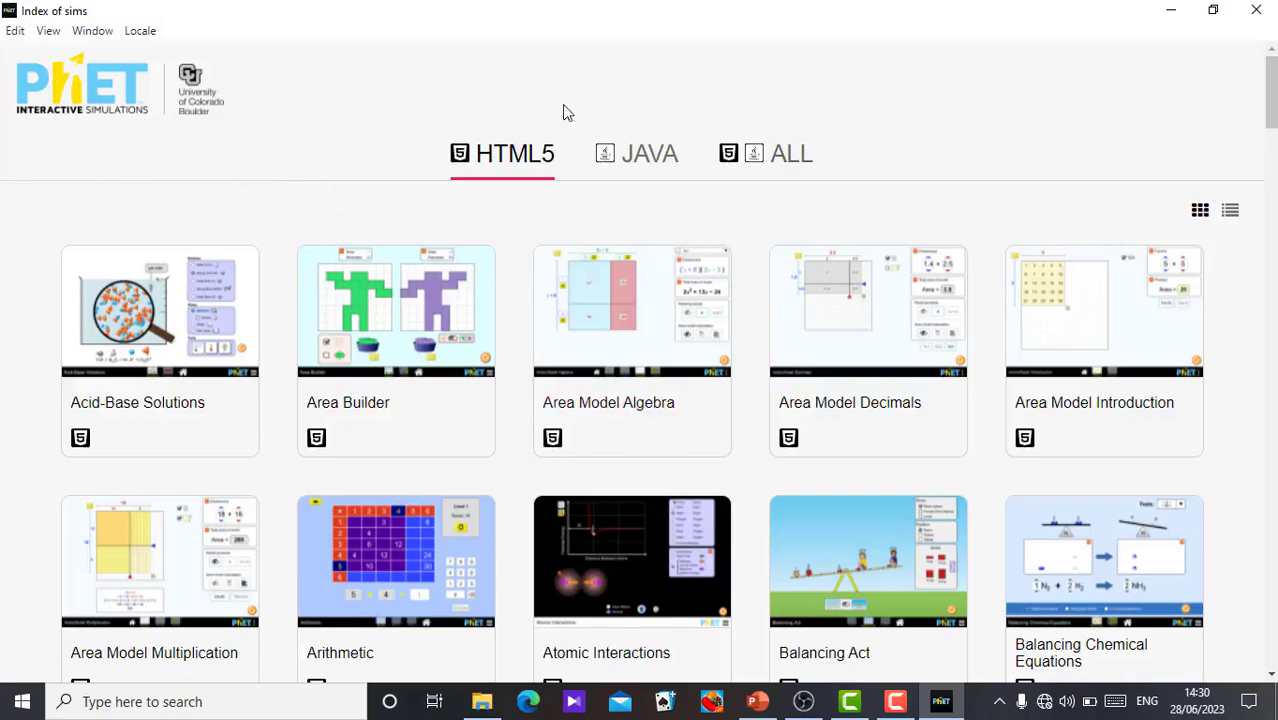
{"action": "mouse_move", "coordinate": [324, 178]}
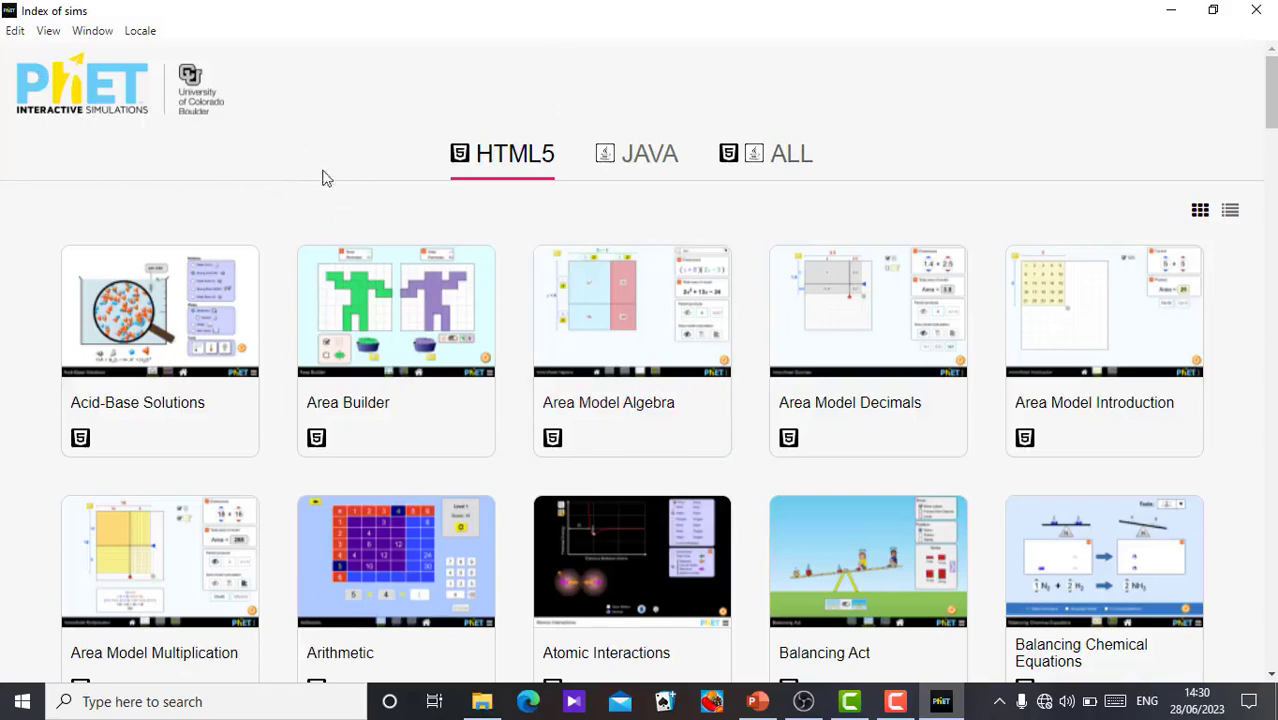
{"action": "mouse_move", "coordinate": [870, 216]}
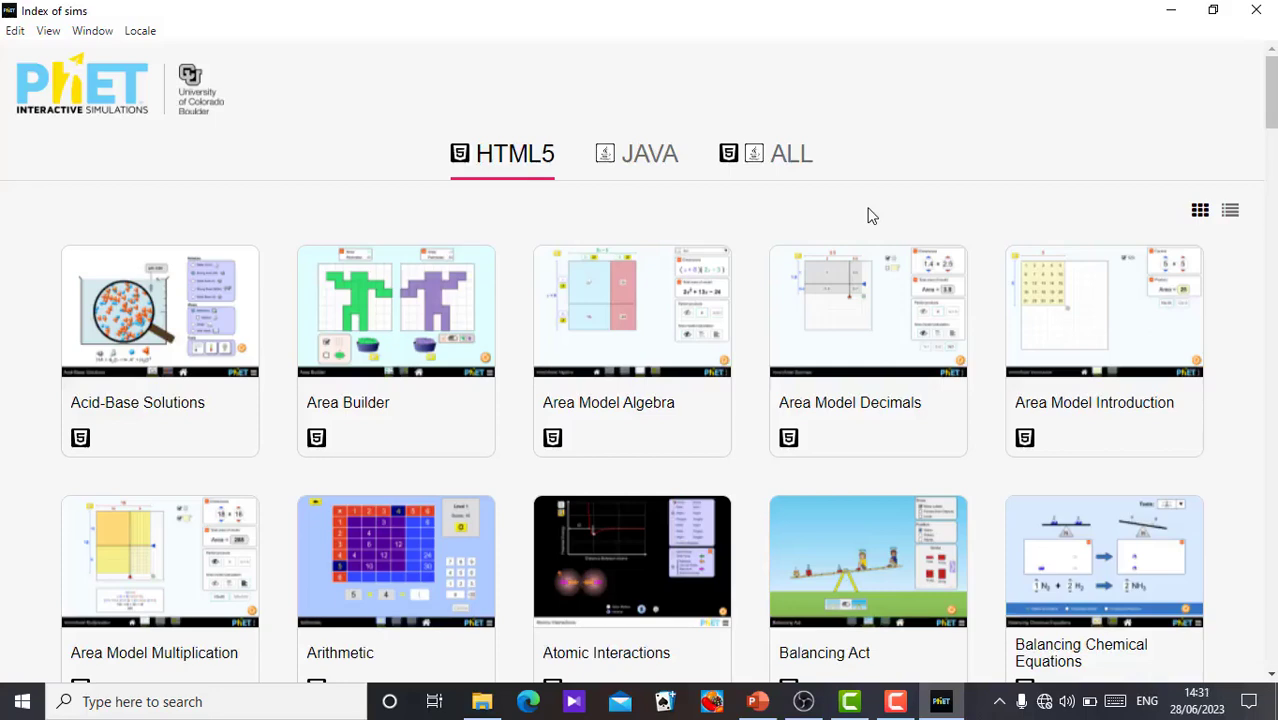
{"action": "mouse_move", "coordinate": [484, 118]}
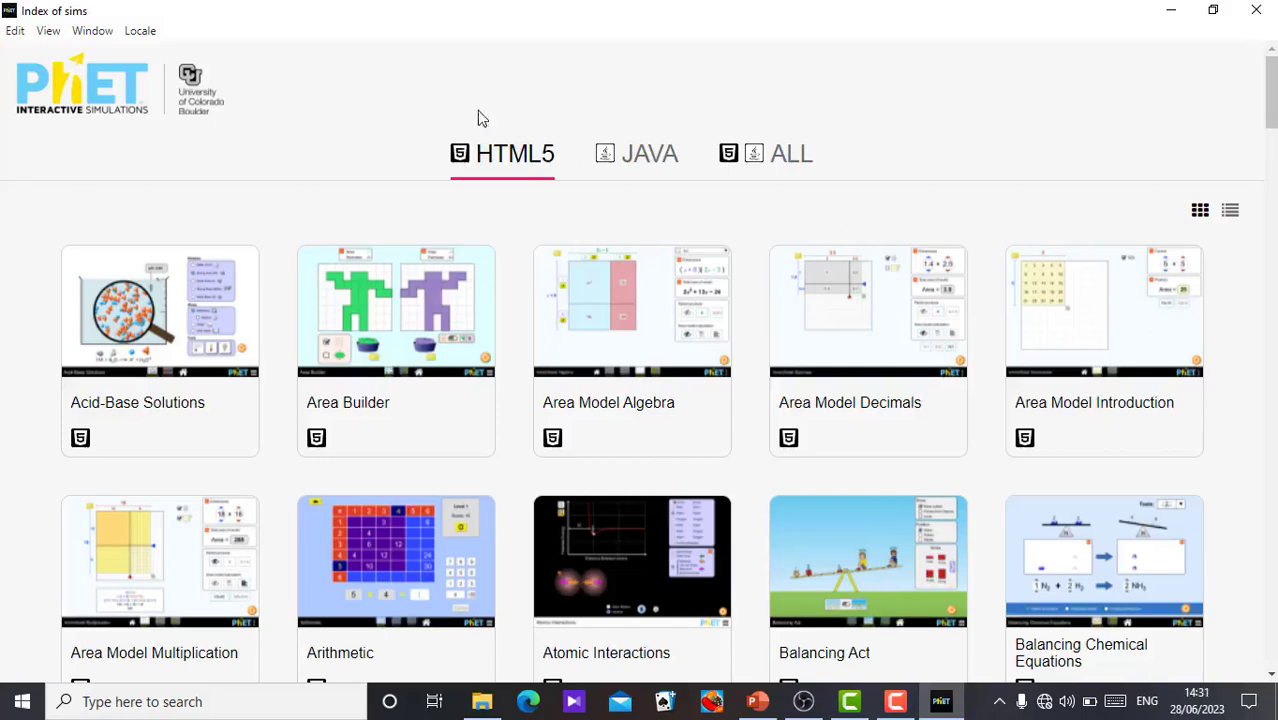
{"action": "mouse_move", "coordinate": [484, 176]}
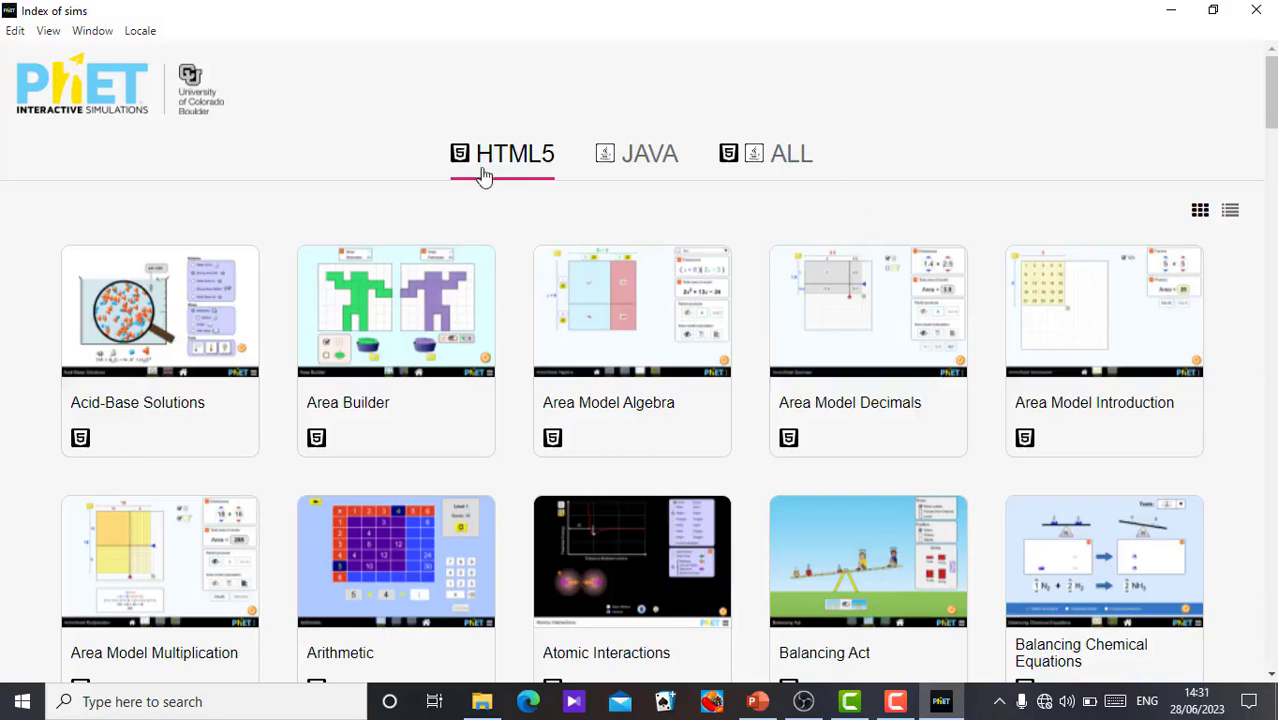
{"action": "mouse_move", "coordinate": [536, 182]}
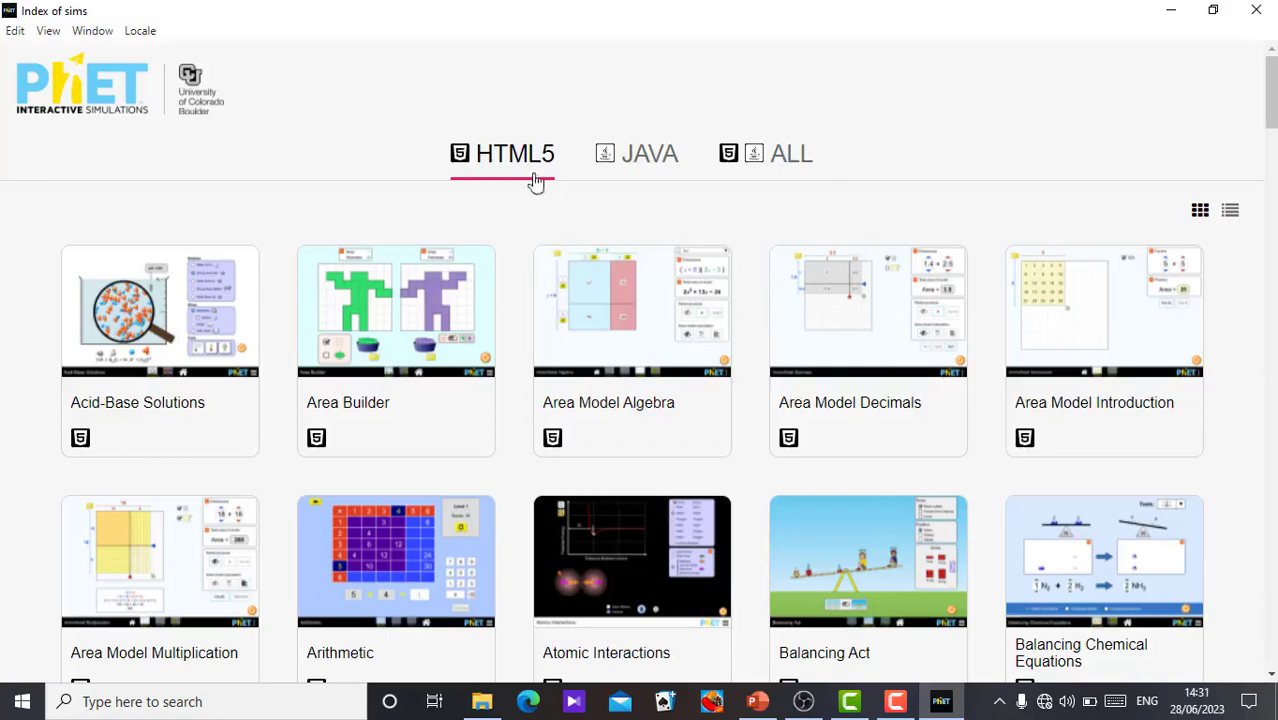
{"action": "mouse_move", "coordinate": [640, 232]}
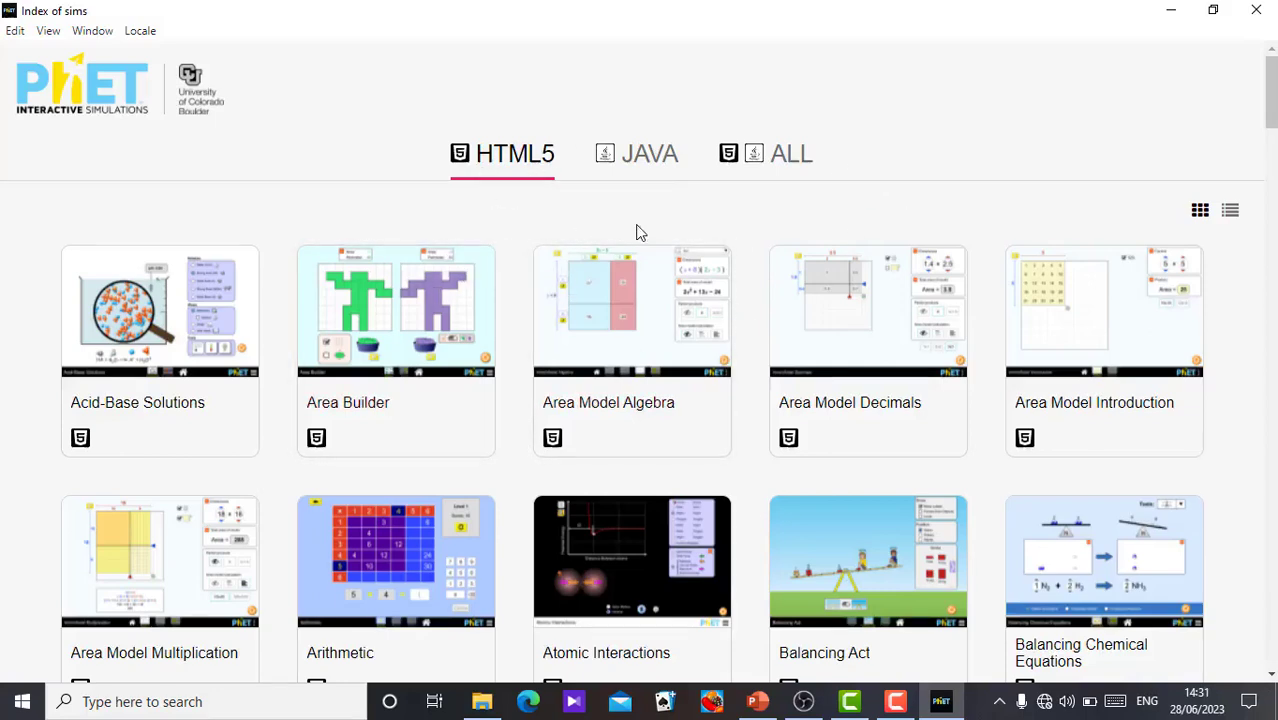
{"action": "mouse_move", "coordinate": [520, 164]}
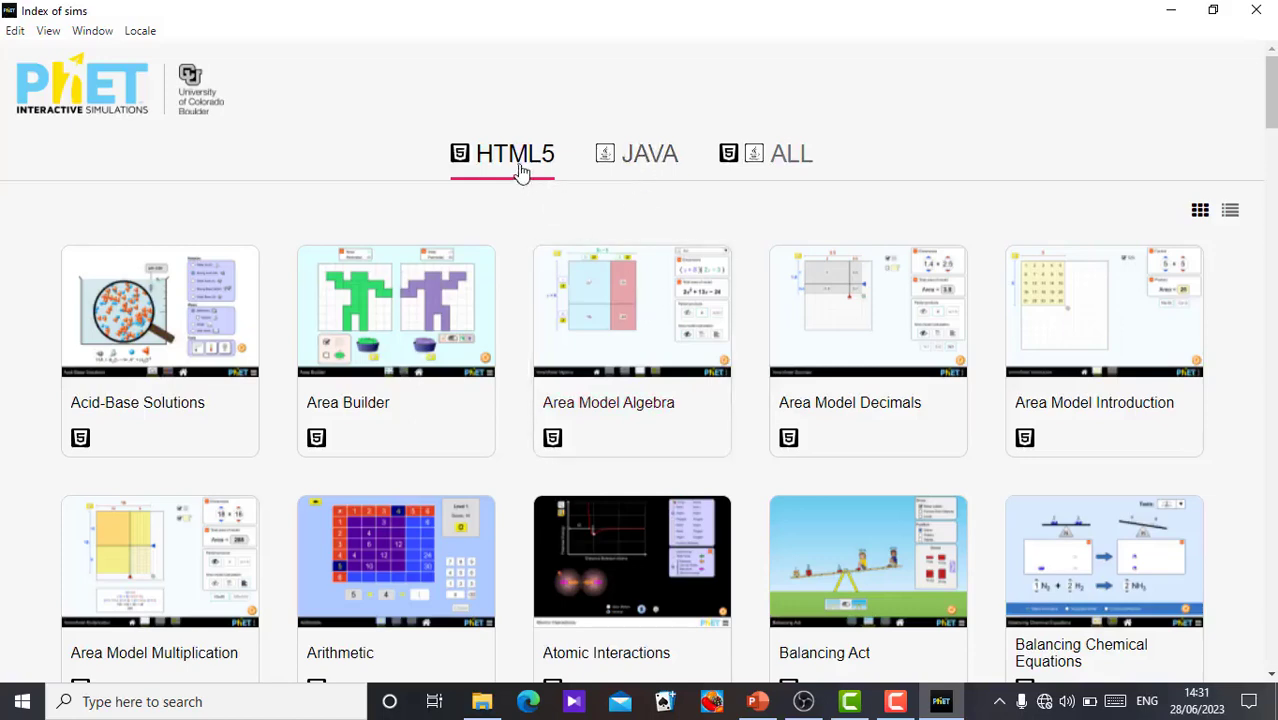
{"action": "mouse_move", "coordinate": [1222, 132]}
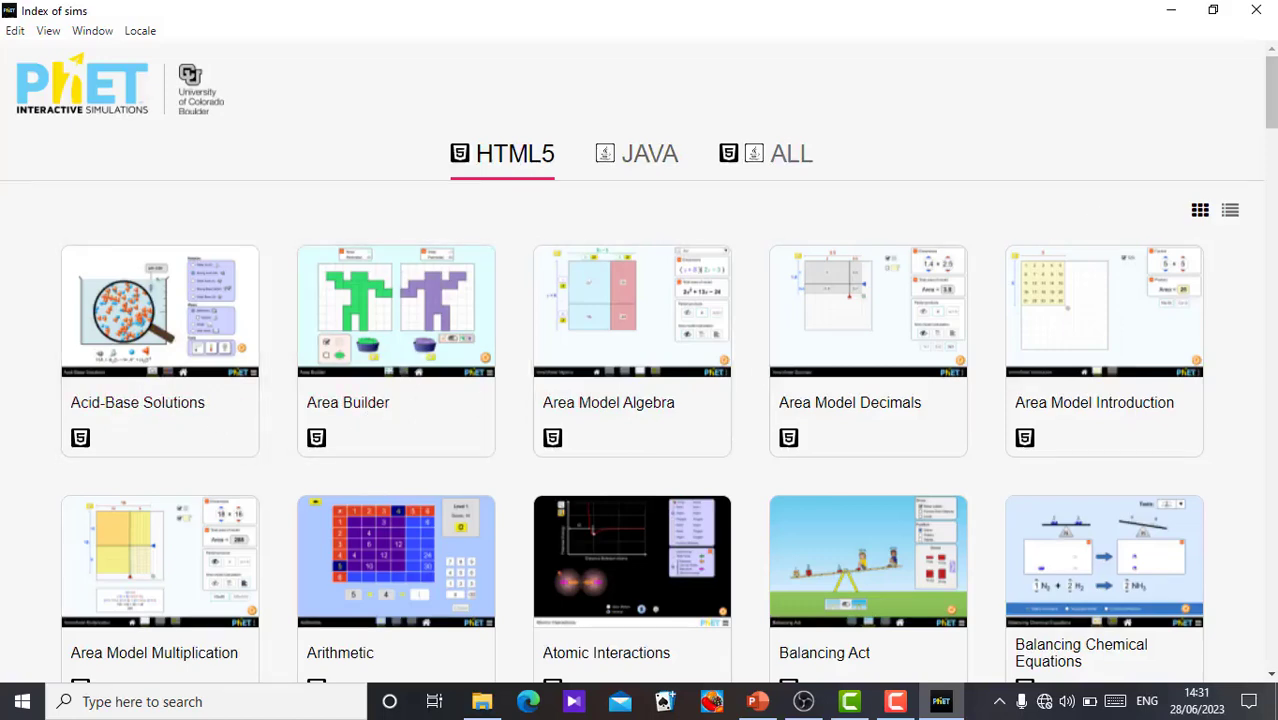
{"action": "scroll", "scroll_direction": "down", "scroll_amount": 3}
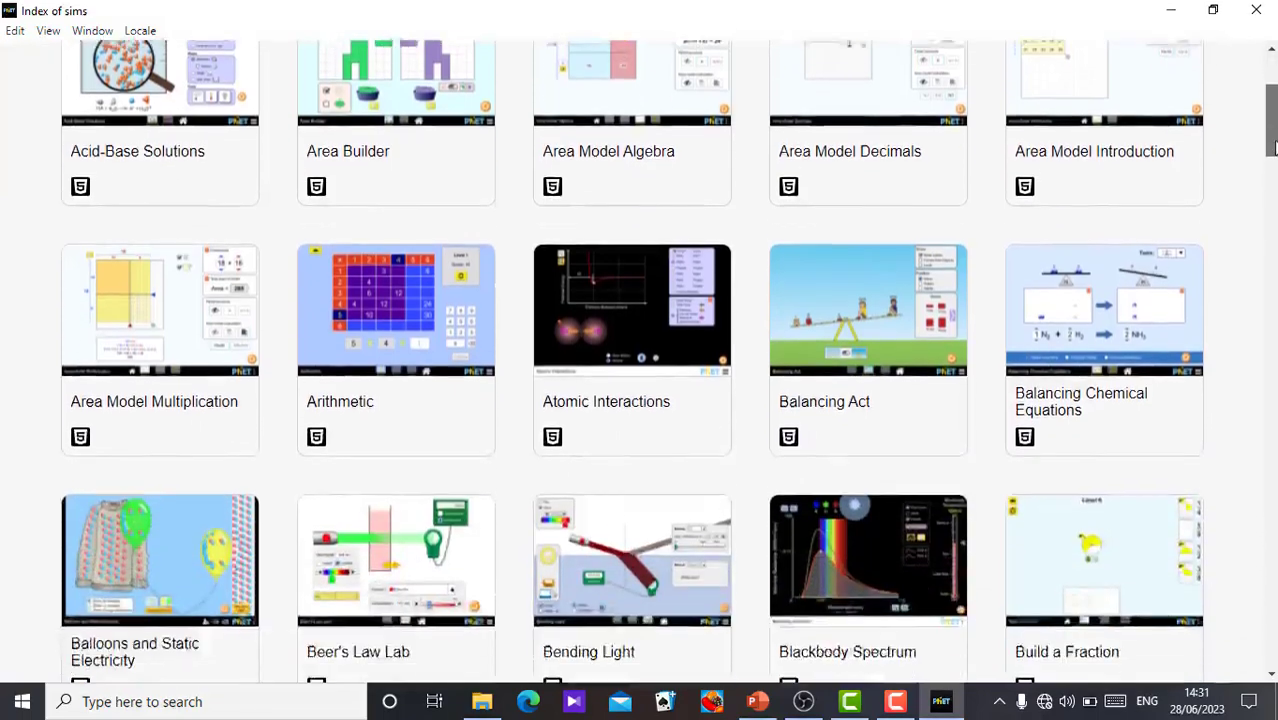
{"action": "scroll", "scroll_direction": "down", "scroll_amount": 3}
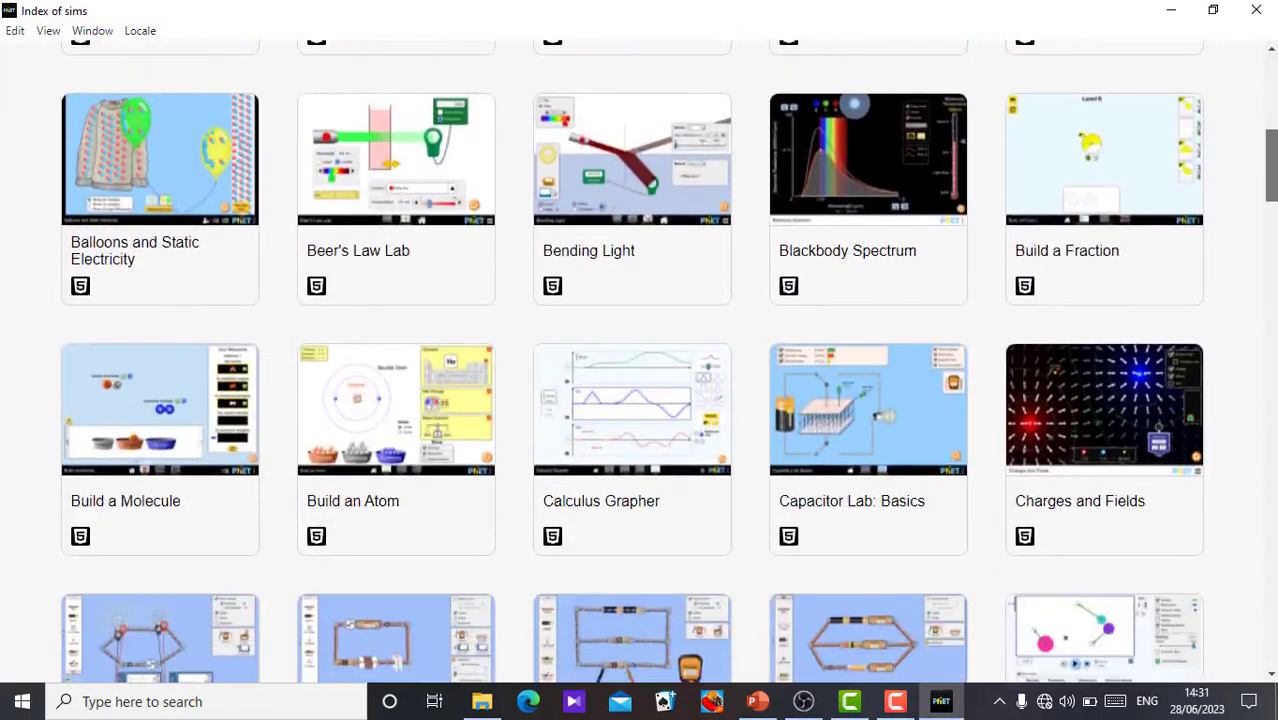
{"action": "scroll", "scroll_direction": "down", "scroll_amount": 3}
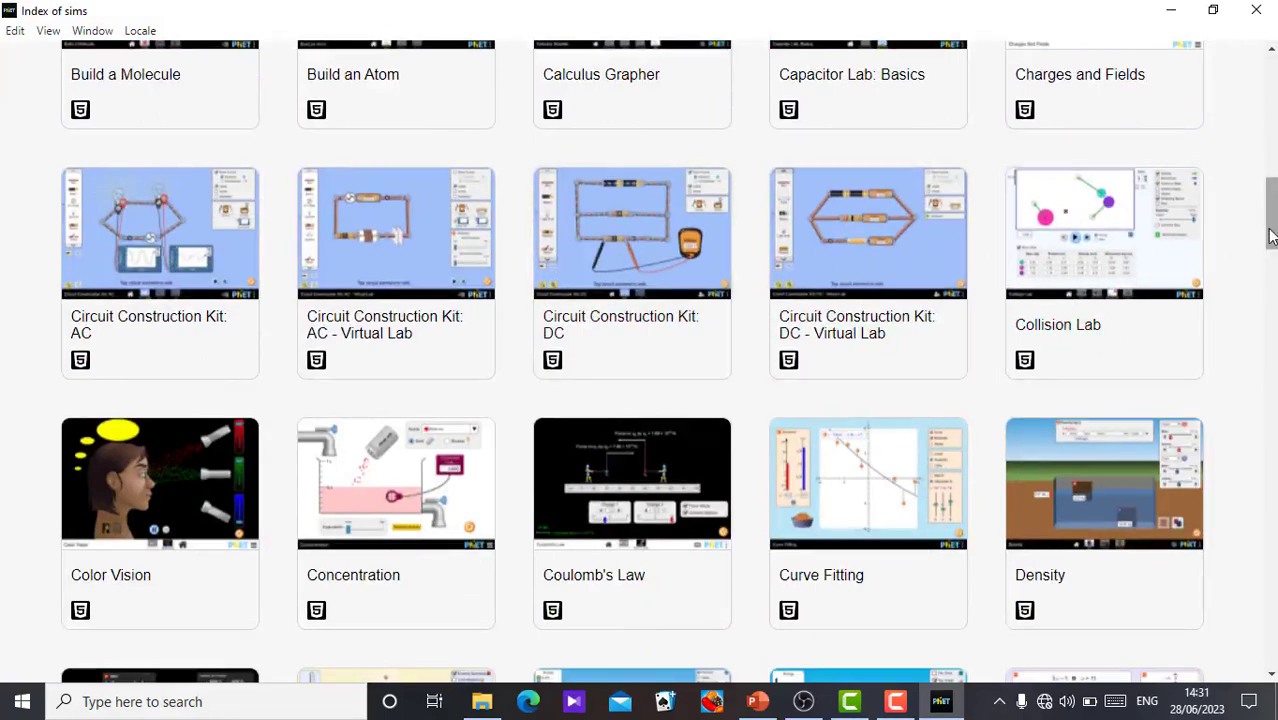
{"action": "scroll", "scroll_direction": "down", "scroll_amount": 3}
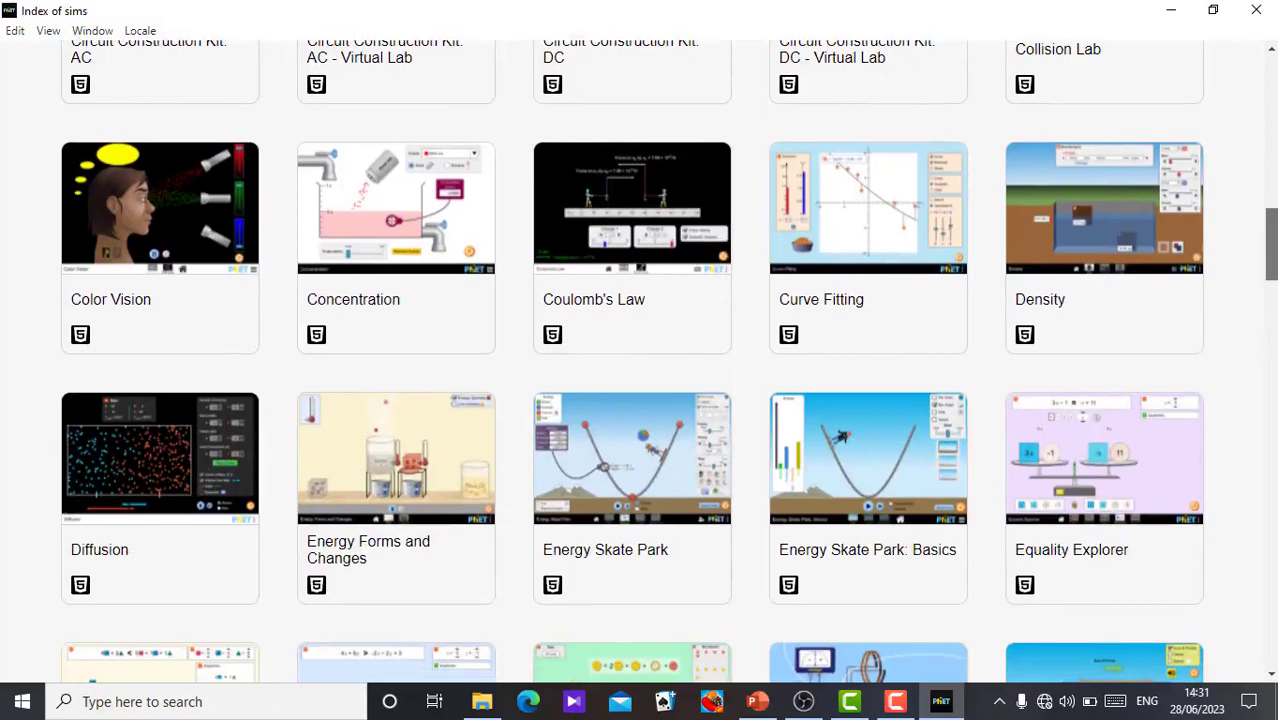
{"action": "scroll", "scroll_direction": "down", "scroll_amount": 3}
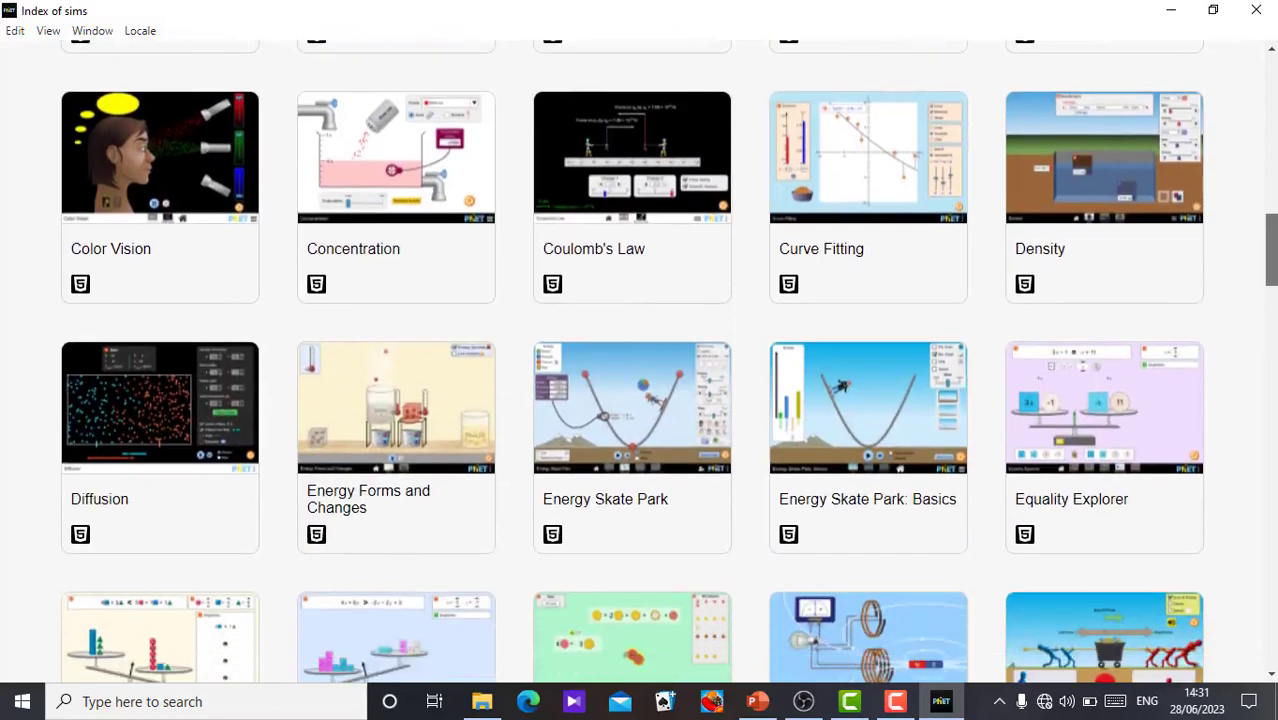
{"action": "scroll", "scroll_direction": "down", "scroll_amount": 3}
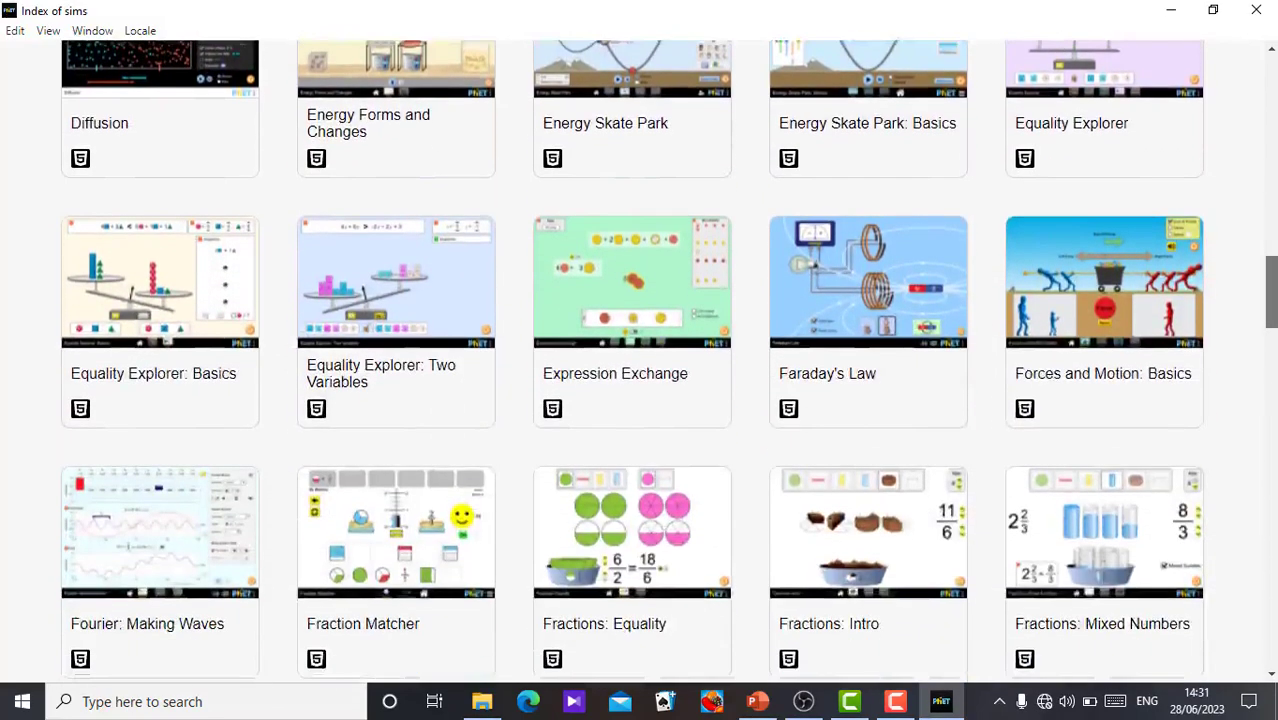
{"action": "scroll", "scroll_direction": "down", "scroll_amount": 3}
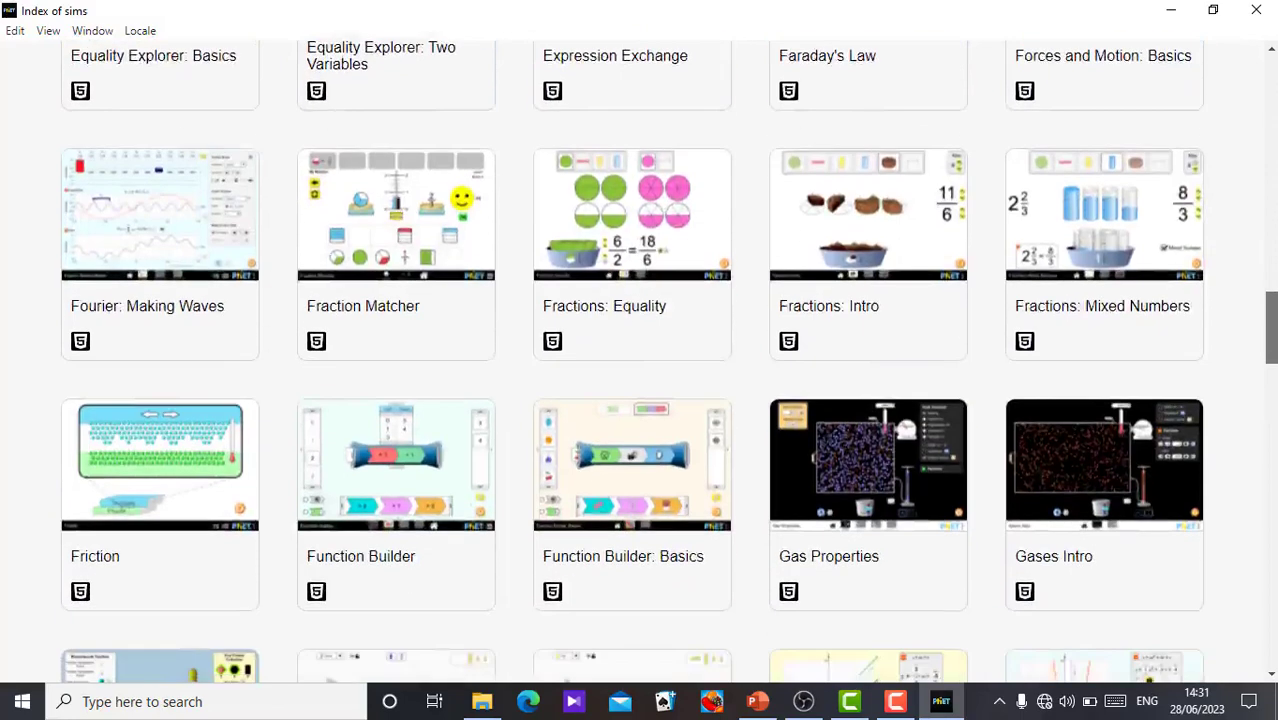
{"action": "scroll", "scroll_direction": "down", "scroll_amount": 3}
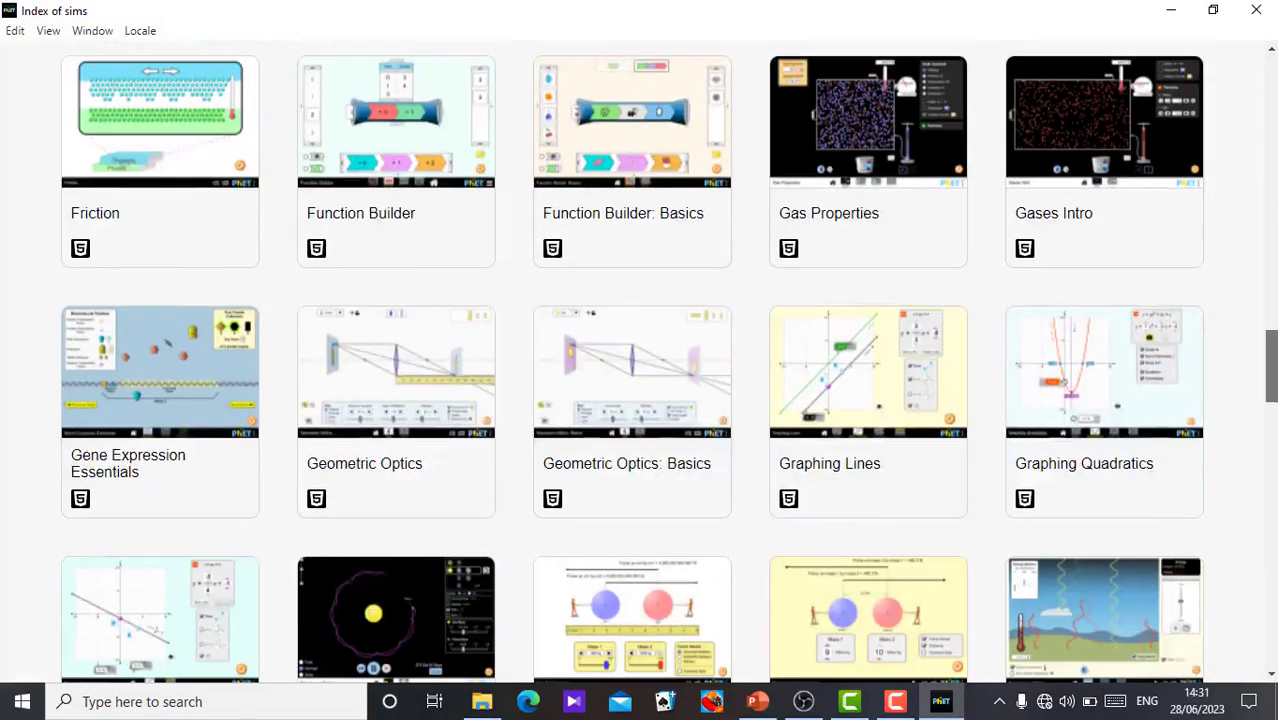
{"action": "scroll", "scroll_direction": "down", "scroll_amount": 3}
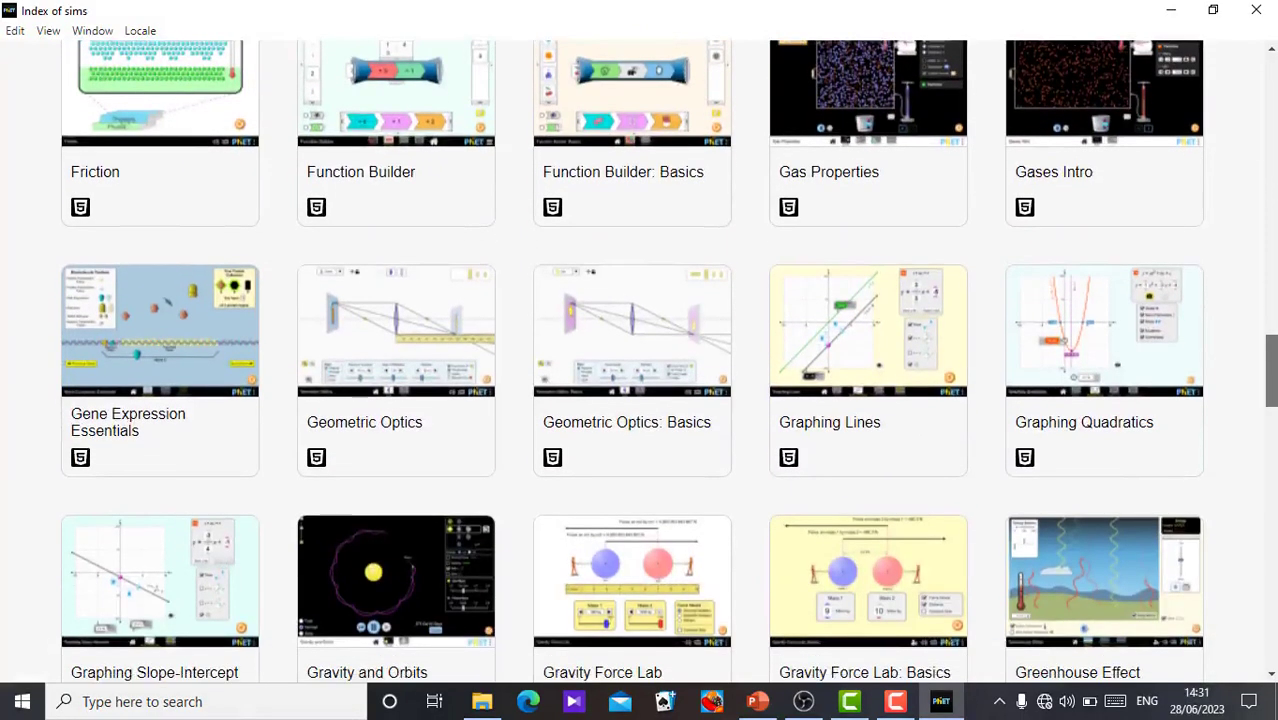
{"action": "scroll", "scroll_direction": "down", "scroll_amount": 3}
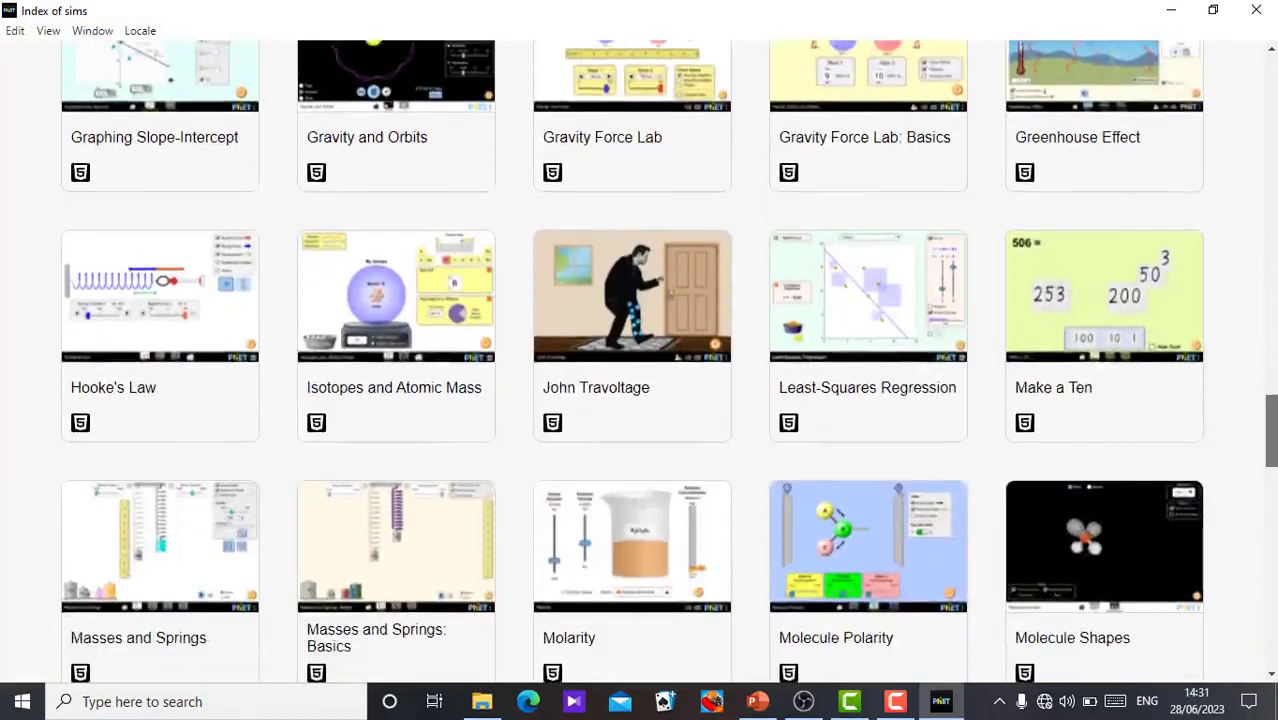
{"action": "scroll", "scroll_direction": "down", "scroll_amount": 3}
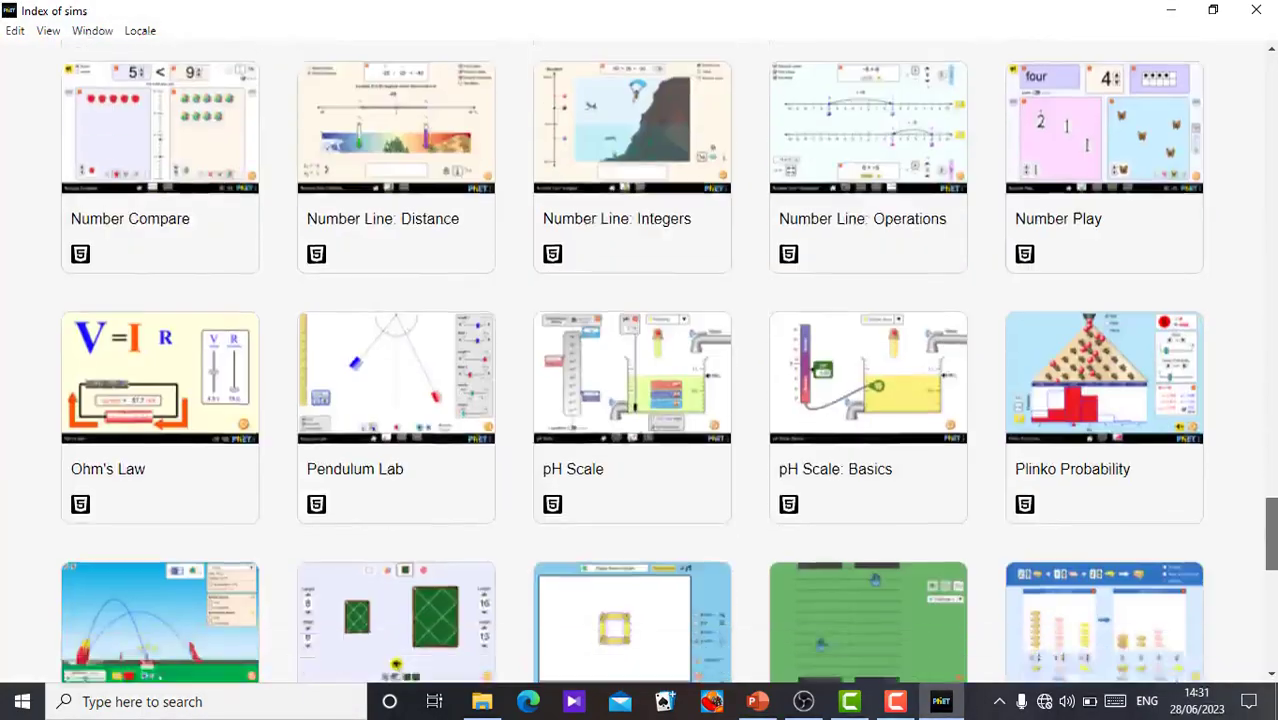
{"action": "scroll", "scroll_direction": "down", "scroll_amount": 3}
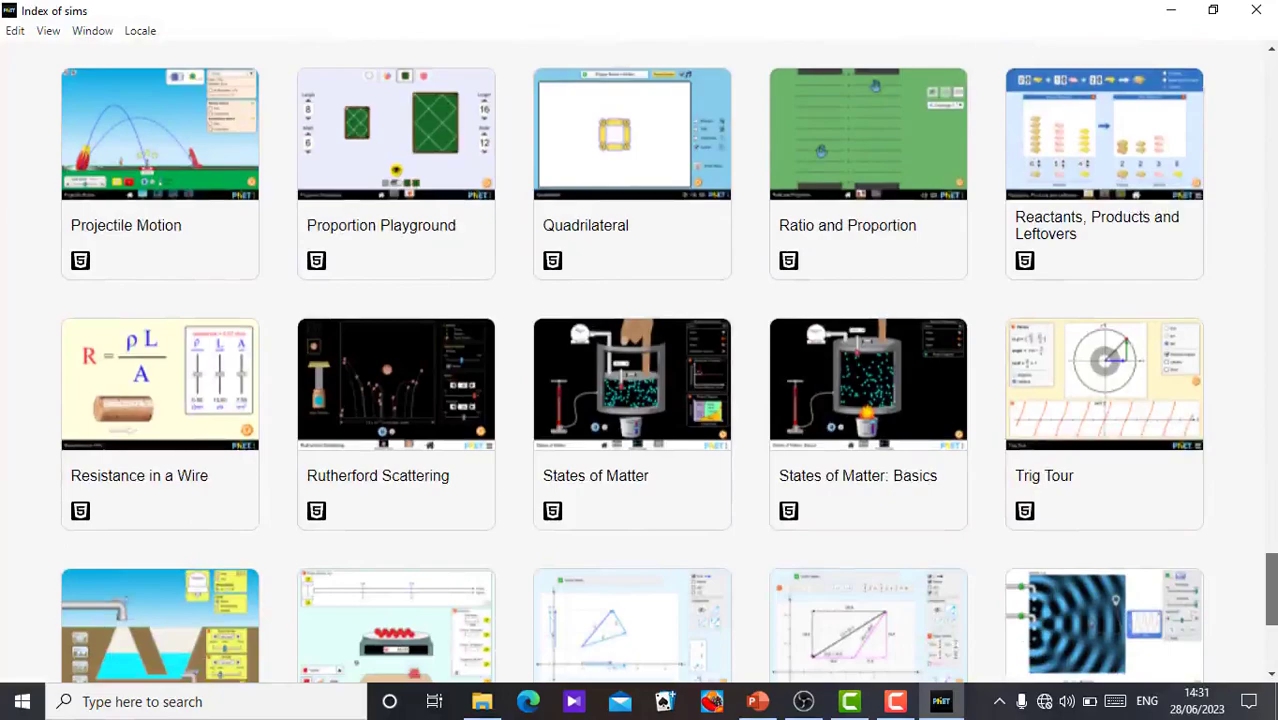
{"action": "scroll", "scroll_direction": "down", "scroll_amount": 3}
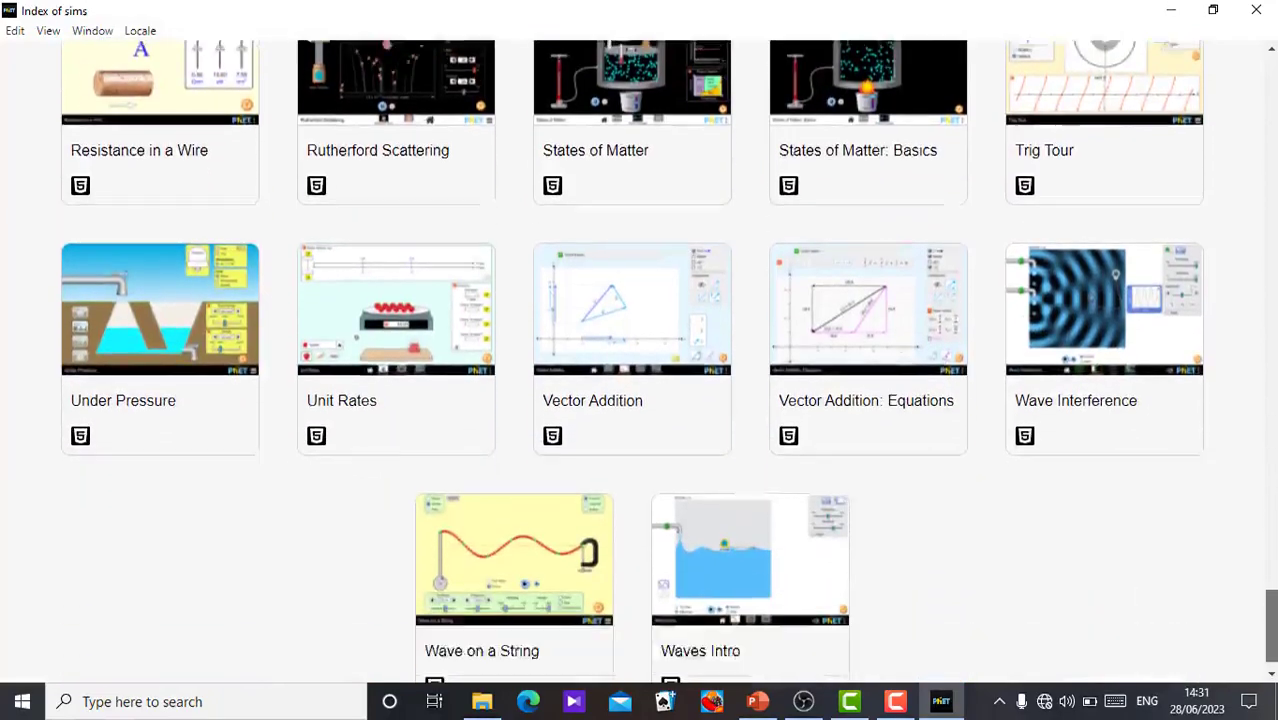
{"action": "scroll", "scroll_direction": "down", "scroll_amount": 3}
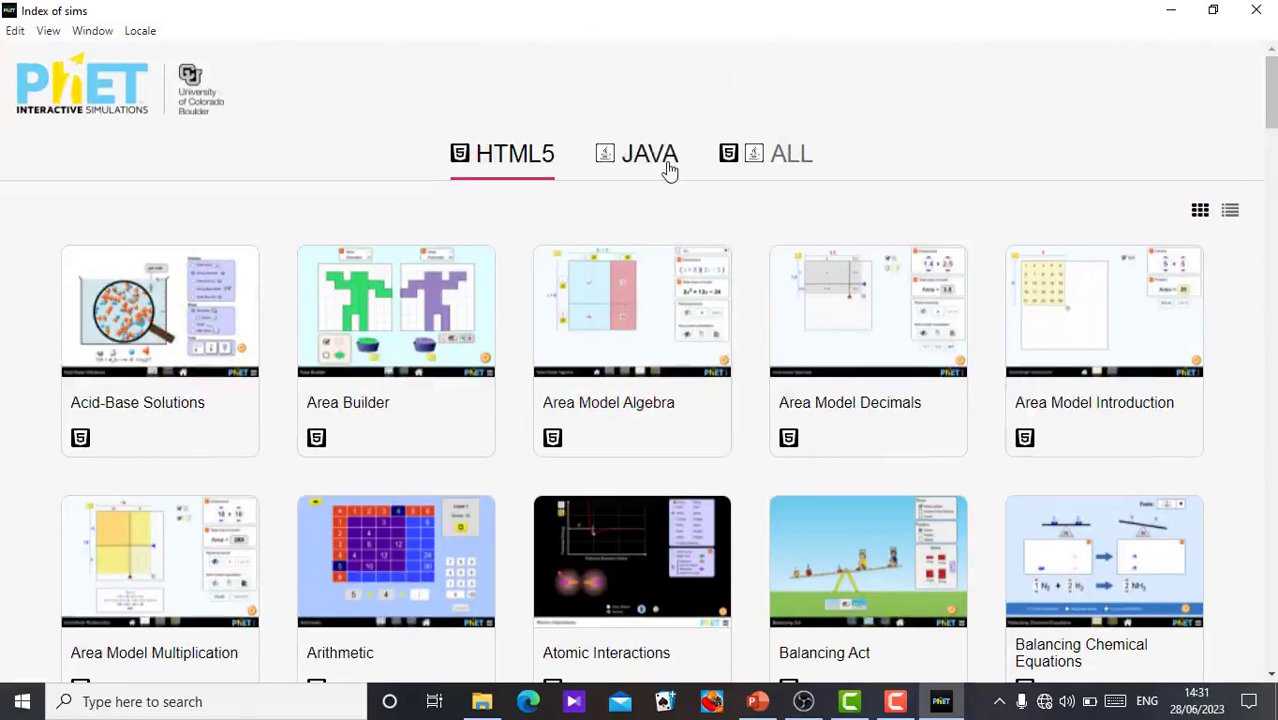
- Switch to the JAVA tab and scroll through the Java simulations to the last entries
{"action": "left_click", "coordinate": [648, 152]}
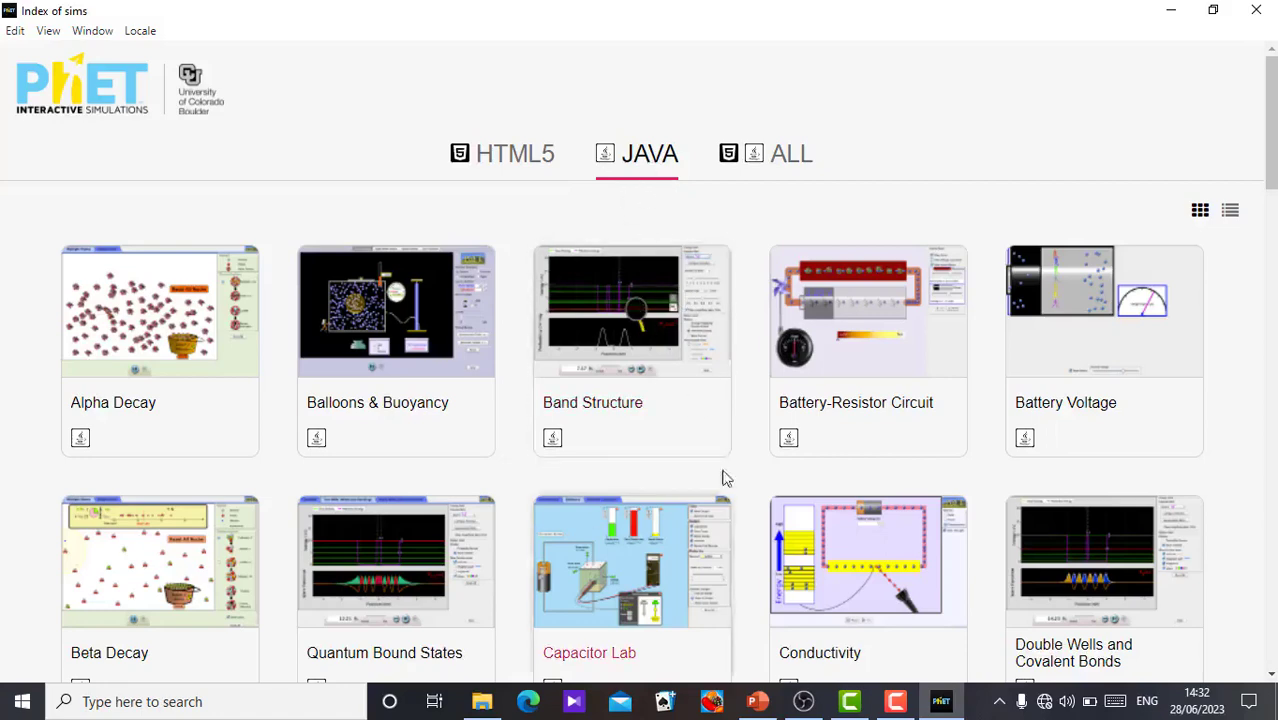
{"action": "mouse_move", "coordinate": [616, 288]}
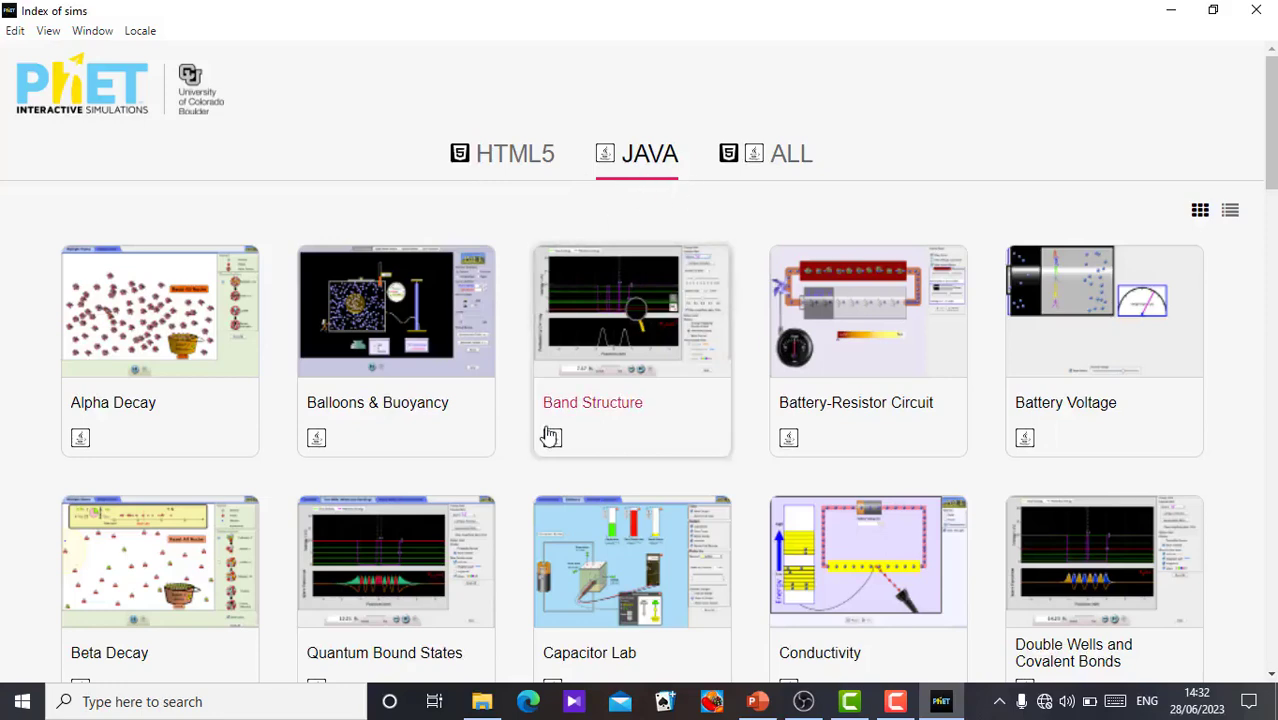
{"action": "mouse_move", "coordinate": [1188, 278]}
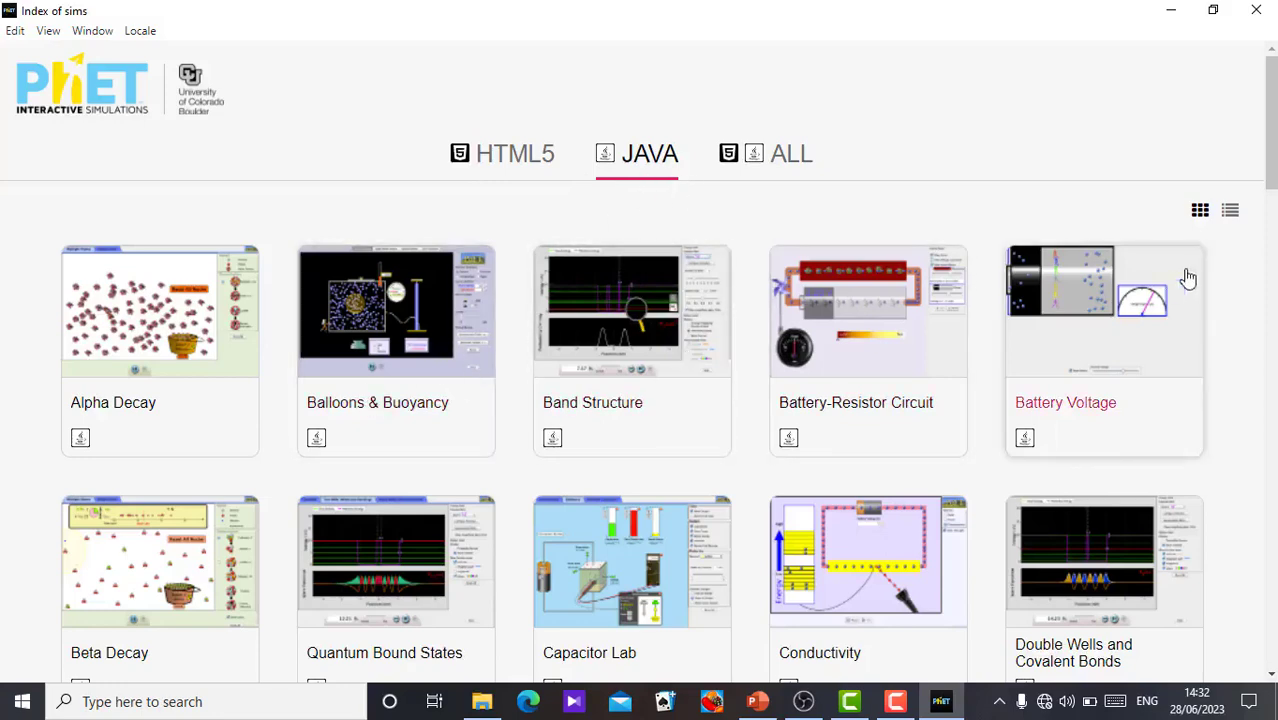
{"action": "scroll", "scroll_direction": "down", "scroll_amount": 3}
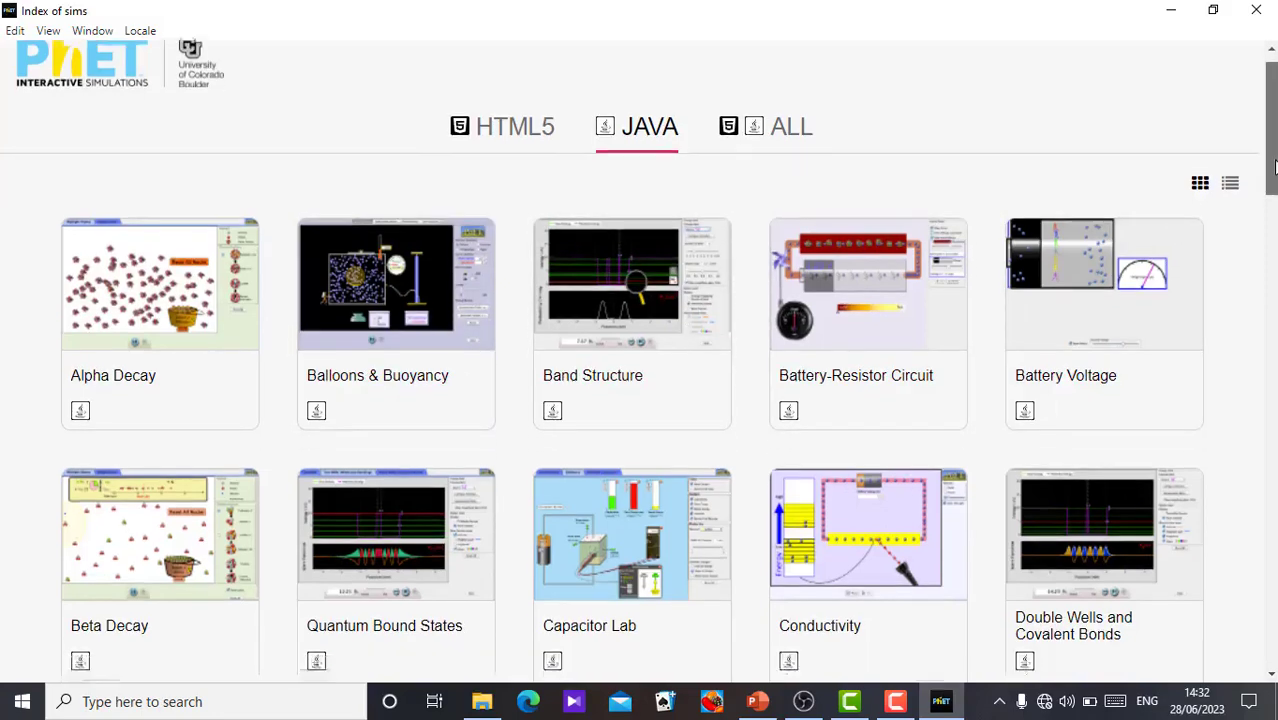
{"action": "scroll", "scroll_direction": "down", "scroll_amount": 3}
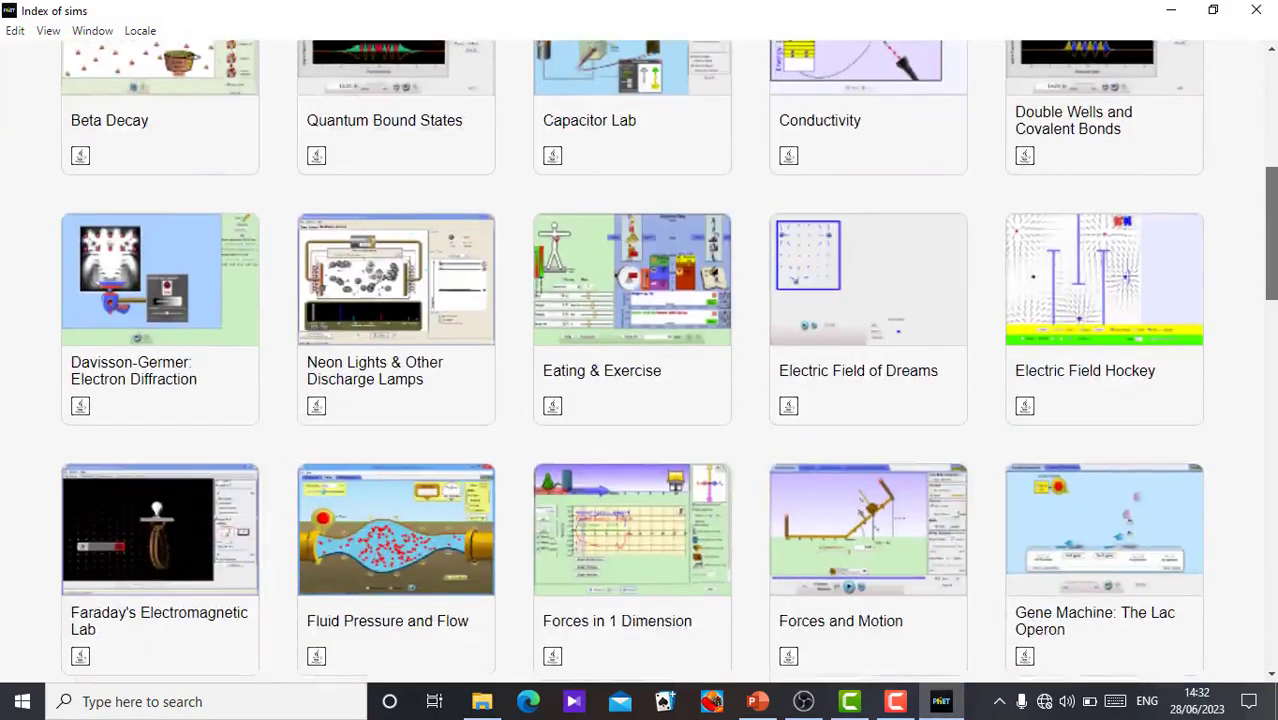
{"action": "scroll", "scroll_direction": "down", "scroll_amount": 3}
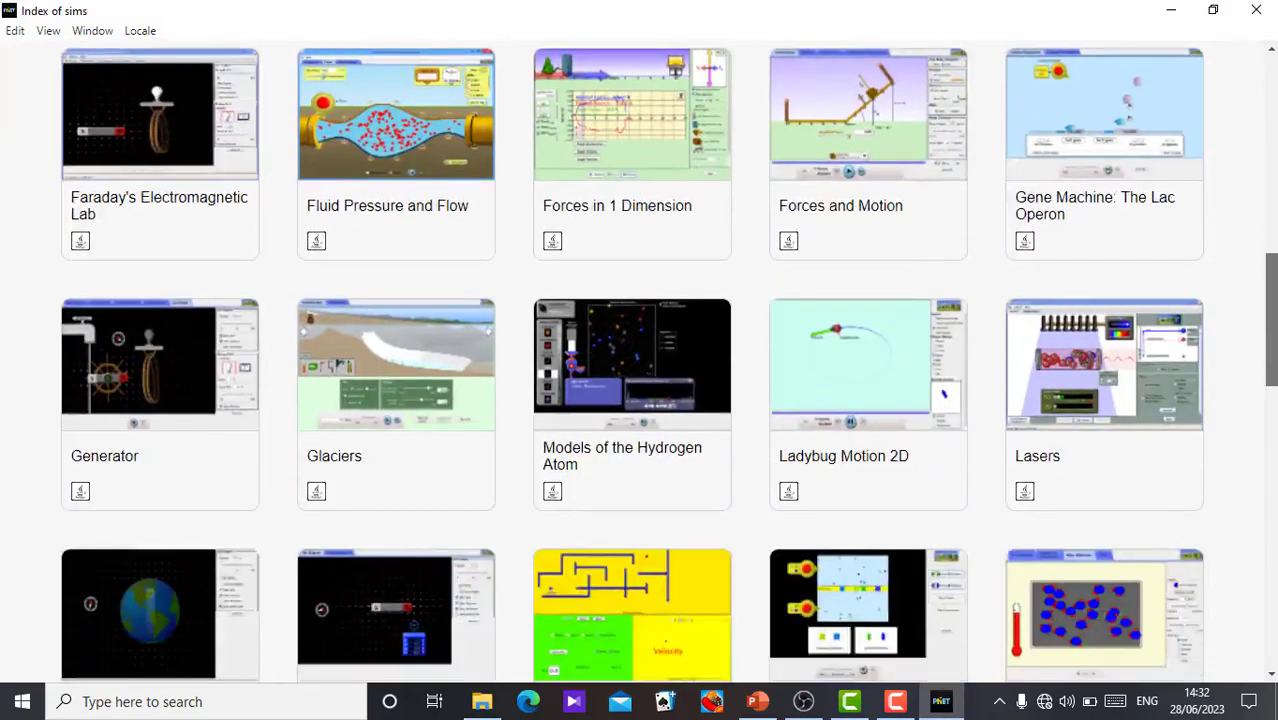
{"action": "scroll", "scroll_direction": "down", "scroll_amount": 3}
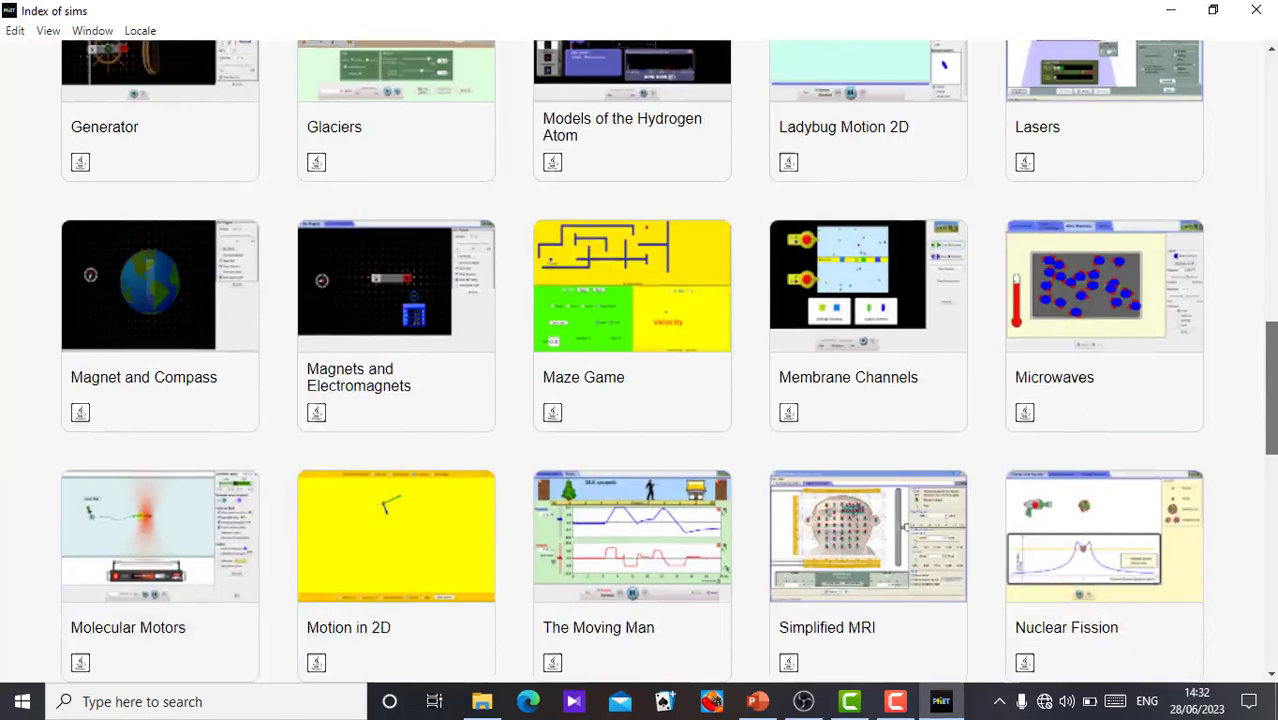
{"action": "scroll", "scroll_direction": "down", "scroll_amount": 3}
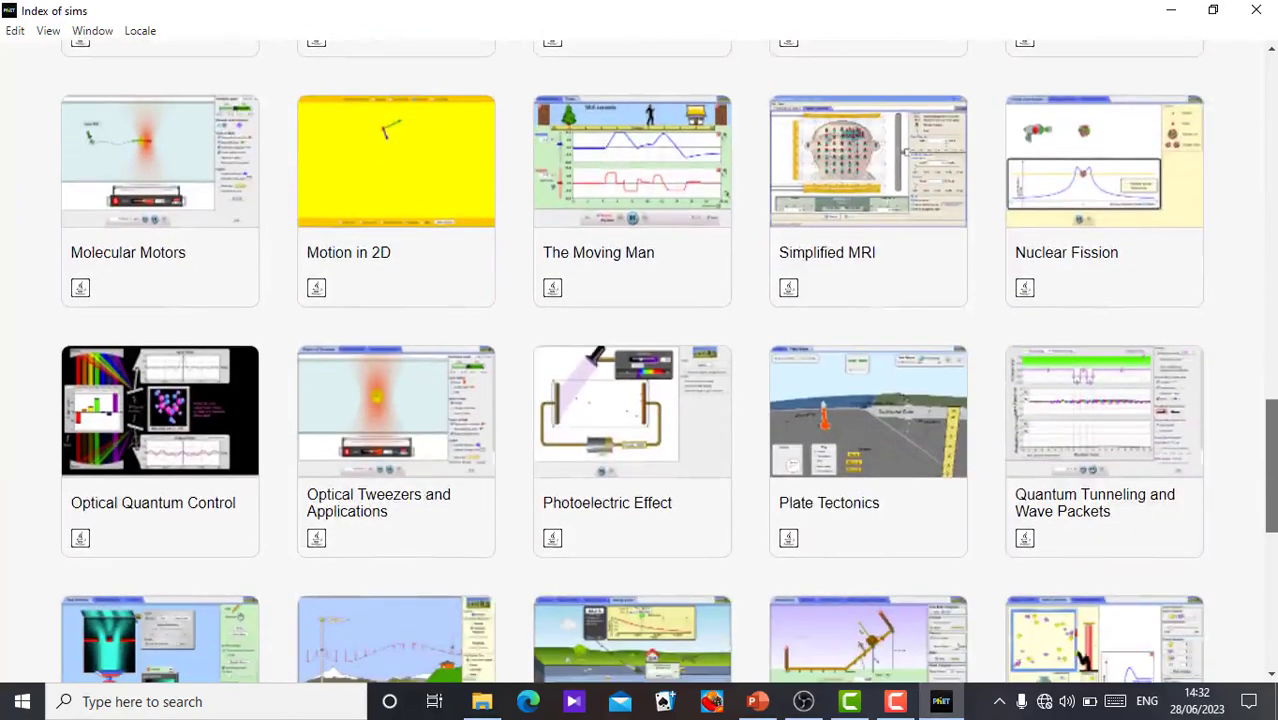
{"action": "scroll", "scroll_direction": "down", "scroll_amount": 3}
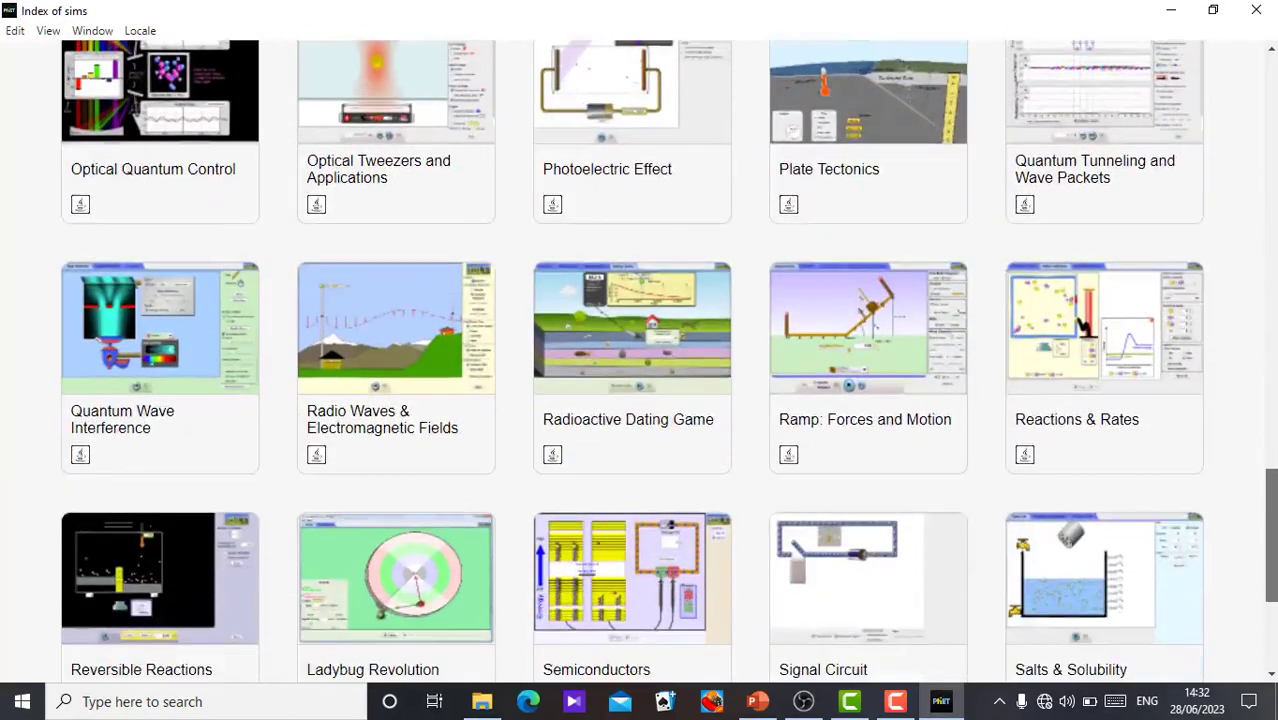
{"action": "scroll", "scroll_direction": "down", "scroll_amount": 3}
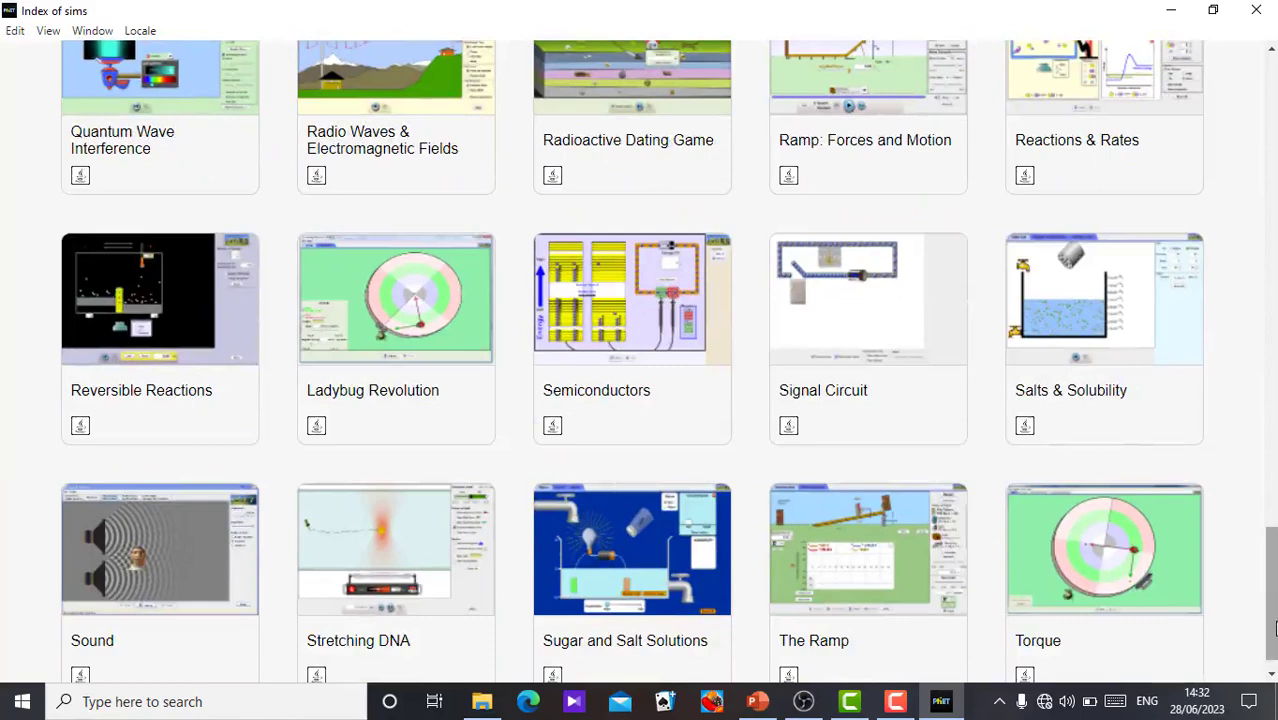
{"action": "scroll", "scroll_direction": "down", "scroll_amount": 3}
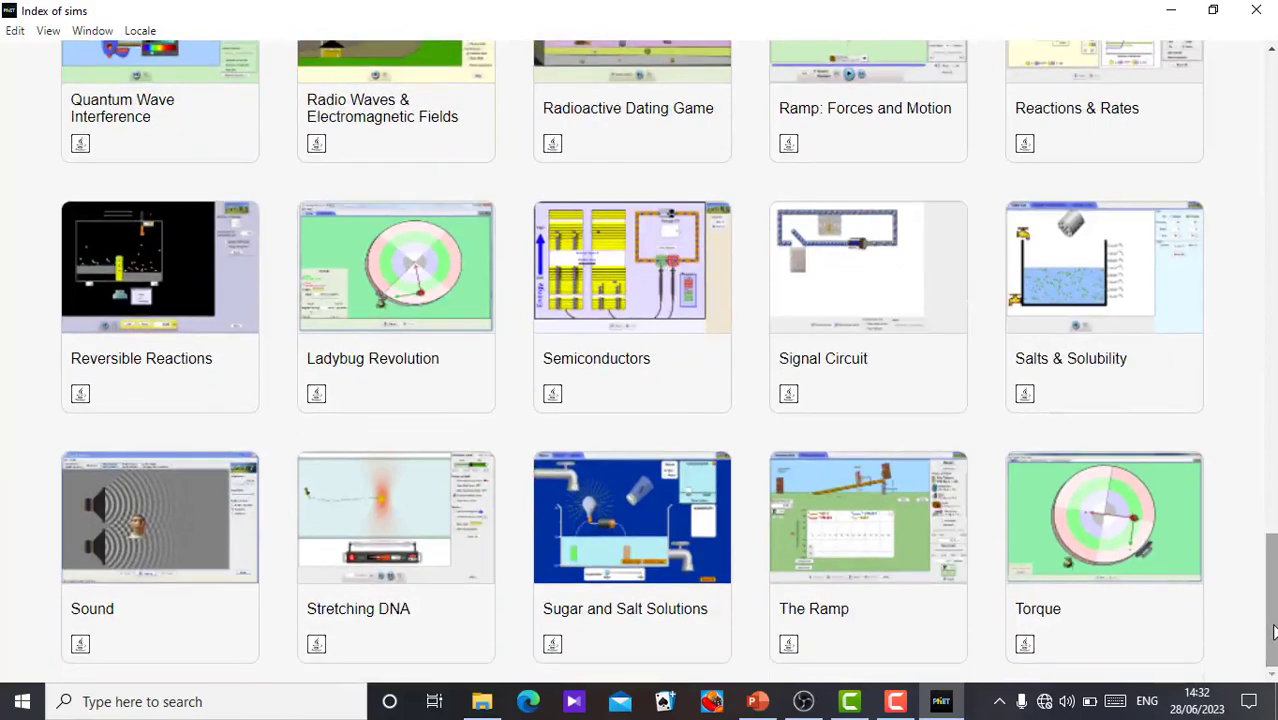
{"action": "scroll", "scroll_direction": "down", "scroll_amount": 3}
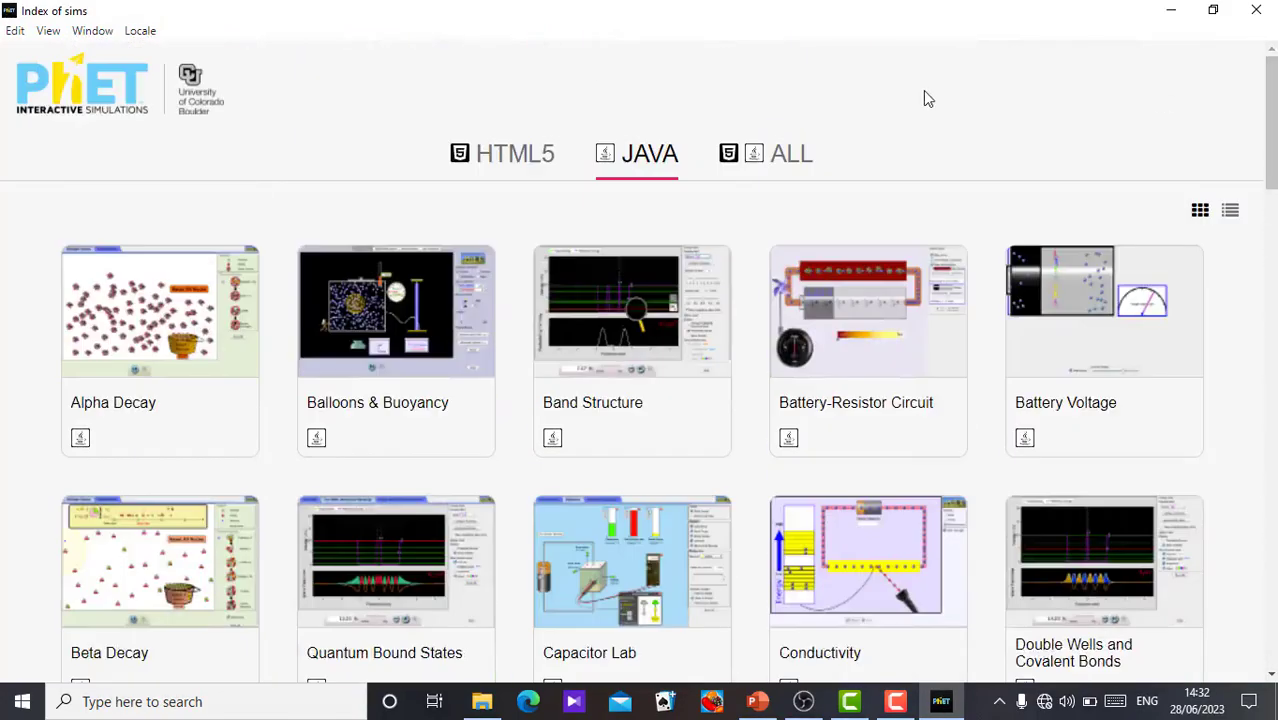
{"action": "mouse_move", "coordinate": [800, 114]}
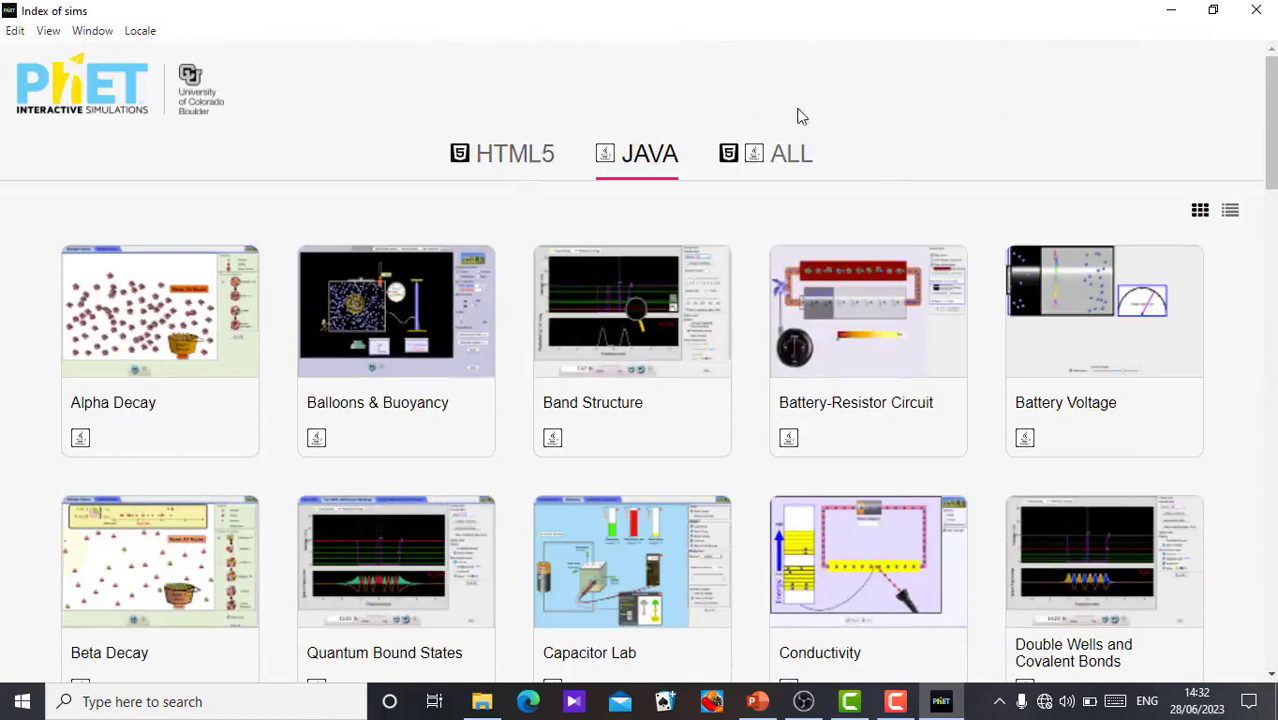
{"action": "mouse_move", "coordinate": [776, 160]}
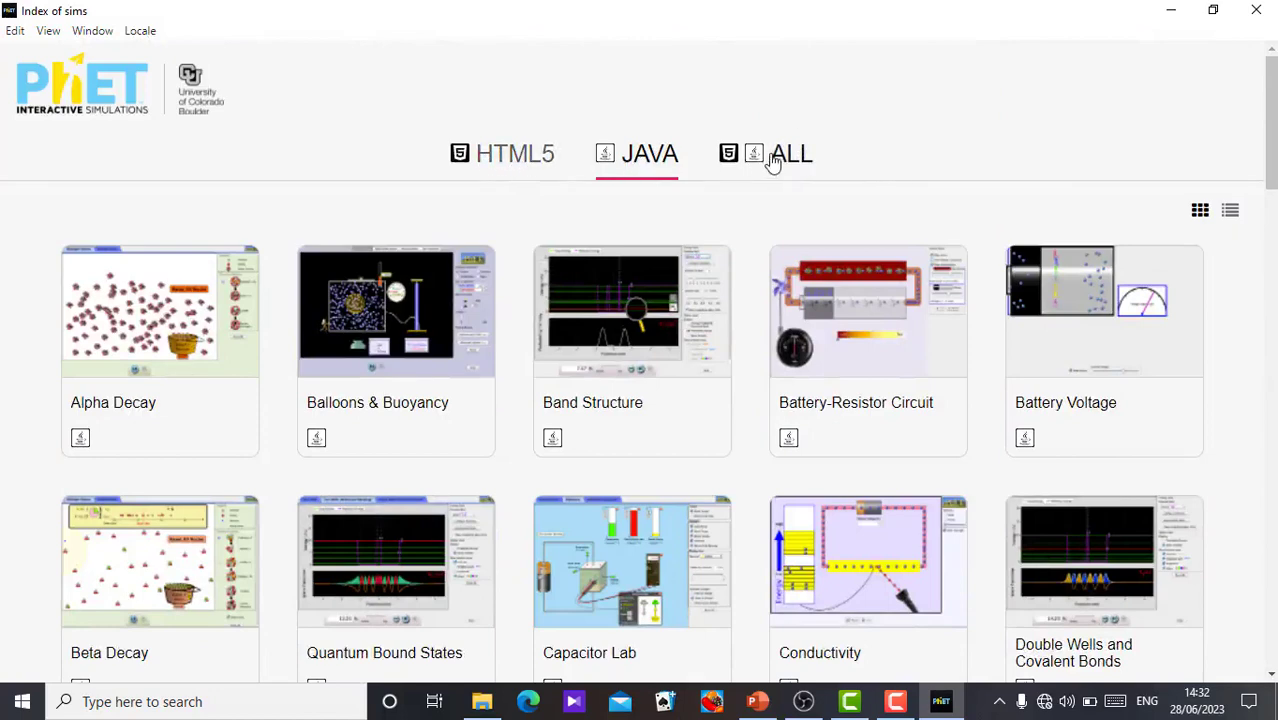
- Switch to the ALL tab listing HTML5 and Java sims together and scroll it slightly
{"action": "left_click", "coordinate": [792, 152]}
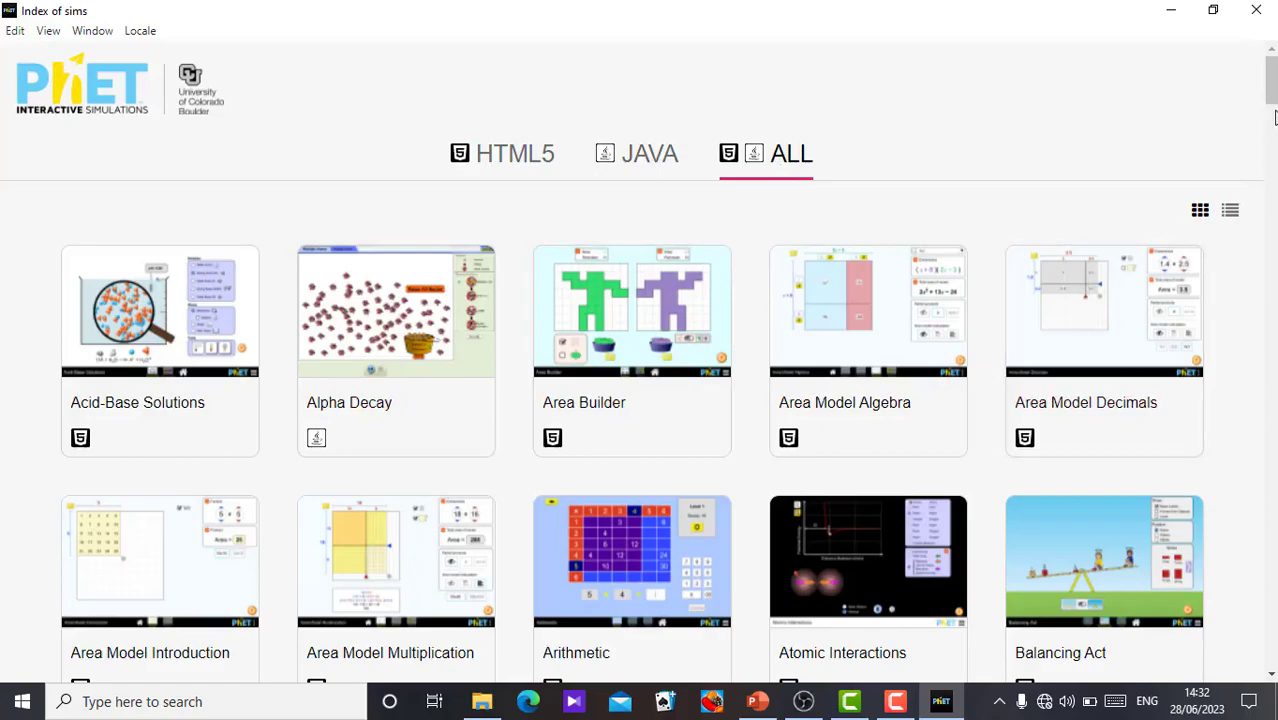
{"action": "scroll", "scroll_direction": "down", "scroll_amount": 3}
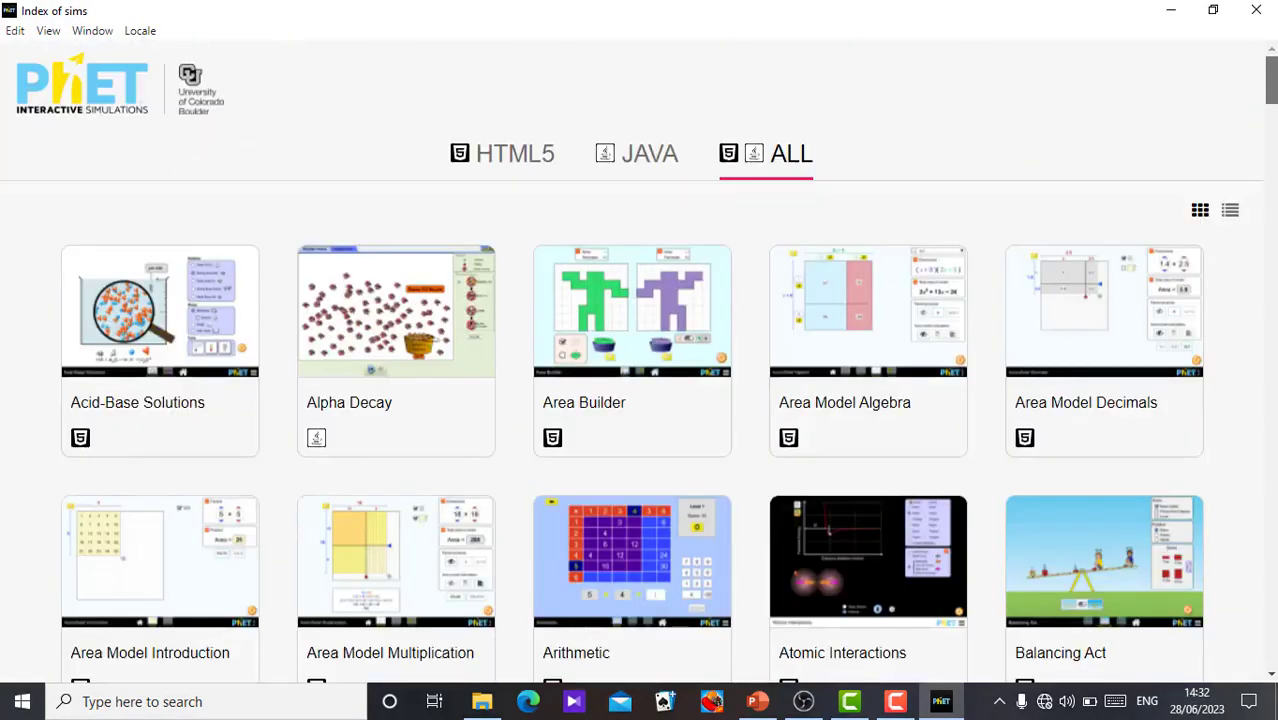
{"action": "mouse_move", "coordinate": [512, 160]}
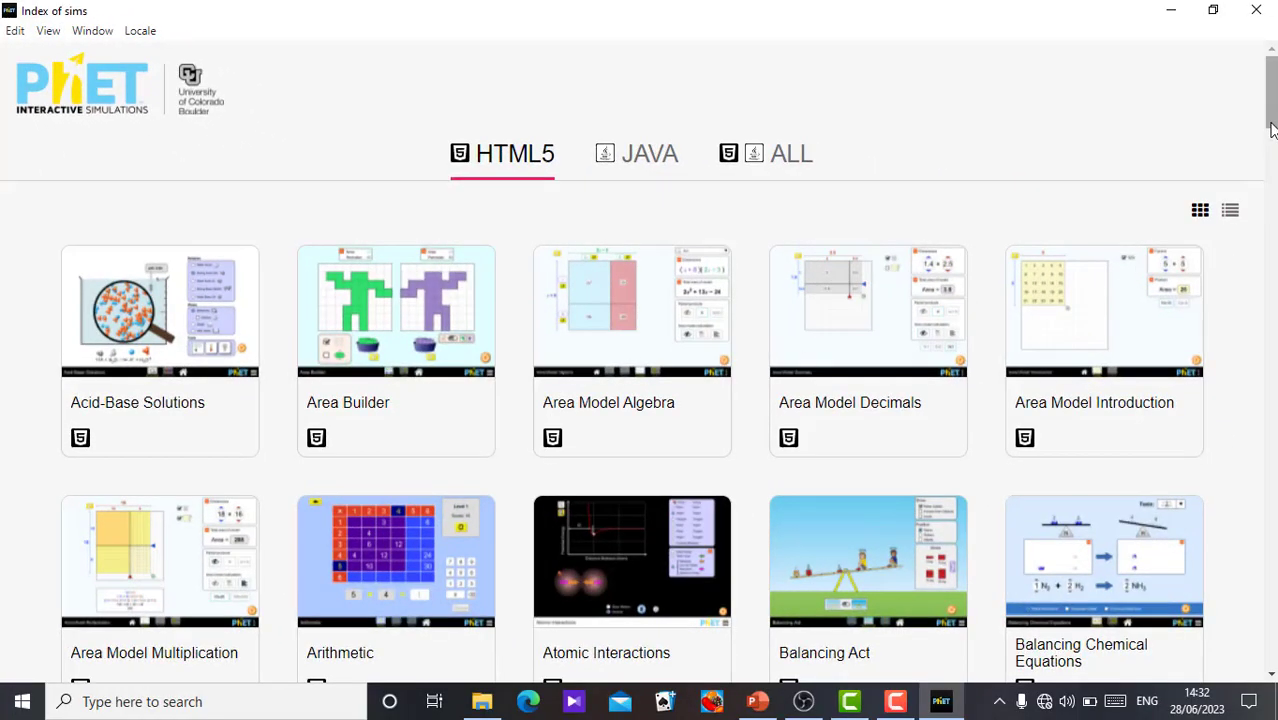
- Scroll the Index of sims down until the last row of simulations is visible
{"action": "scroll", "scroll_direction": "down", "scroll_amount": 3}
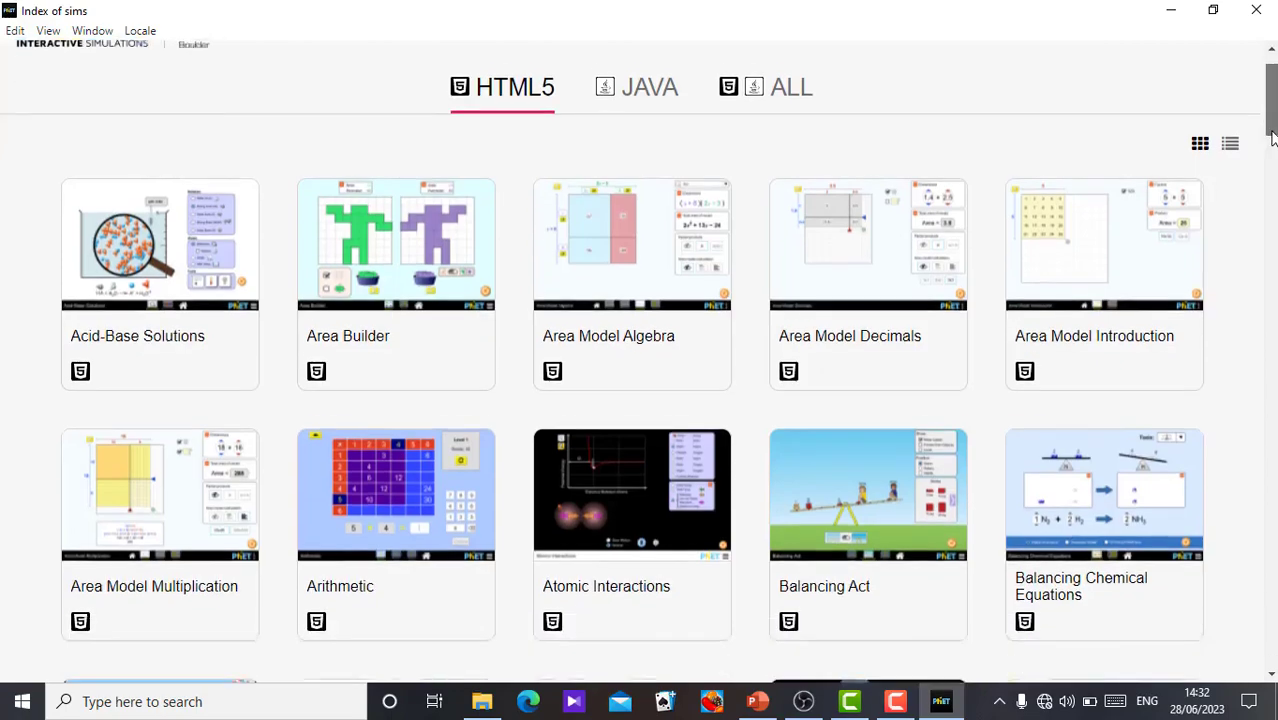
{"action": "scroll", "scroll_direction": "down", "scroll_amount": 3}
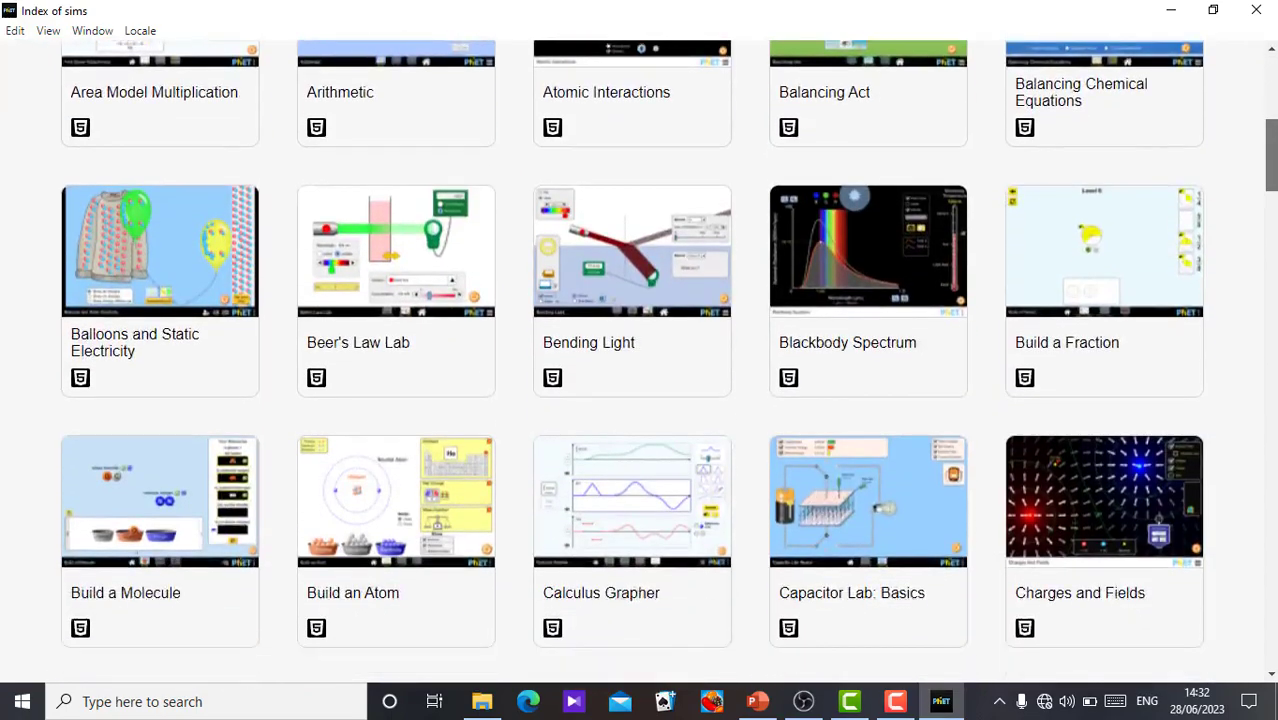
{"action": "scroll", "scroll_direction": "down", "scroll_amount": 3}
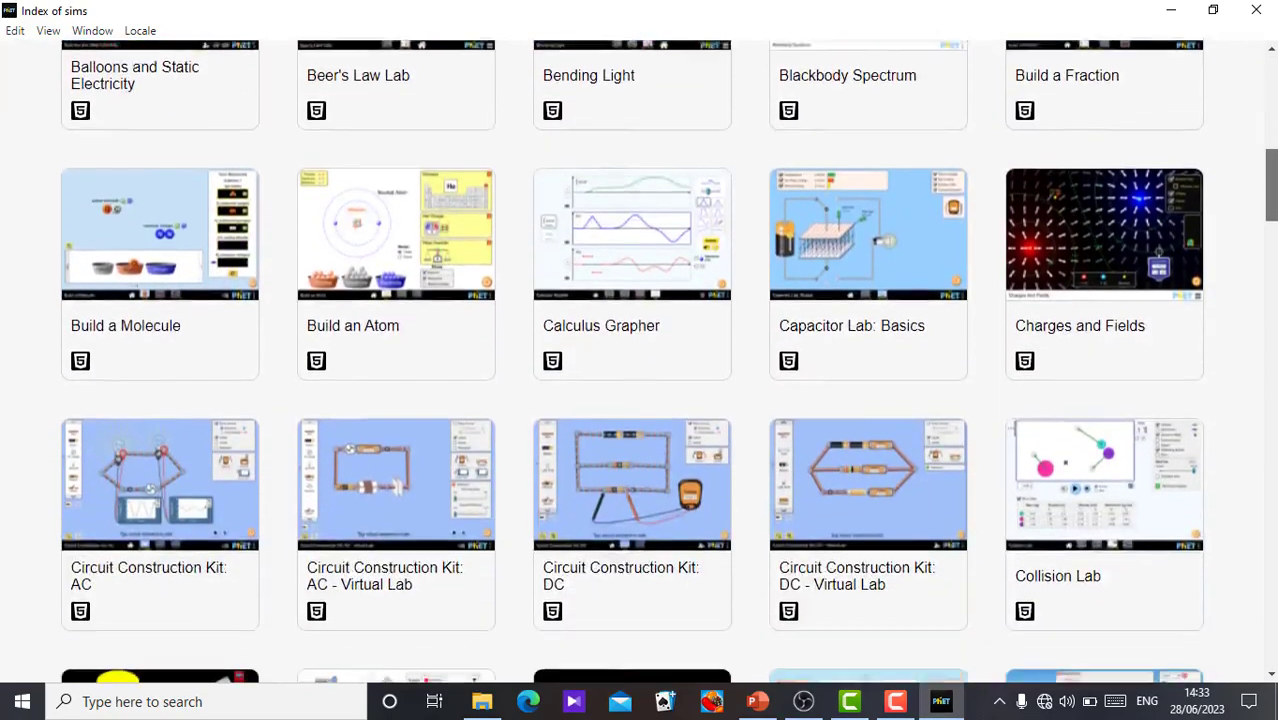
{"action": "scroll", "scroll_direction": "down", "scroll_amount": 3}
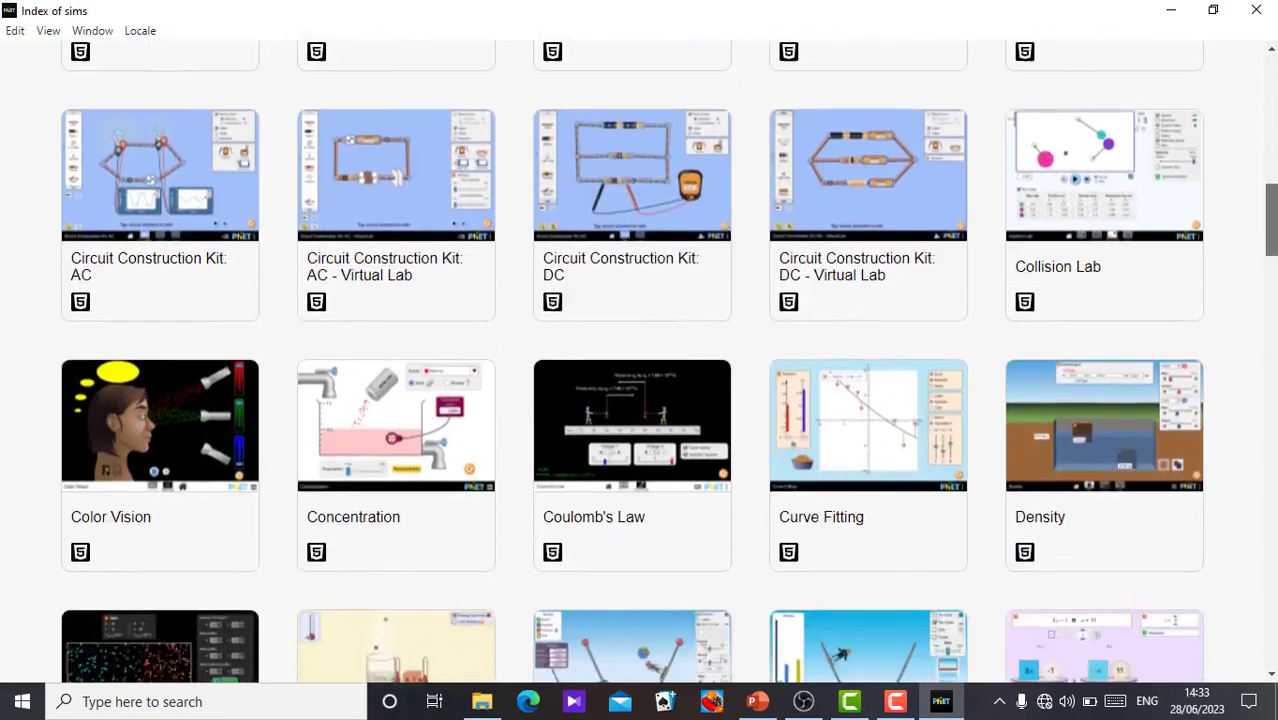
{"action": "scroll", "scroll_direction": "down", "scroll_amount": 3}
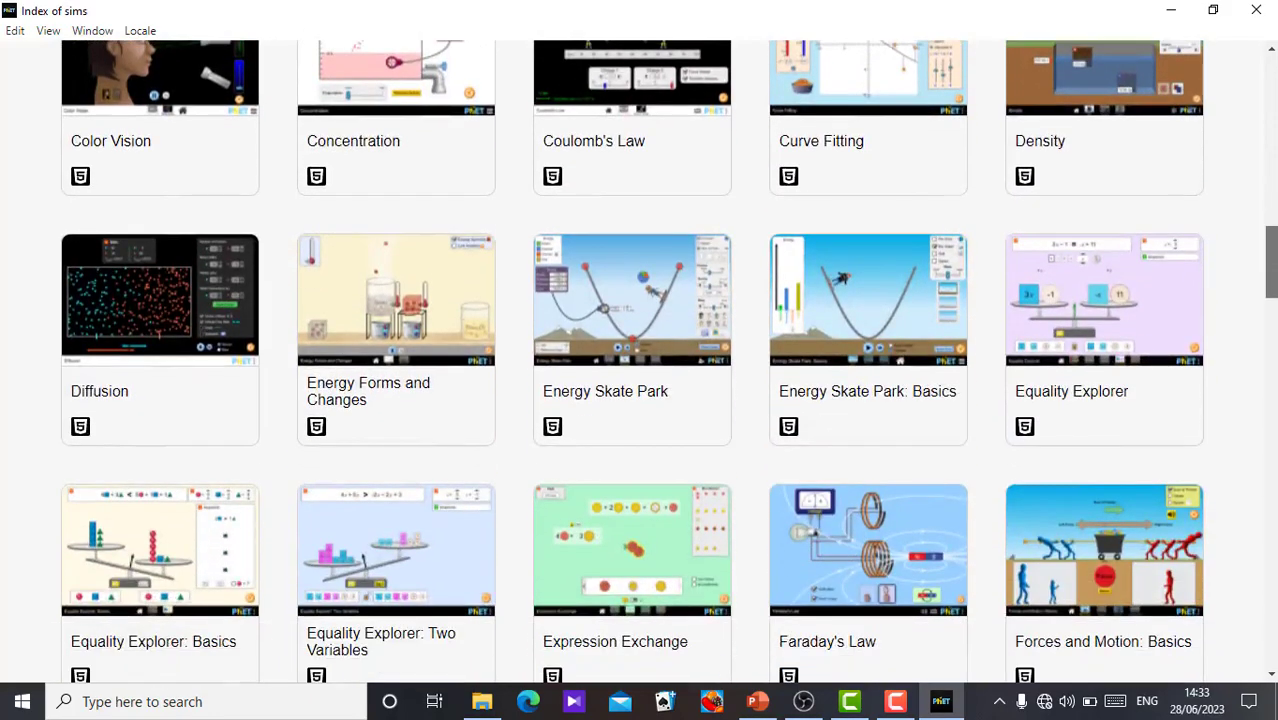
{"action": "scroll", "scroll_direction": "down", "scroll_amount": 3}
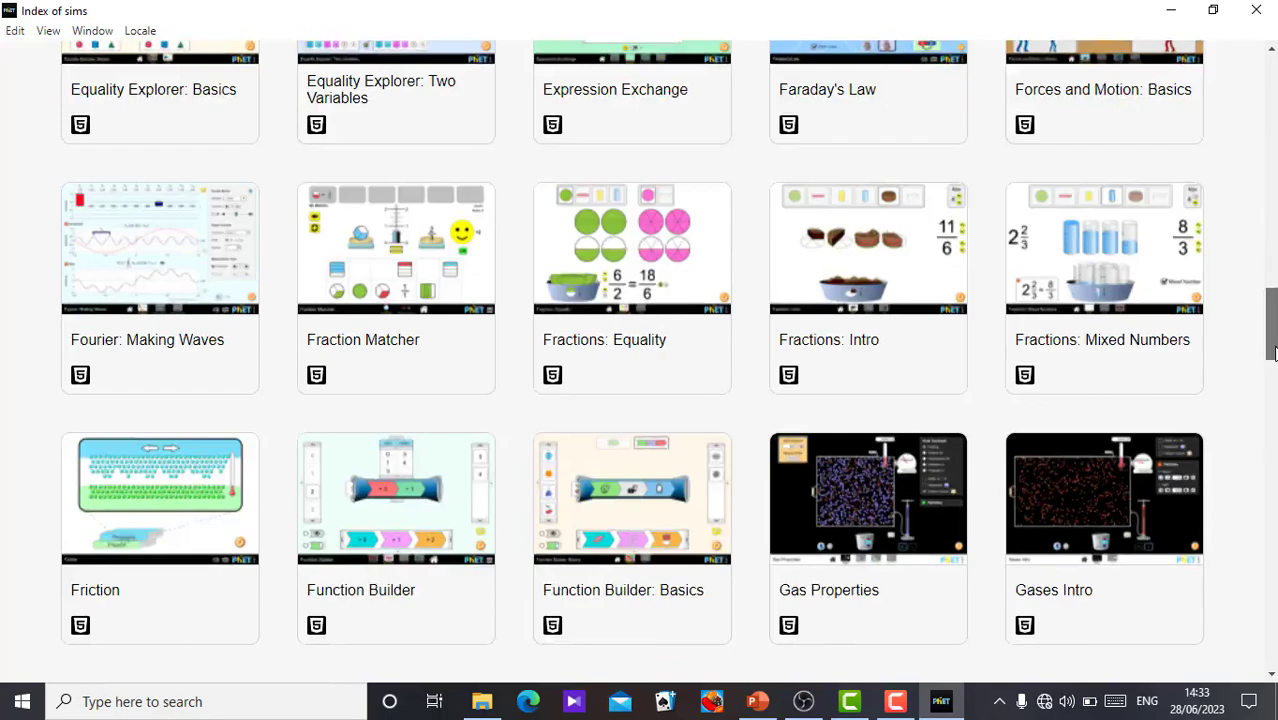
{"action": "scroll", "scroll_direction": "down", "scroll_amount": 3}
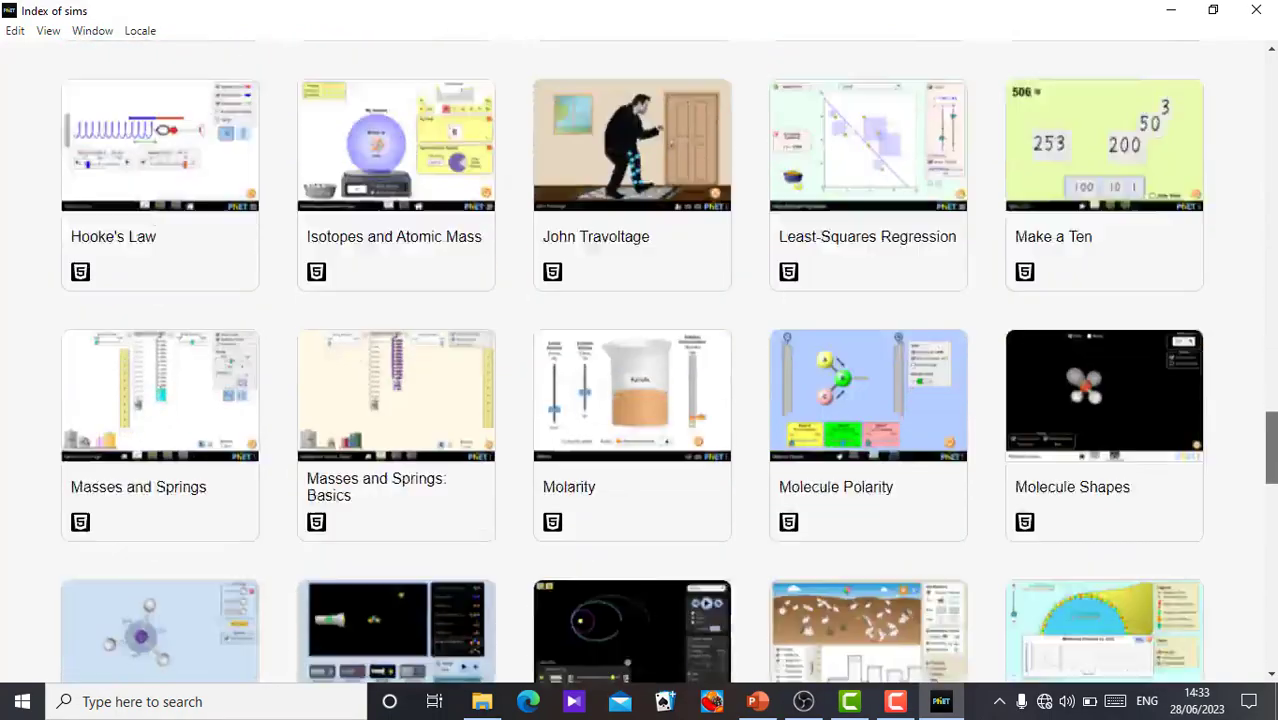
{"action": "scroll", "scroll_direction": "down", "scroll_amount": 3}
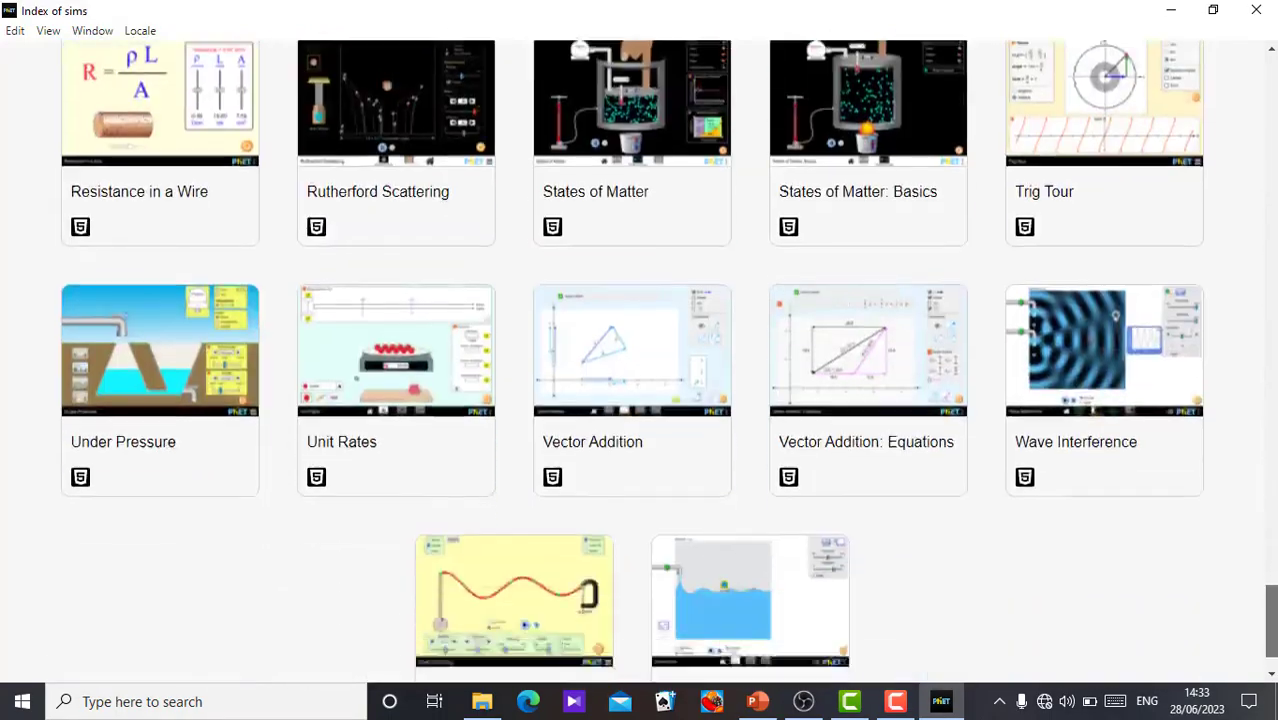
{"action": "scroll", "scroll_direction": "down", "scroll_amount": 3}
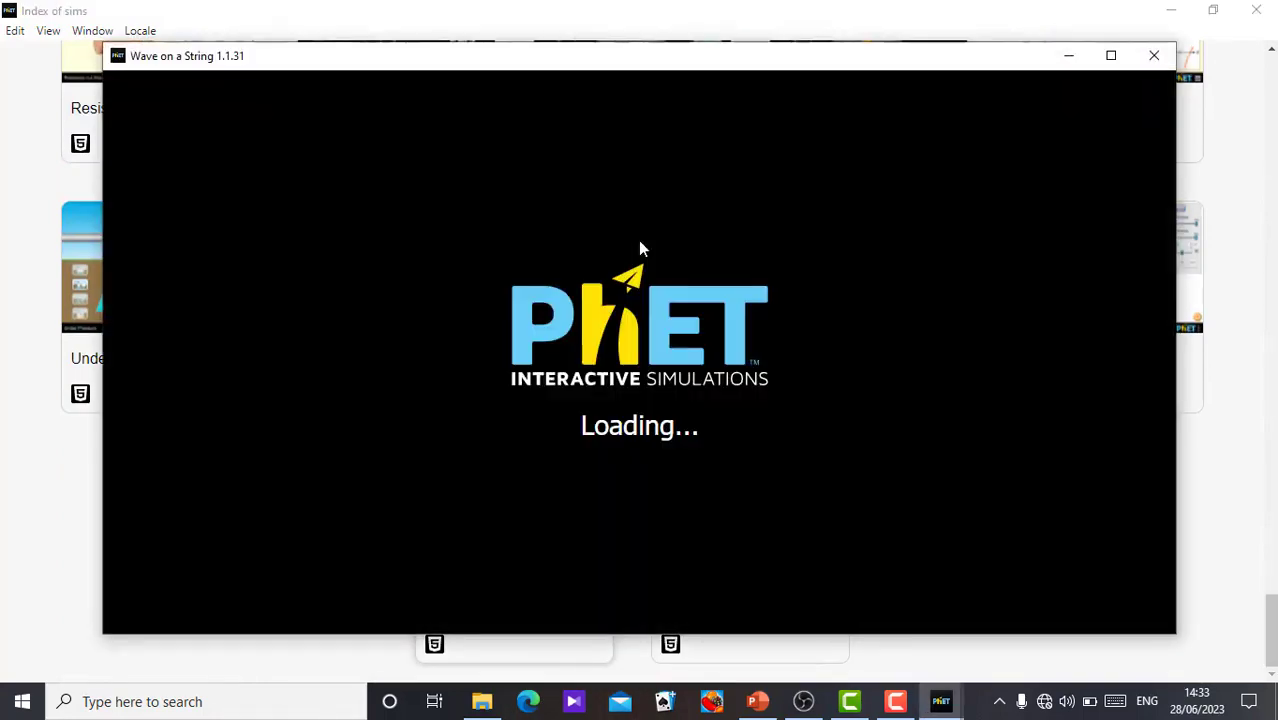
{"action": "mouse_move", "coordinate": [1024, 676]}
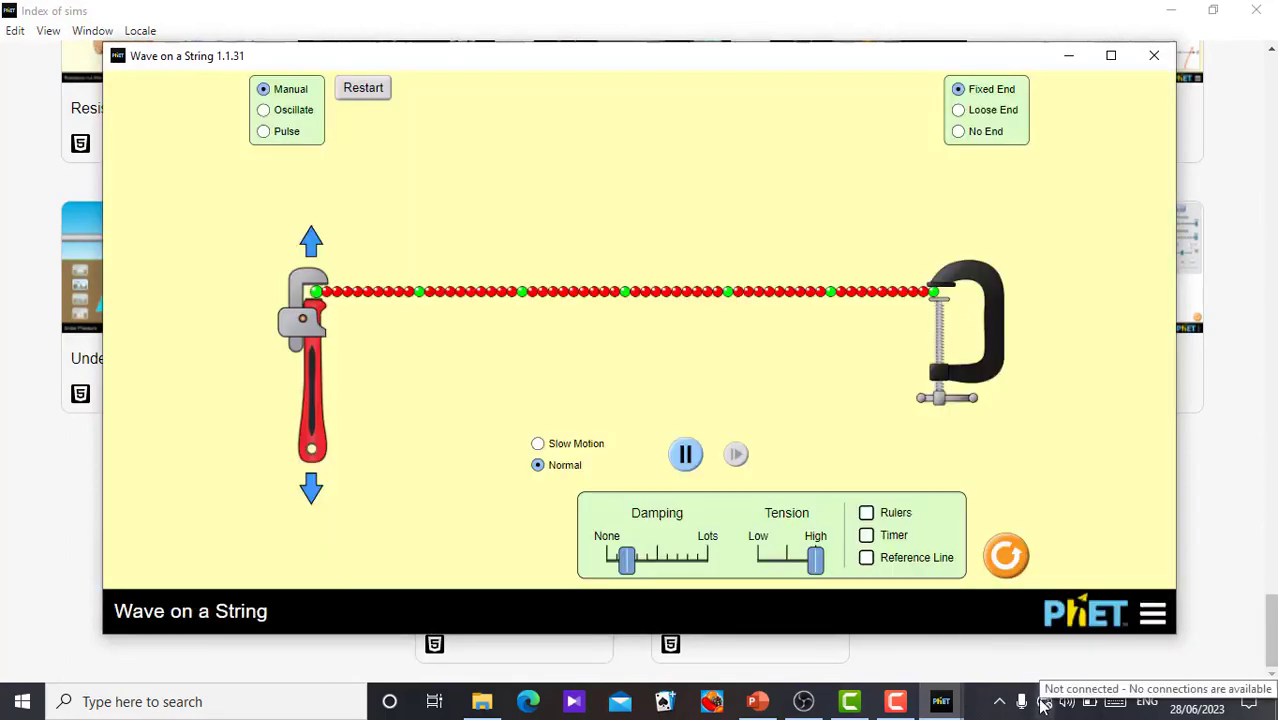
{"action": "mouse_move", "coordinate": [630, 332]}
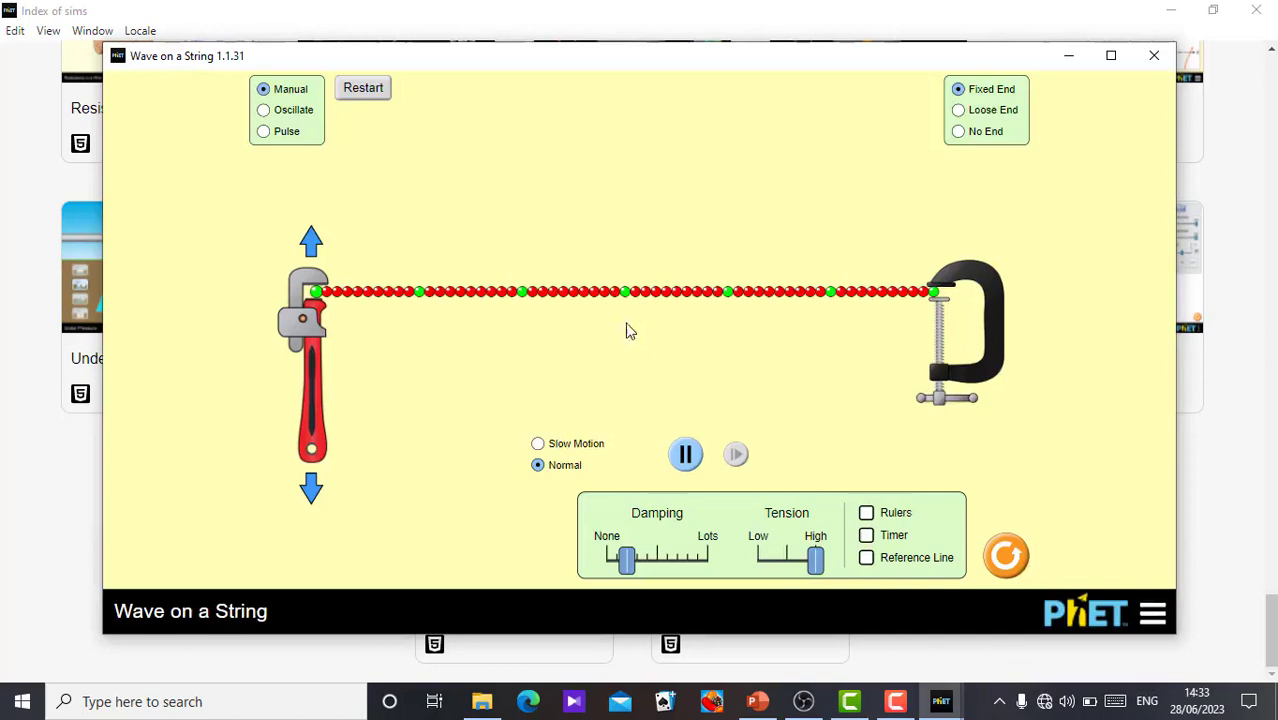
{"action": "mouse_move", "coordinate": [820, 348]}
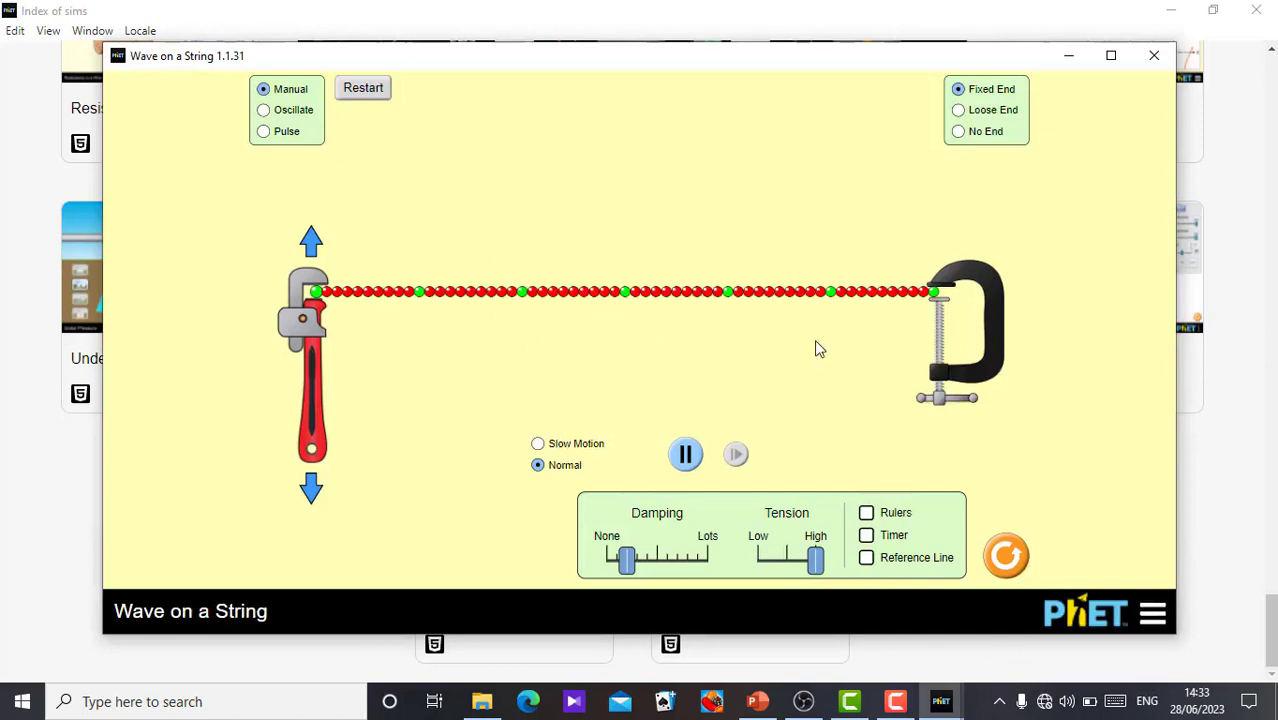
{"action": "mouse_move", "coordinate": [492, 468]}
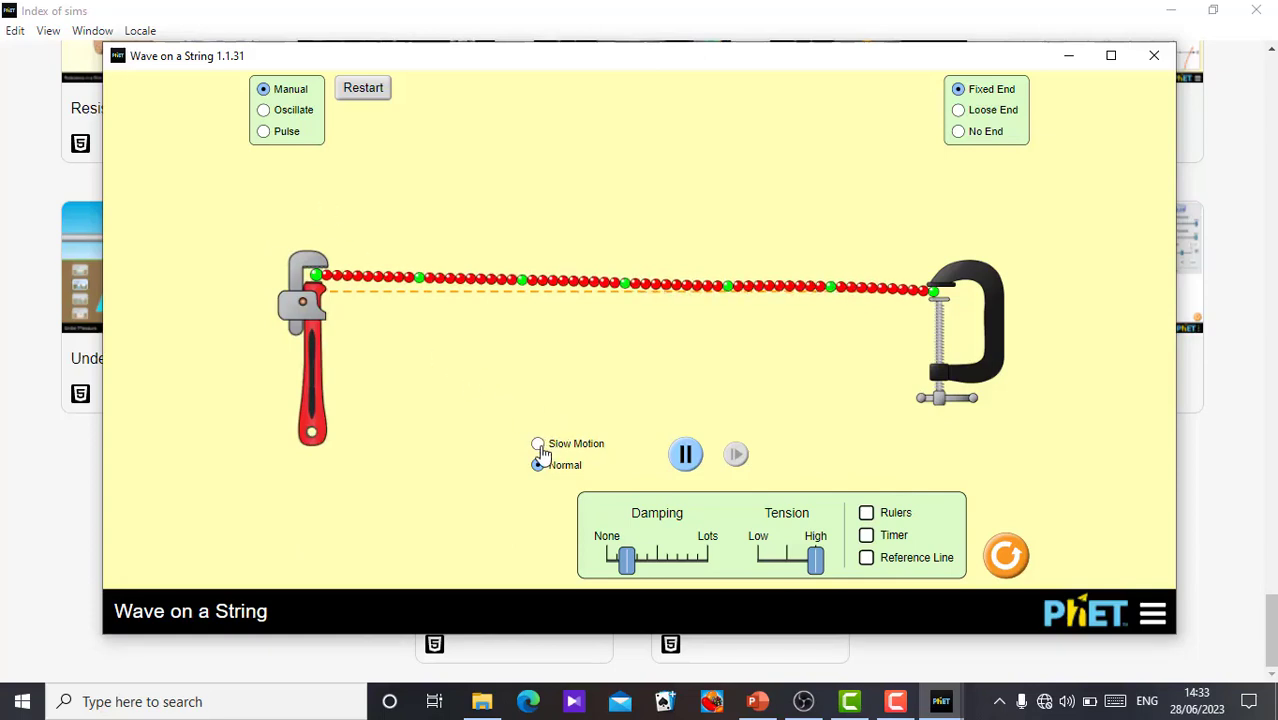
{"action": "left_click", "coordinate": [538, 444]}
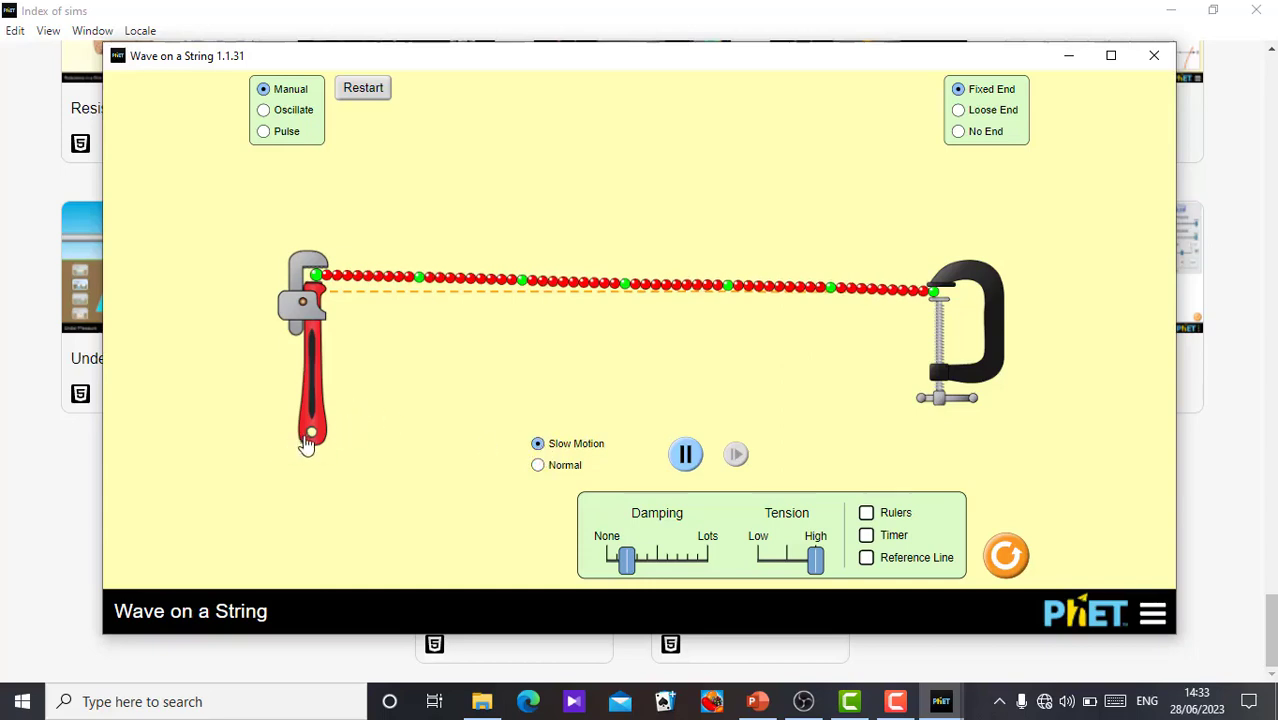
{"action": "mouse_move", "coordinate": [312, 444]}
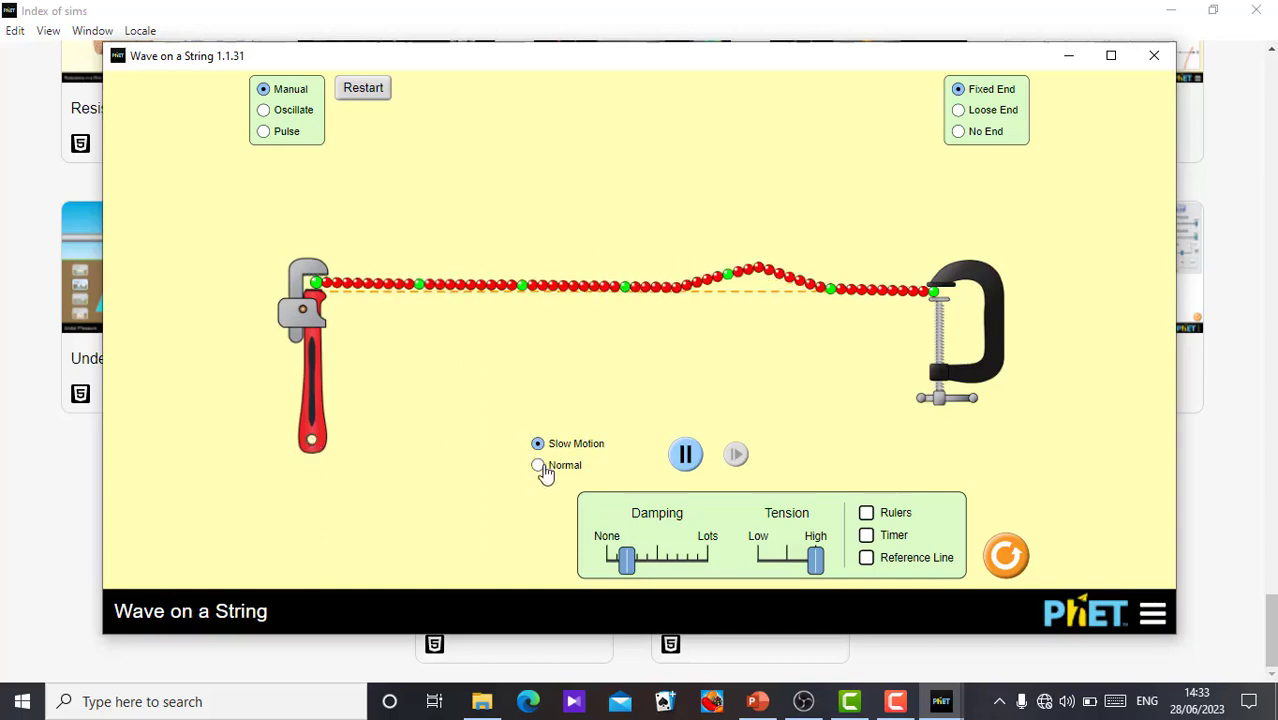
{"action": "left_click", "coordinate": [538, 464]}
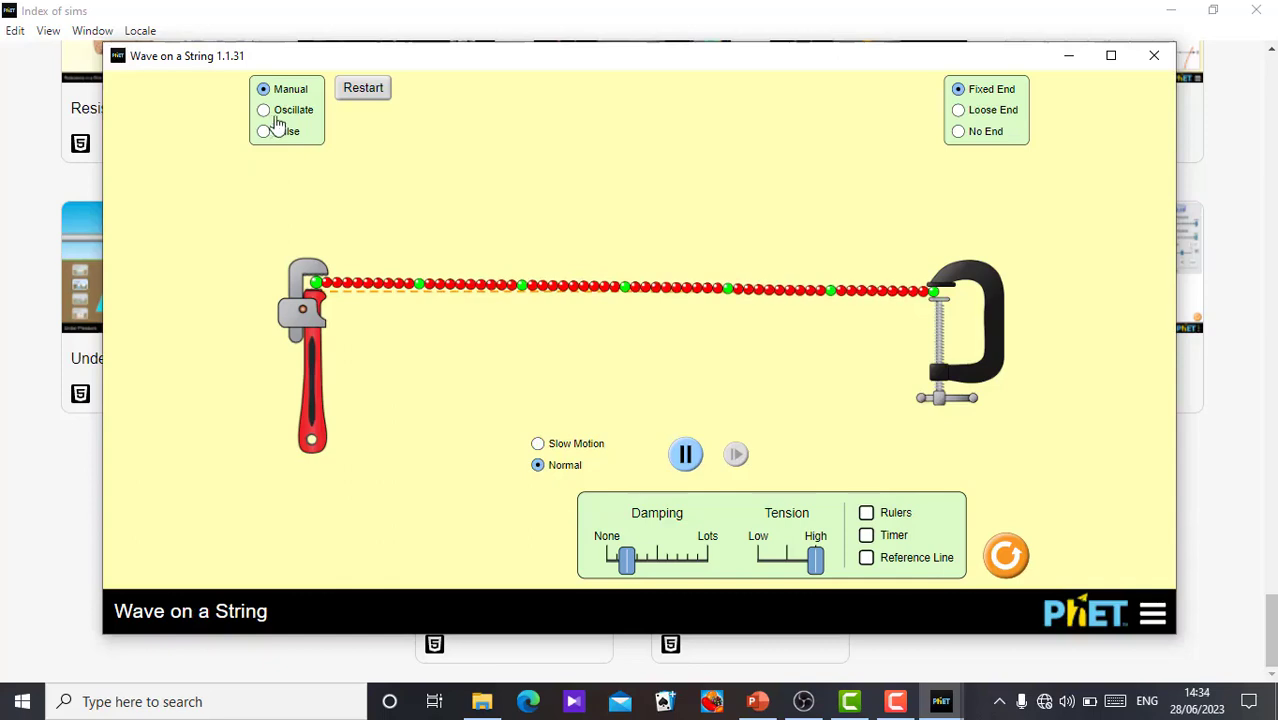
- Try Oscillate and Pulse modes, return to Manual and wiggle the string end
{"action": "left_click", "coordinate": [264, 110]}
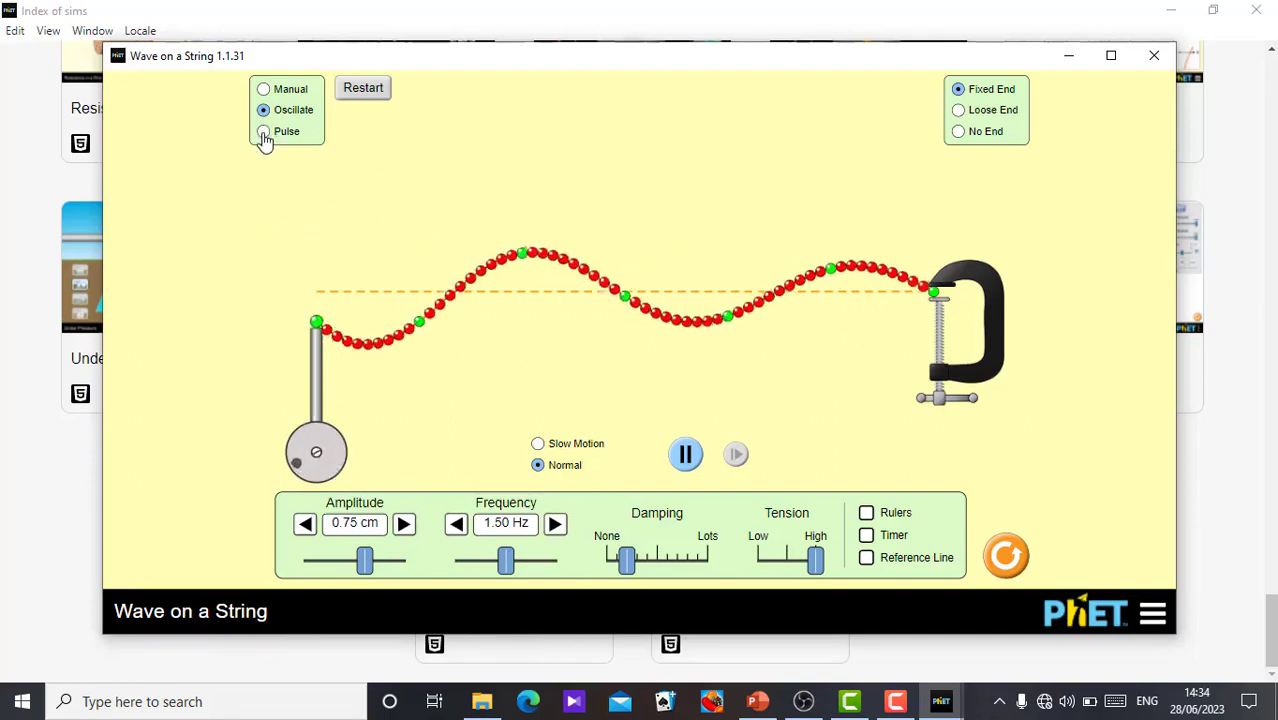
{"action": "left_click", "coordinate": [264, 132]}
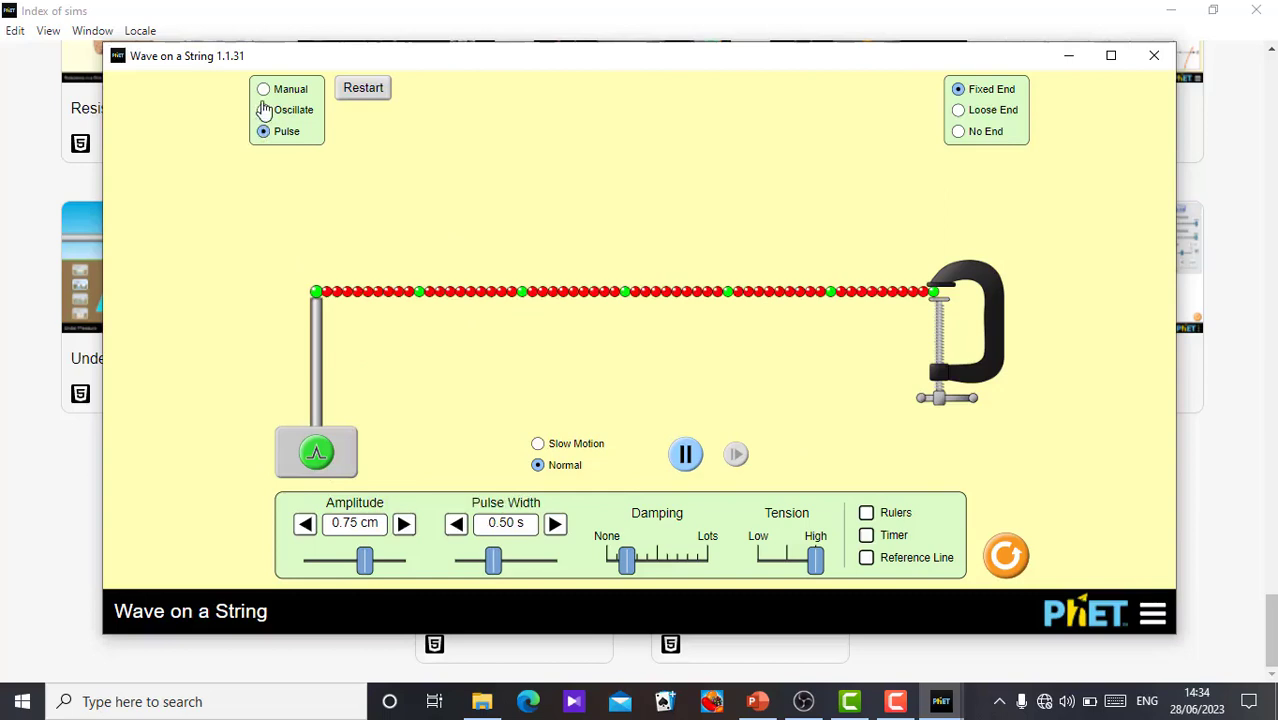
{"action": "left_click", "coordinate": [264, 88]}
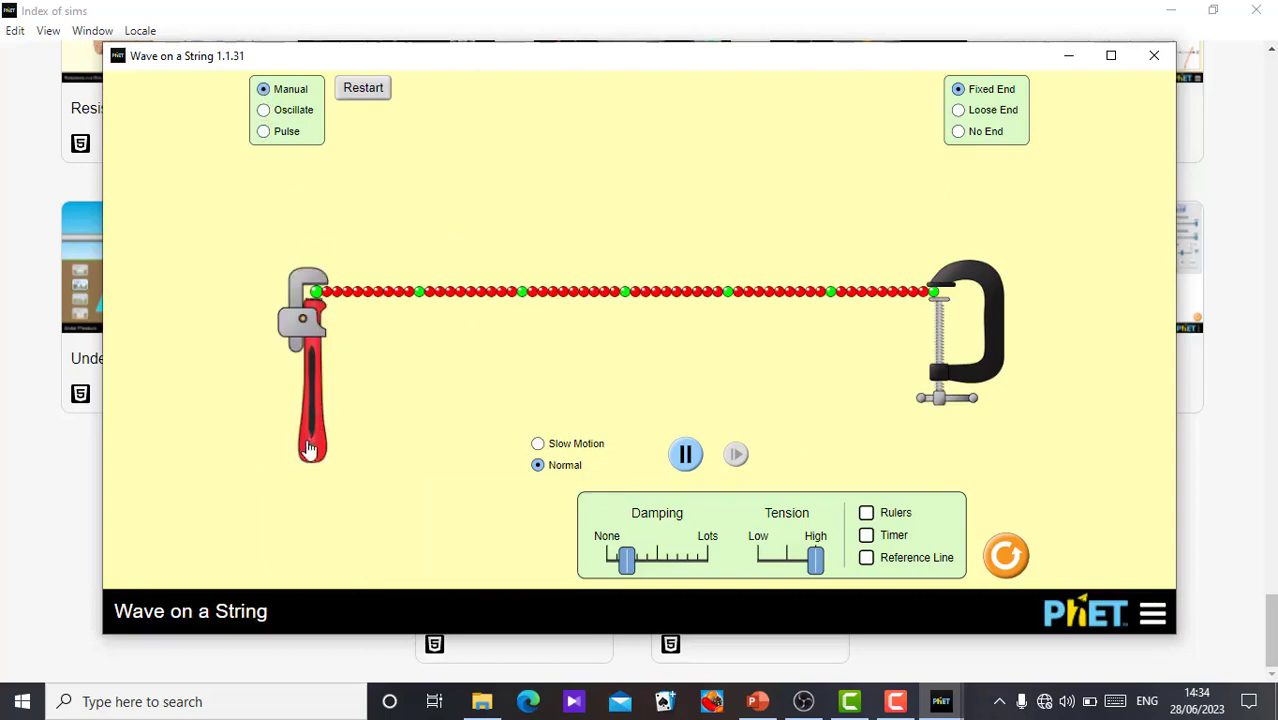
{"action": "left_click_drag", "start_coordinate": [310, 450], "coordinate": [308, 420]}
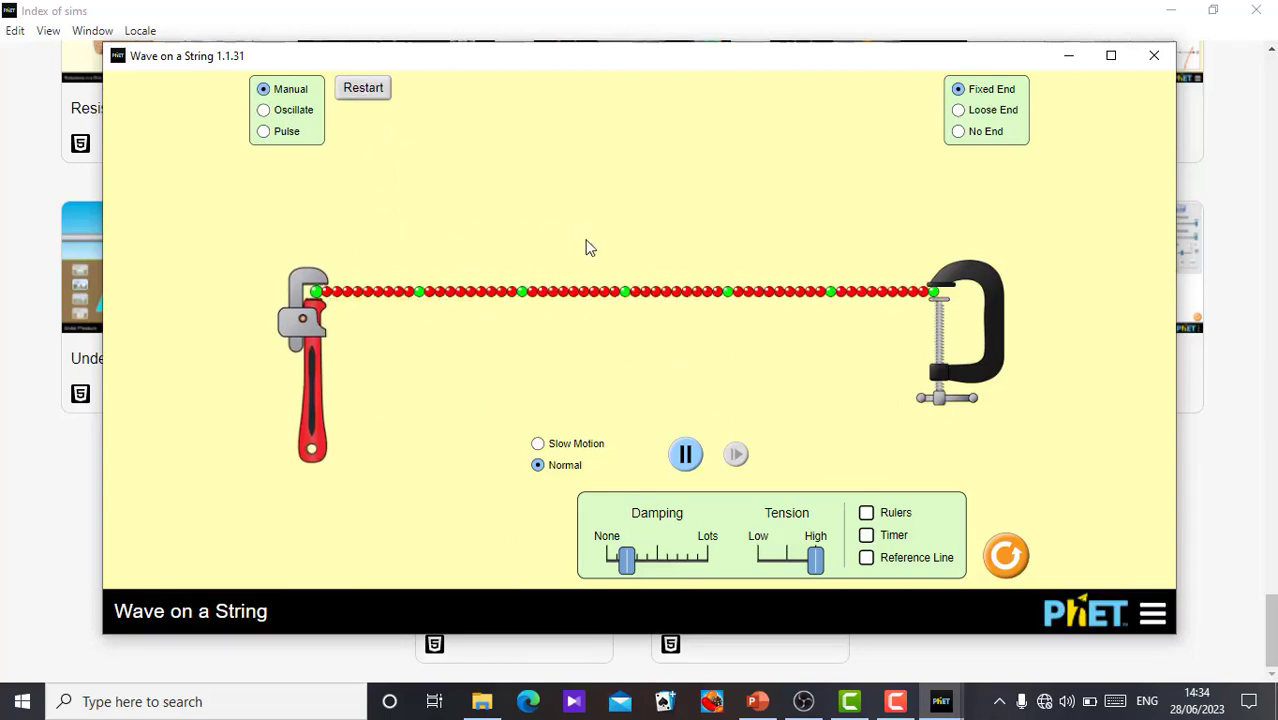
{"action": "mouse_move", "coordinate": [710, 388]}
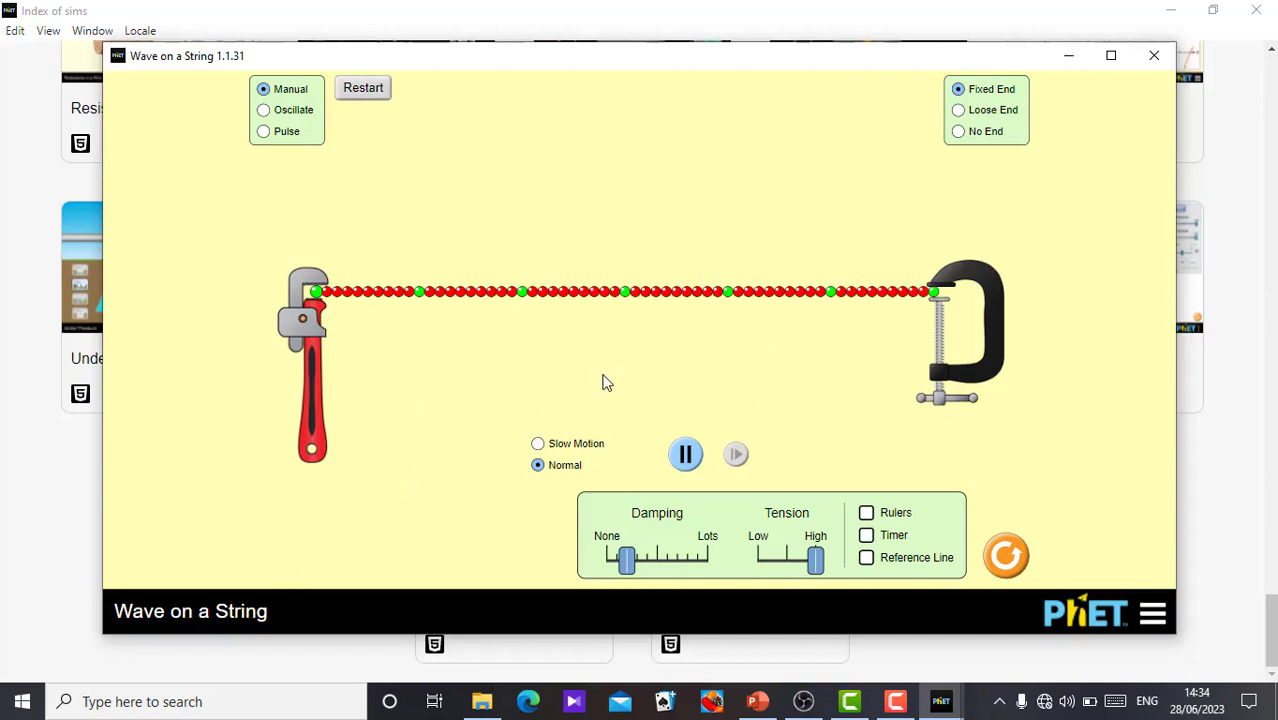
{"action": "mouse_move", "coordinate": [798, 434]}
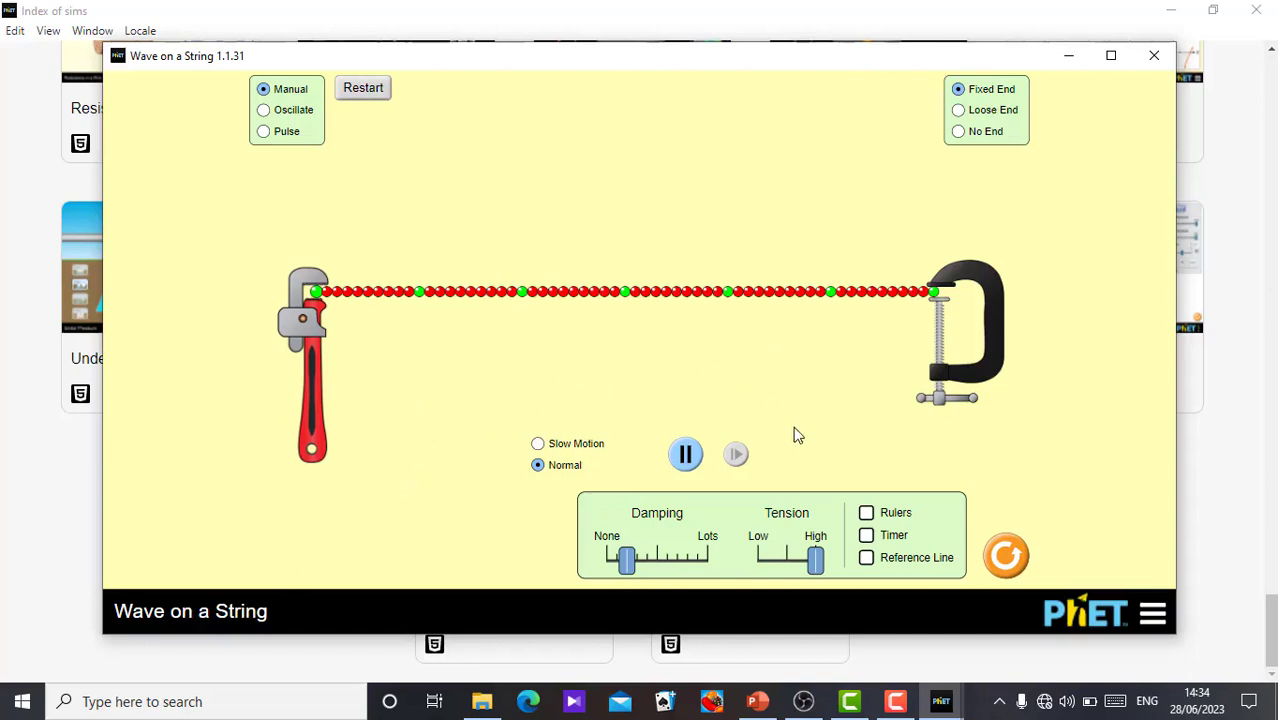
- Show and hide the Rulers, then close the Wave on a String simulation
{"action": "left_click", "coordinate": [866, 512]}
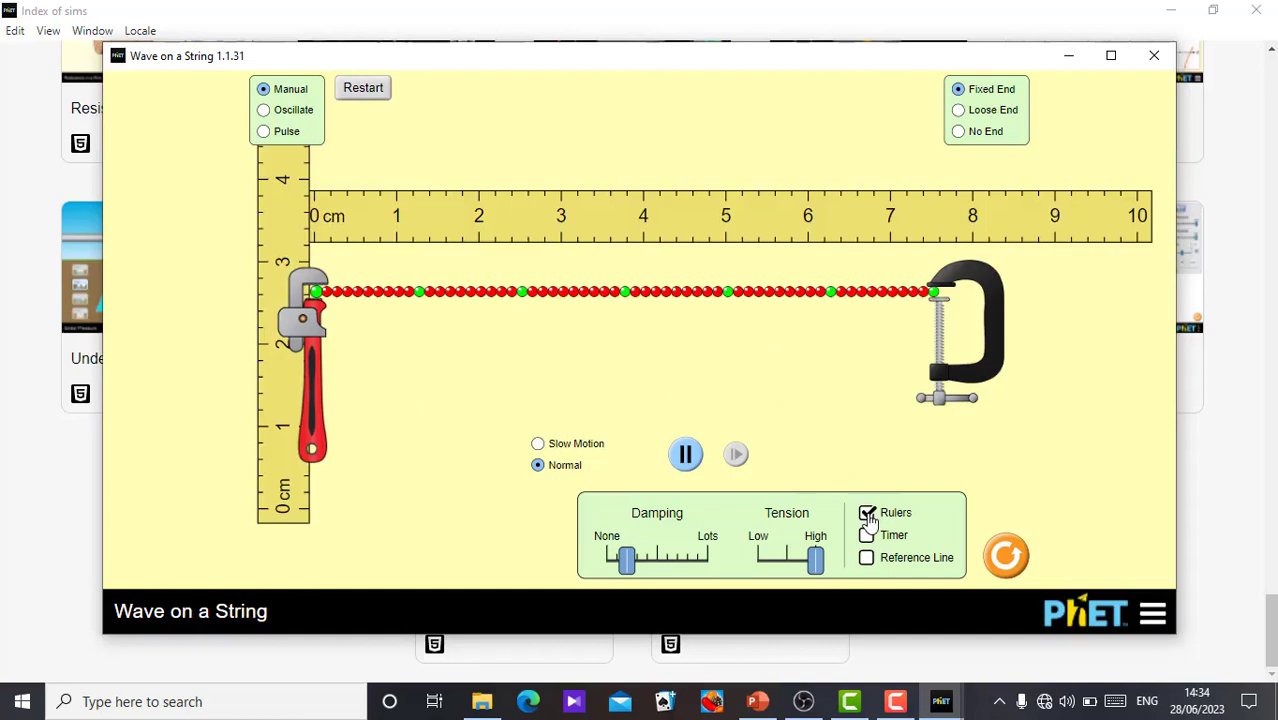
{"action": "left_click", "coordinate": [866, 534]}
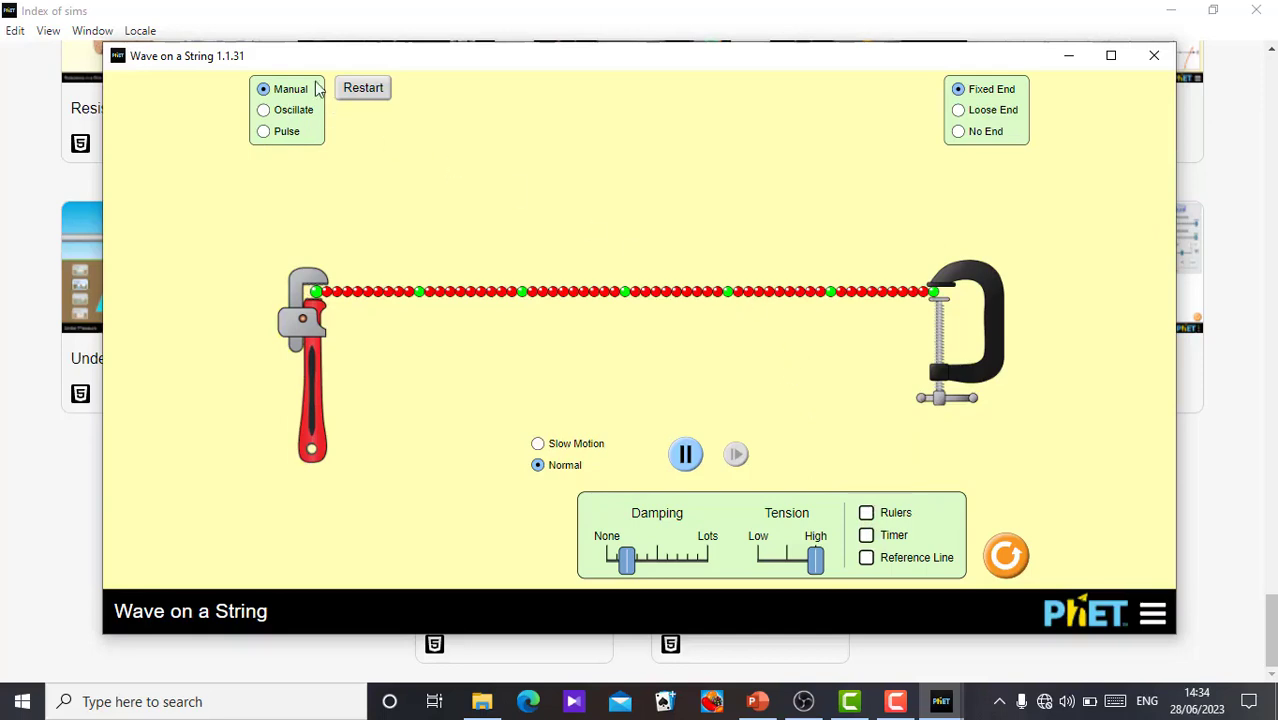
{"action": "mouse_move", "coordinate": [548, 56]}
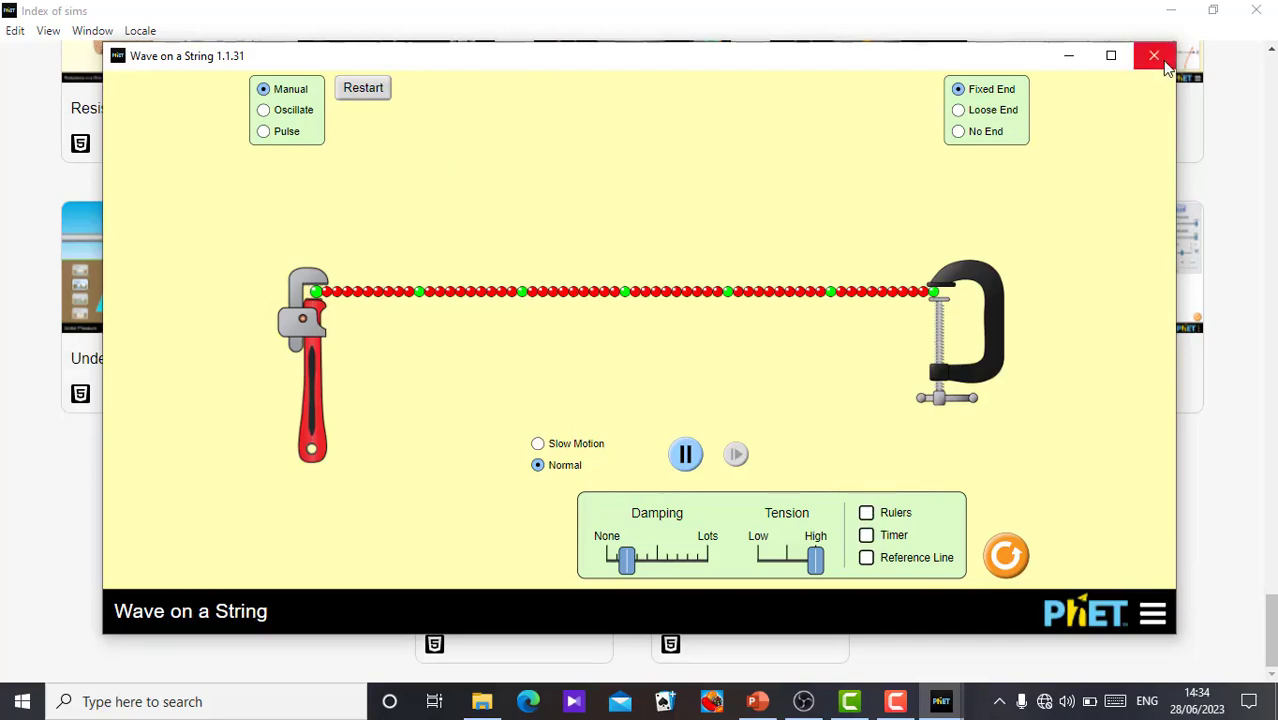
{"action": "left_click", "coordinate": [1154, 56]}
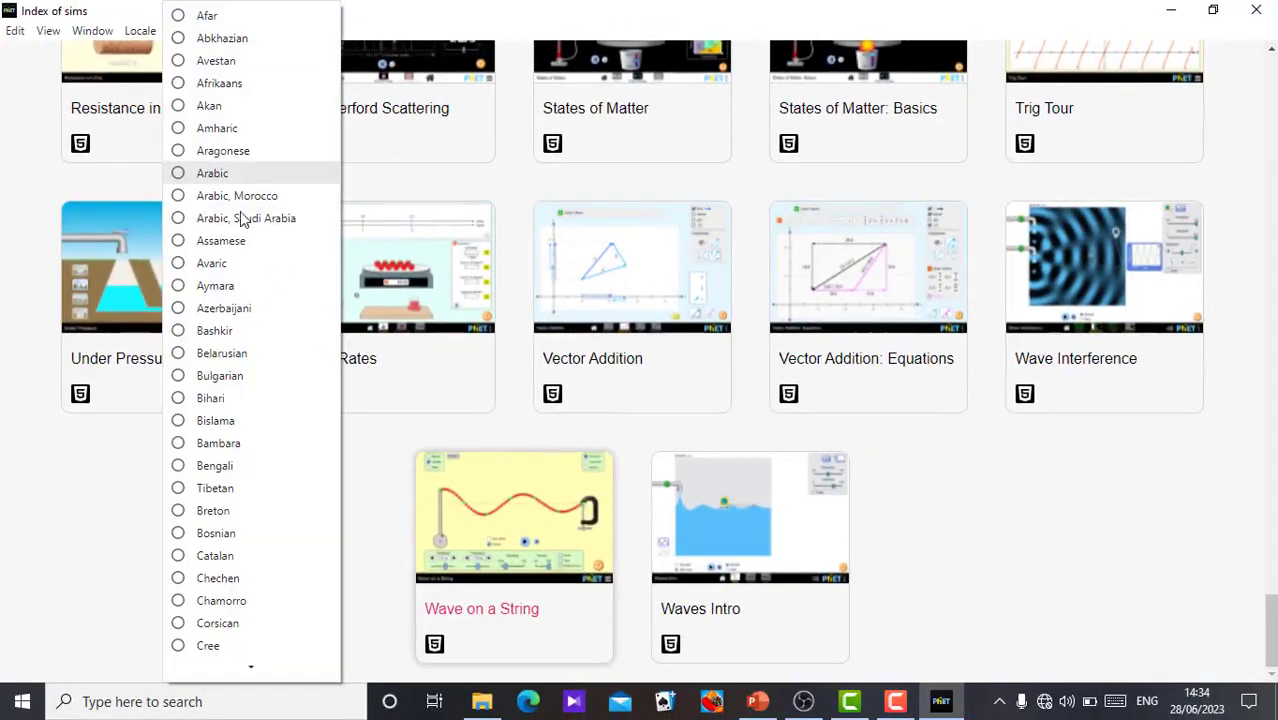
{"action": "mouse_move", "coordinate": [252, 444]}
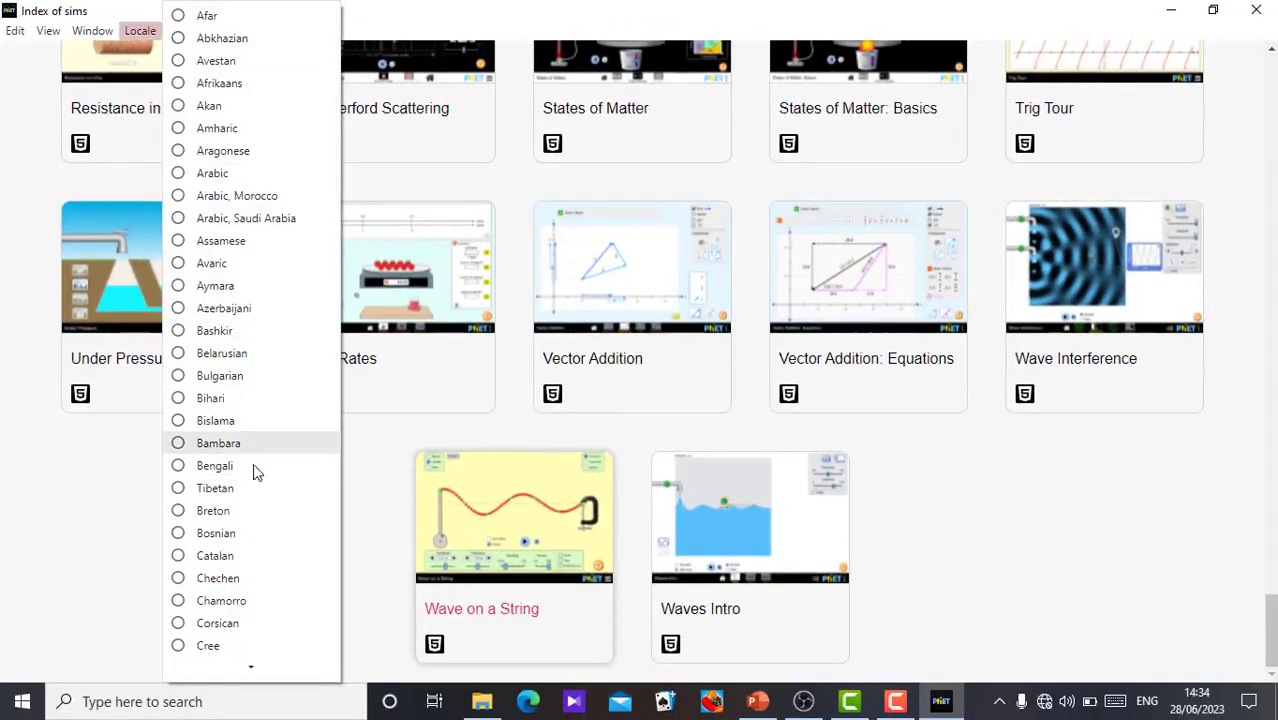
{"action": "mouse_move", "coordinate": [216, 284]}
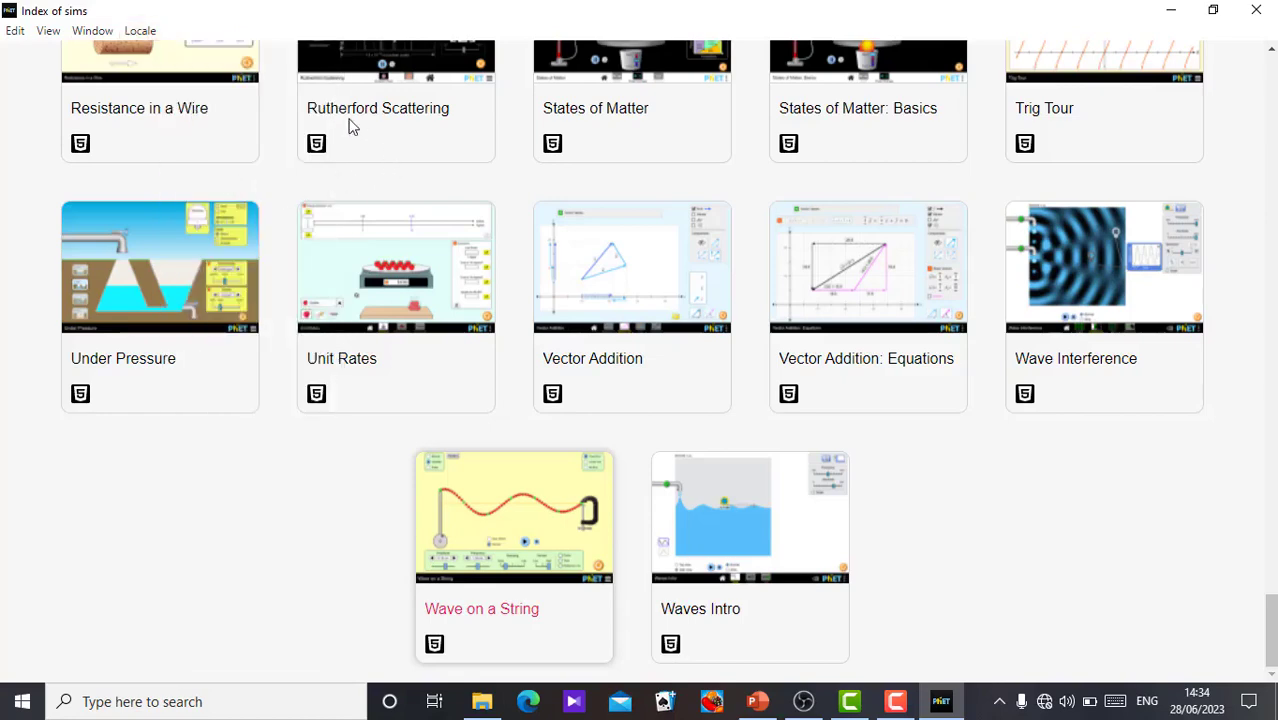
- Scroll the Arabic index down to the 'Simulations not yet translated' section
{"action": "scroll", "scroll_direction": "up", "scroll_amount": 3}
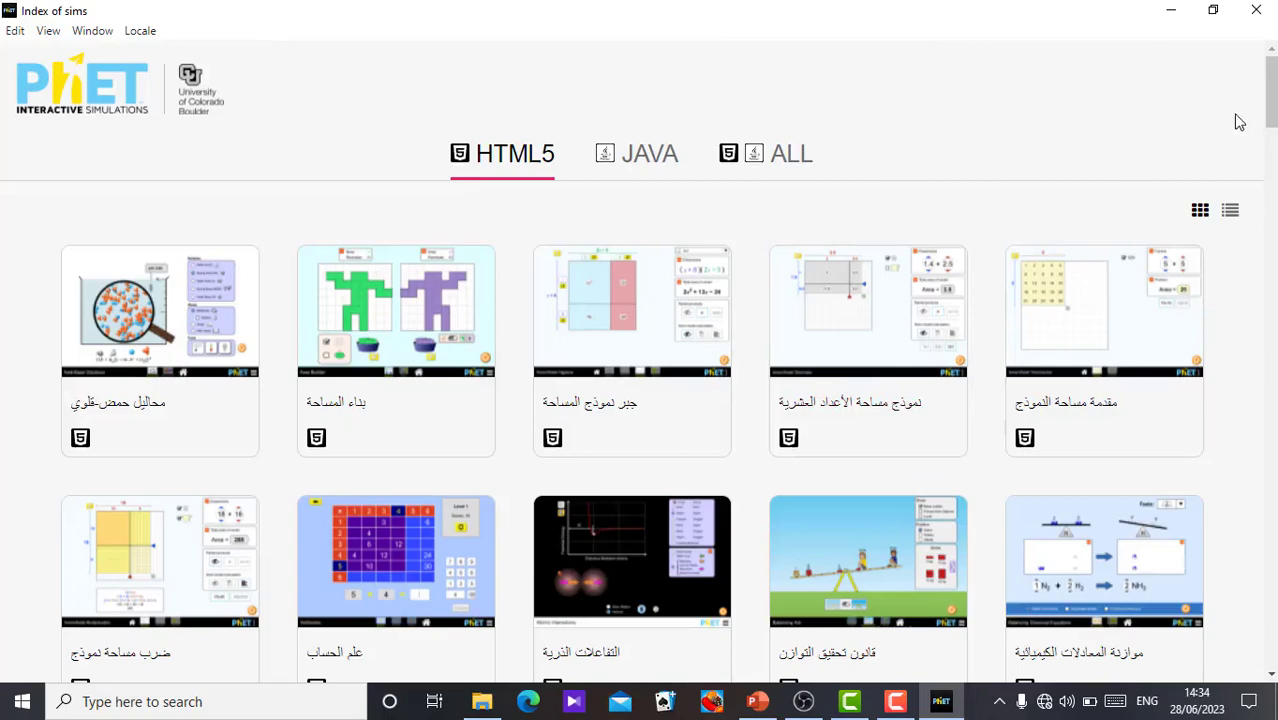
{"action": "scroll", "scroll_direction": "down", "scroll_amount": 3}
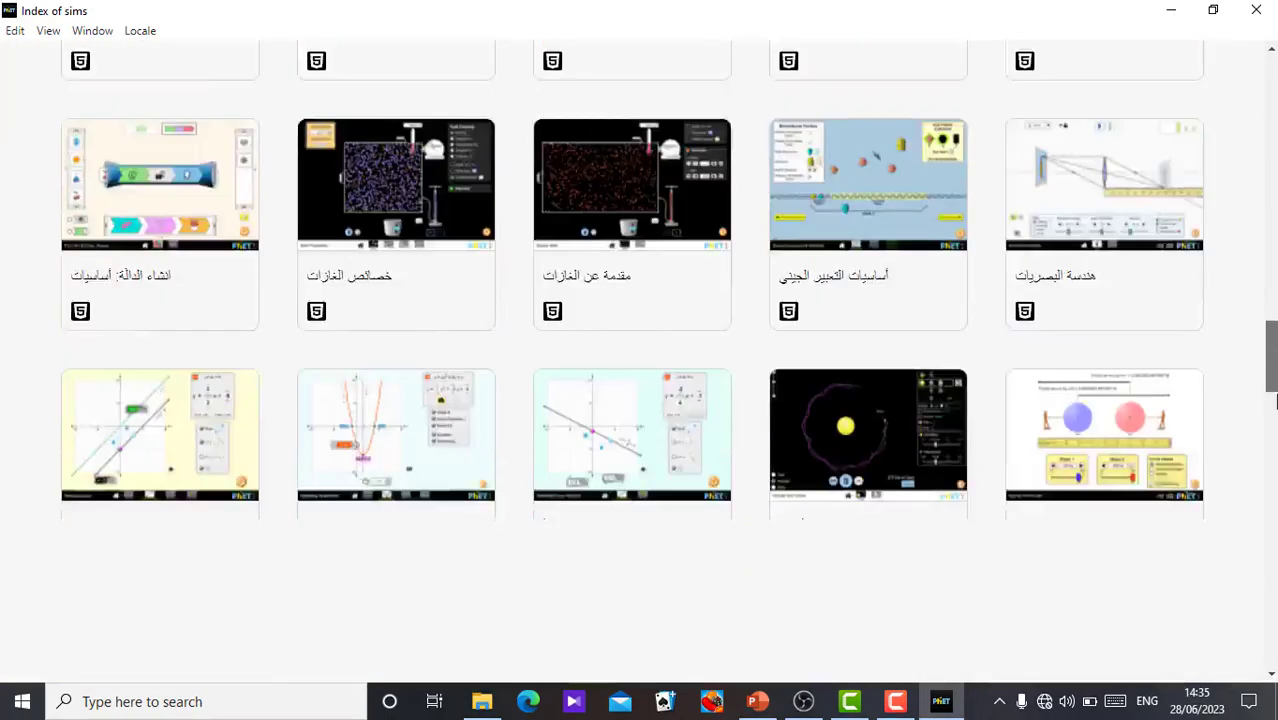
{"action": "scroll", "scroll_direction": "down", "scroll_amount": 3}
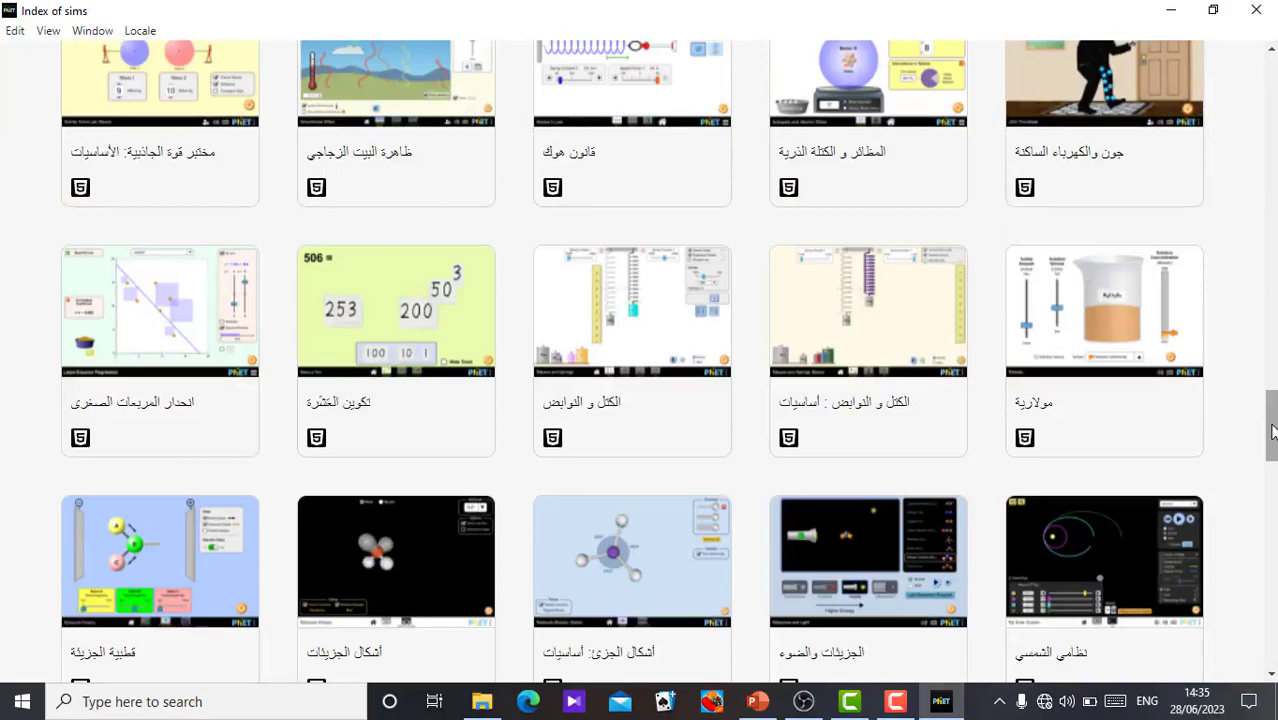
{"action": "scroll", "scroll_direction": "down", "scroll_amount": 3}
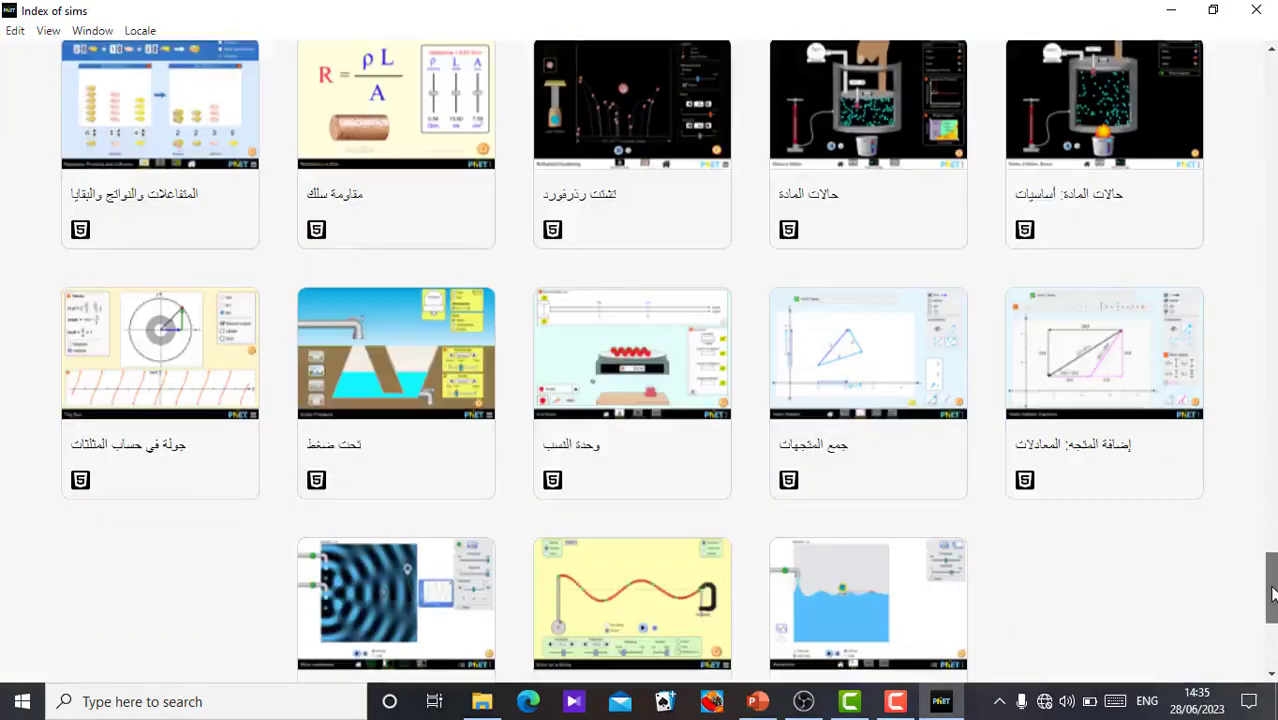
{"action": "scroll", "scroll_direction": "down", "scroll_amount": 3}
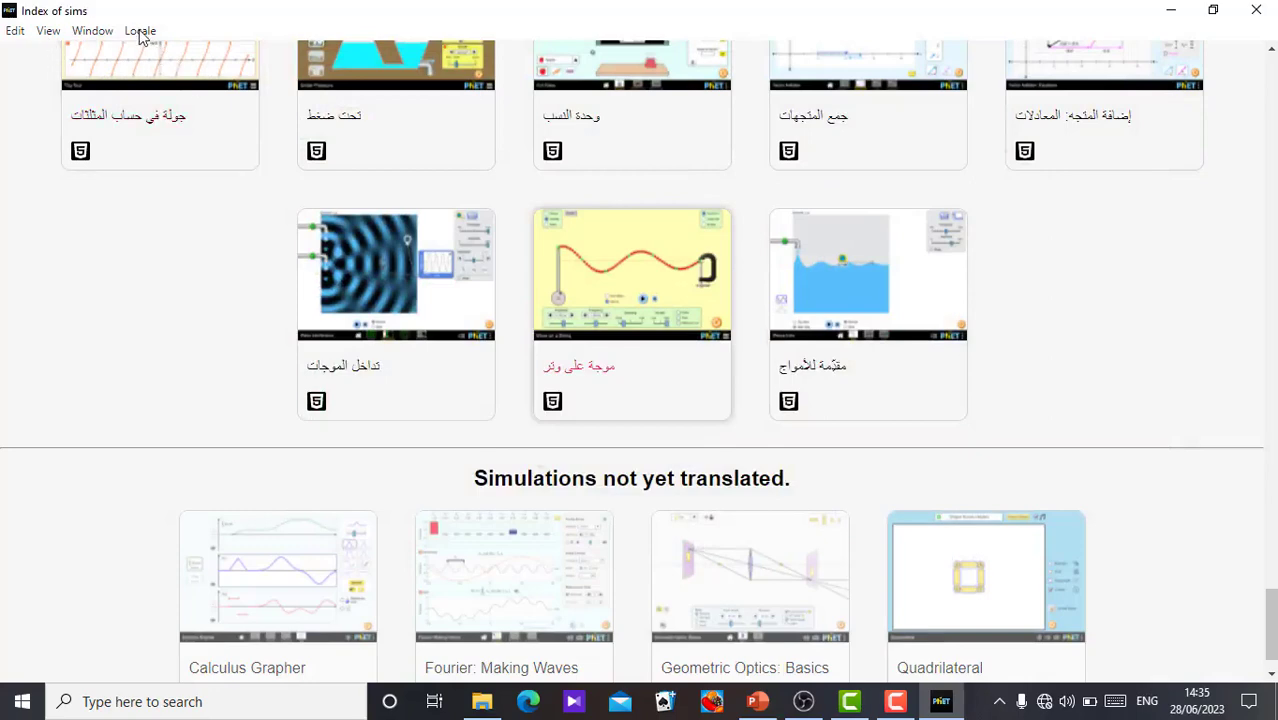
- Use the Locale menu to scroll the language list down toward English
{"action": "left_click", "coordinate": [140, 30]}
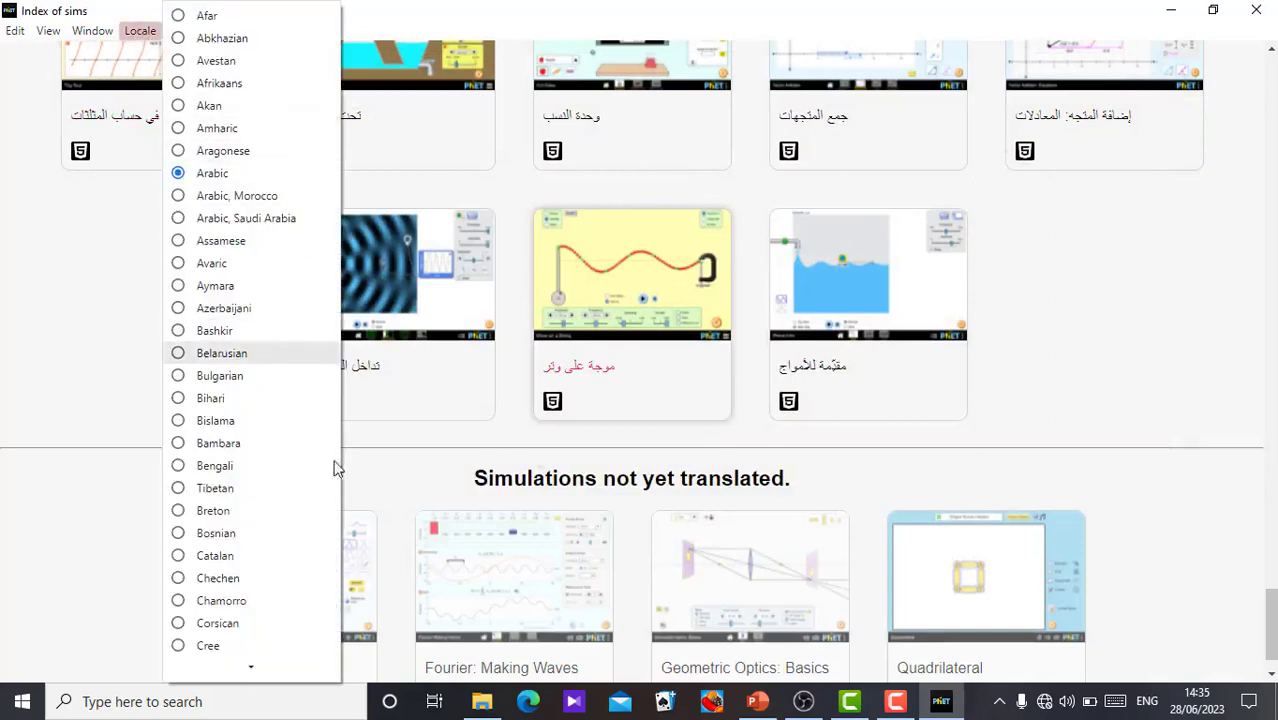
{"action": "scroll", "scroll_direction": "down", "scroll_amount": 3}
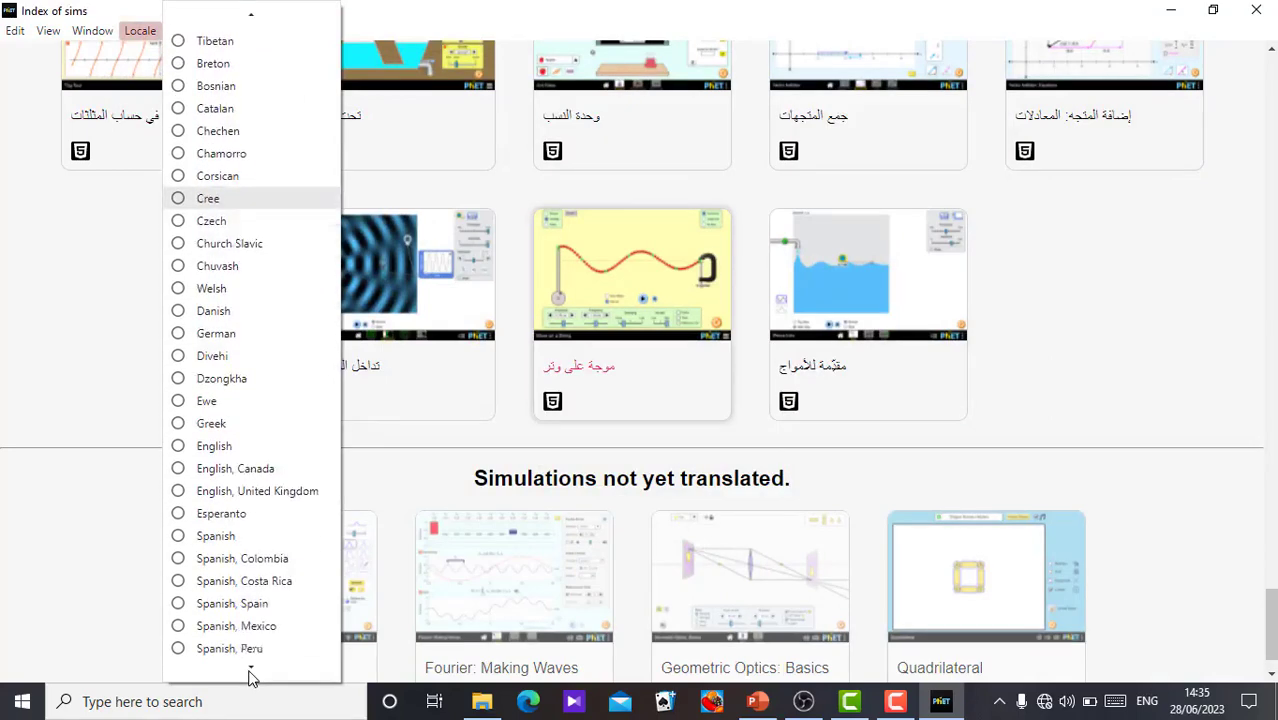
{"action": "scroll", "scroll_direction": "down", "scroll_amount": 3}
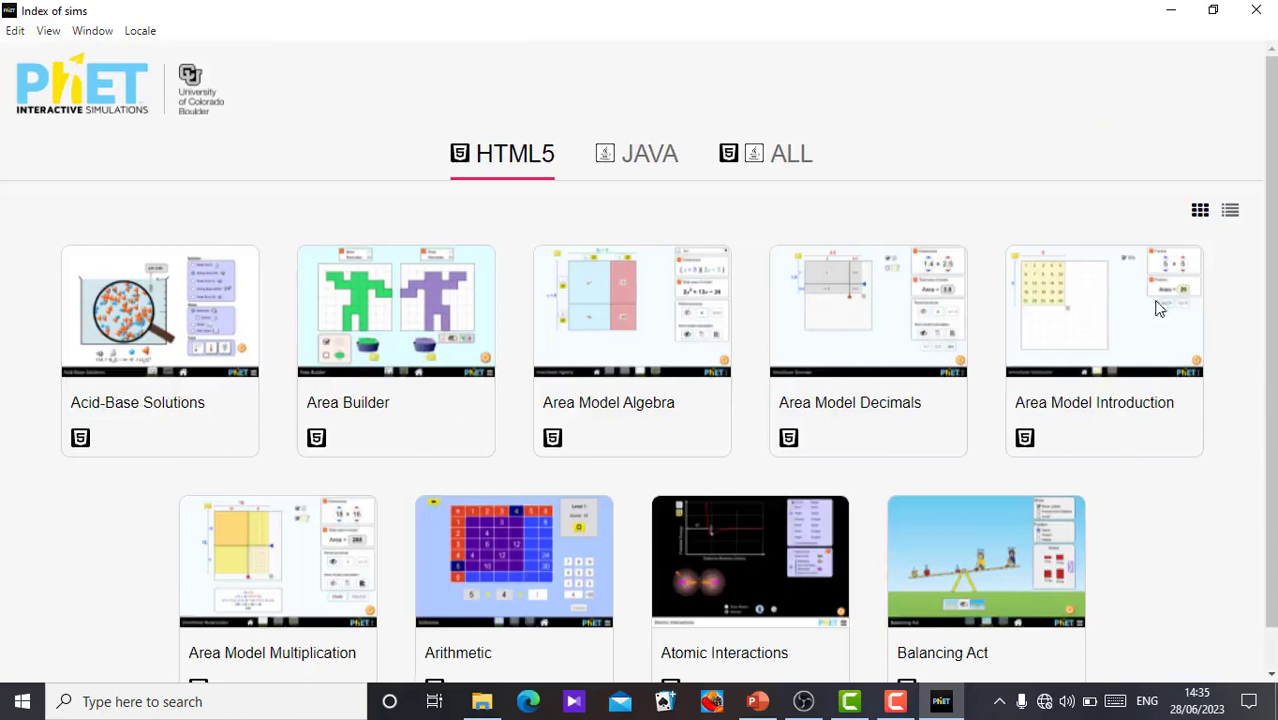
{"action": "scroll", "scroll_direction": "down", "scroll_amount": 3}
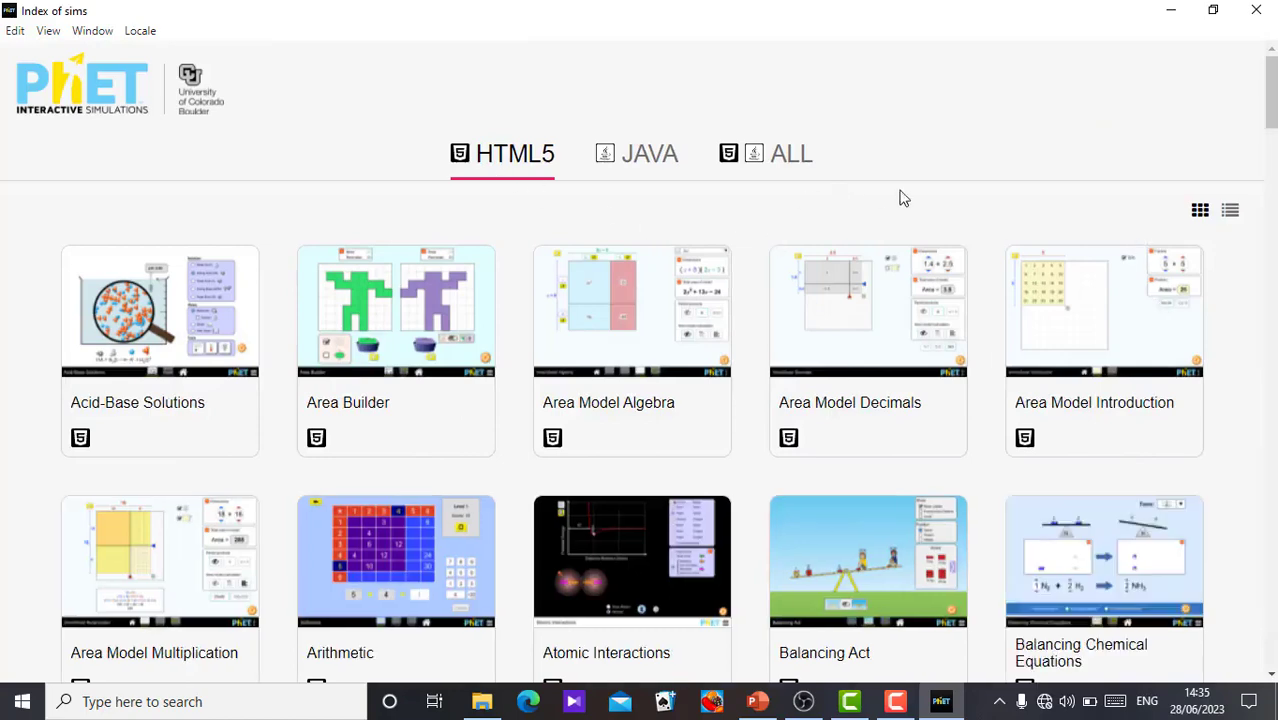
{"action": "mouse_move", "coordinate": [184, 124]}
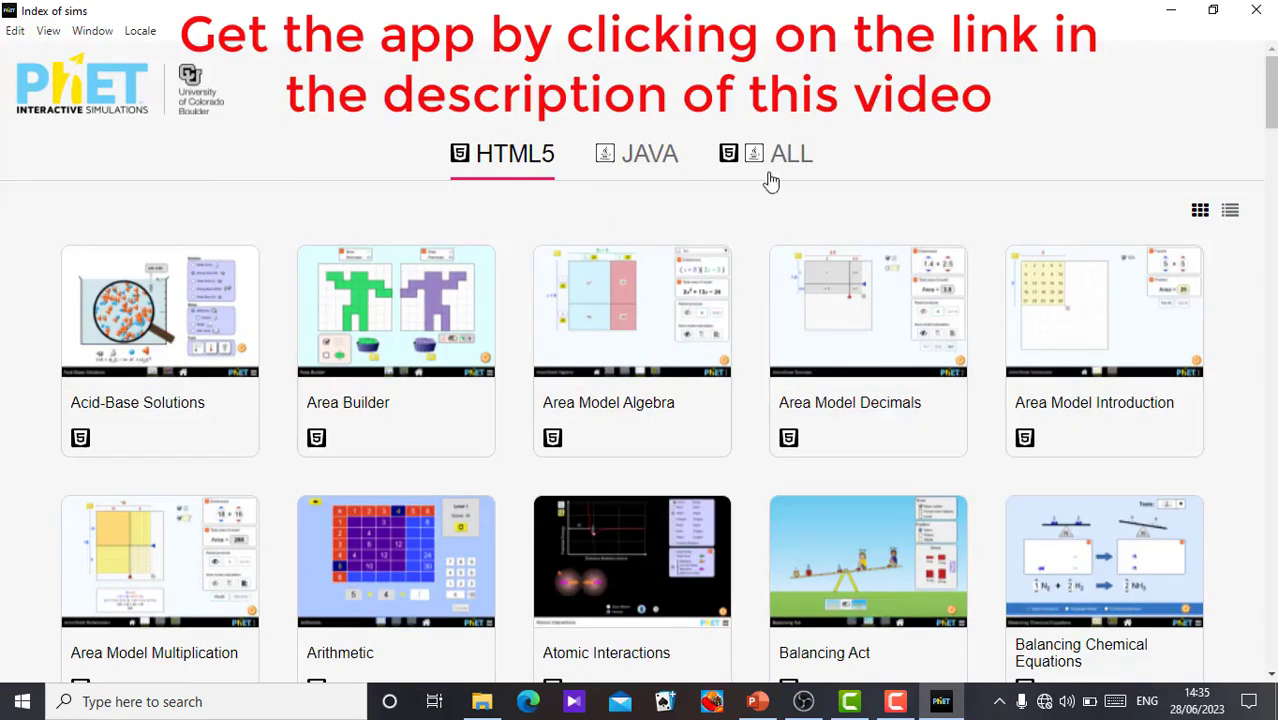
{"action": "mouse_move", "coordinate": [718, 220]}
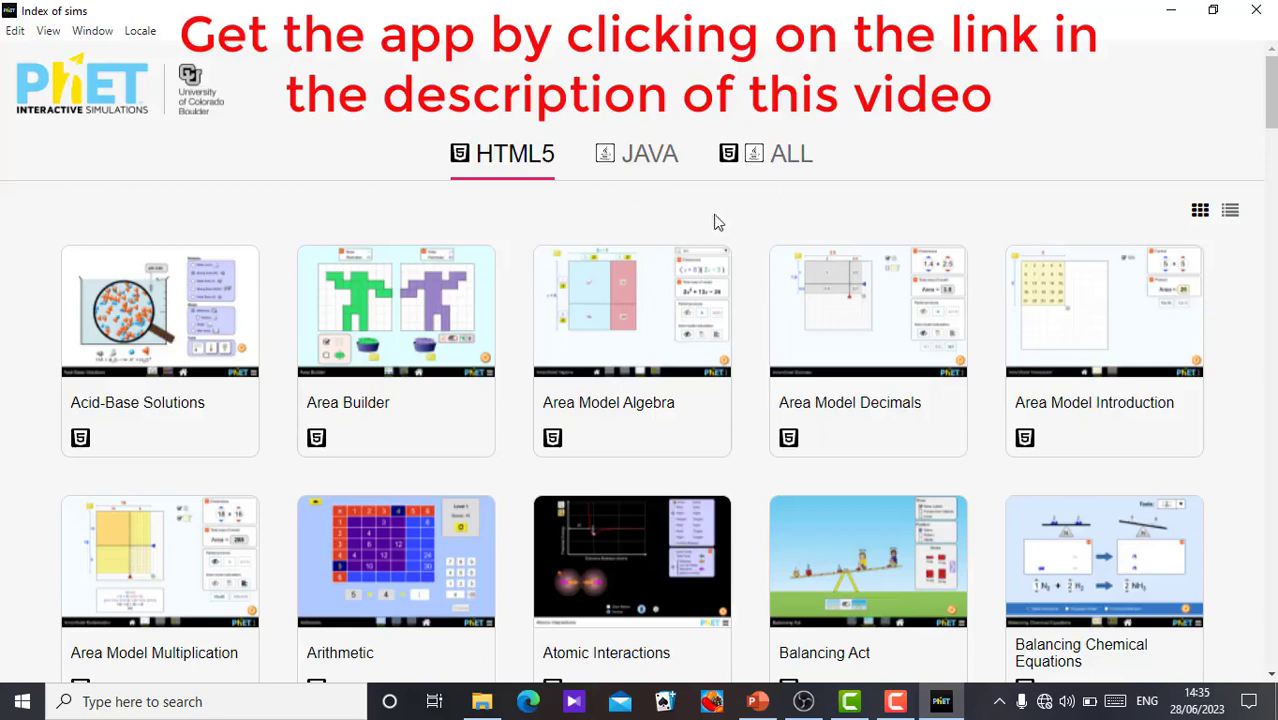
{"action": "mouse_move", "coordinate": [758, 220]}
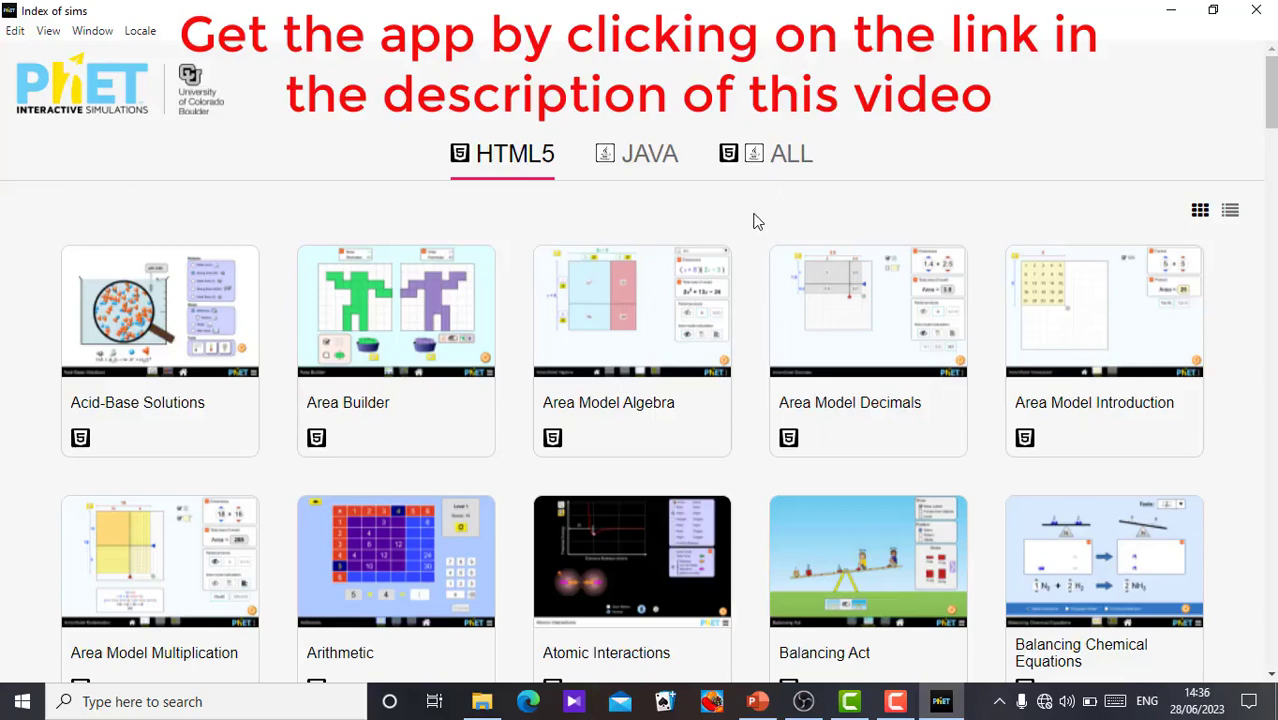
{"action": "mouse_move", "coordinate": [452, 222]}
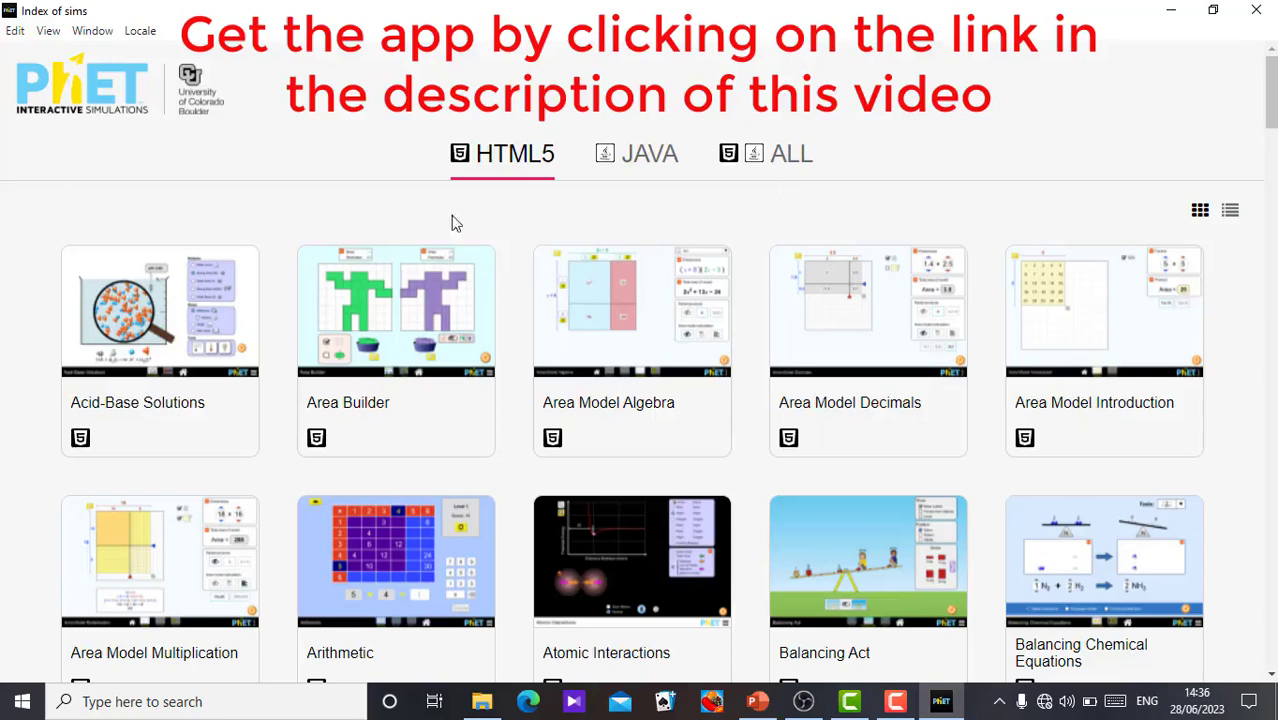
{"action": "mouse_move", "coordinate": [344, 170]}
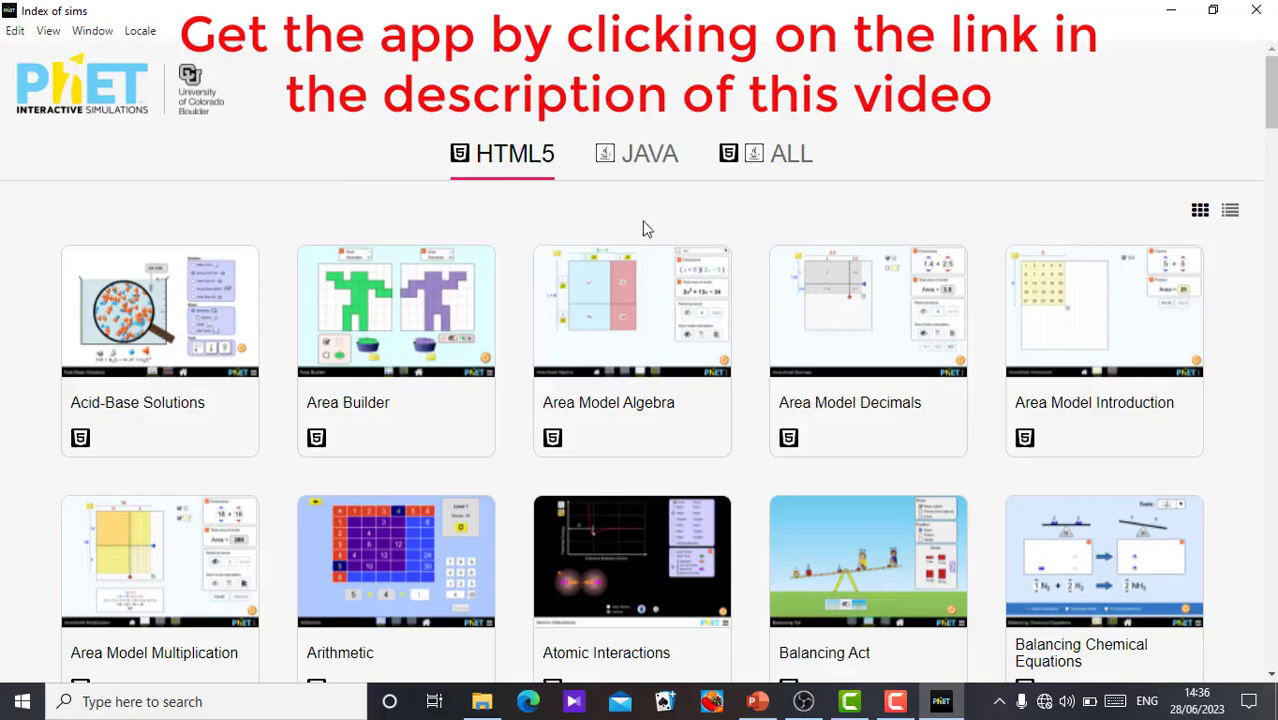
{"action": "mouse_move", "coordinate": [518, 240]}
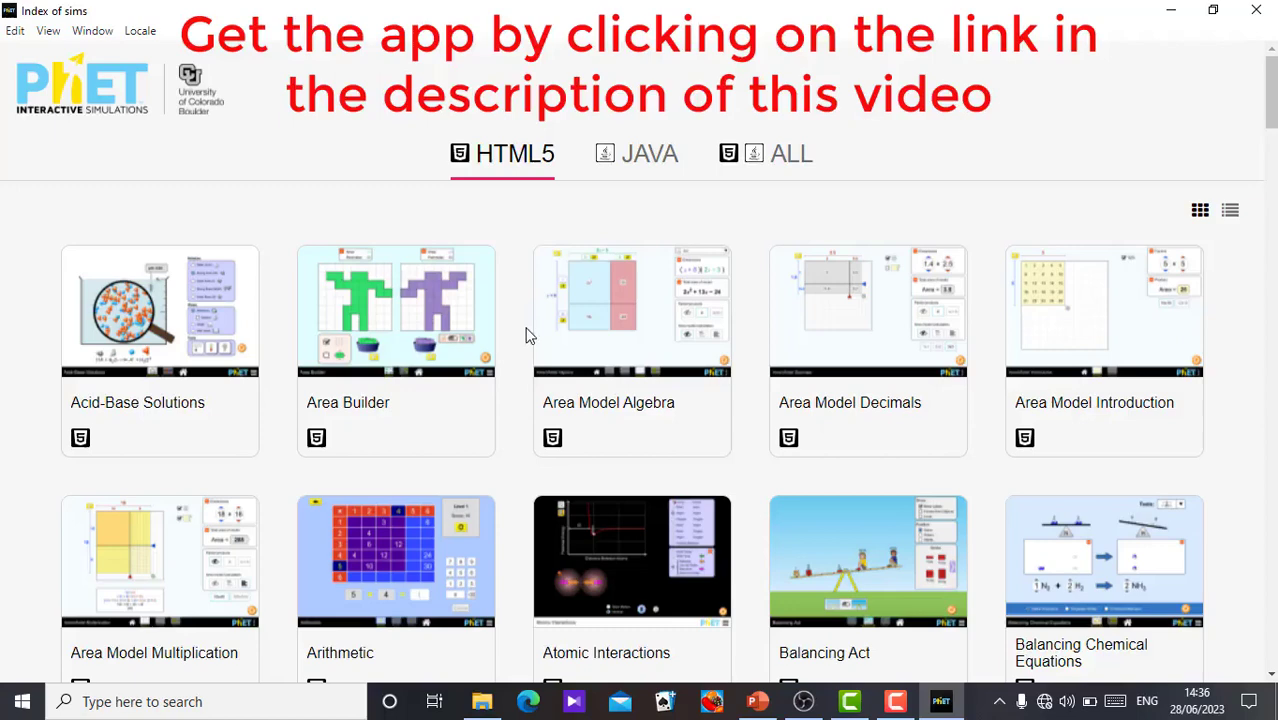
{"action": "mouse_move", "coordinate": [536, 204]}
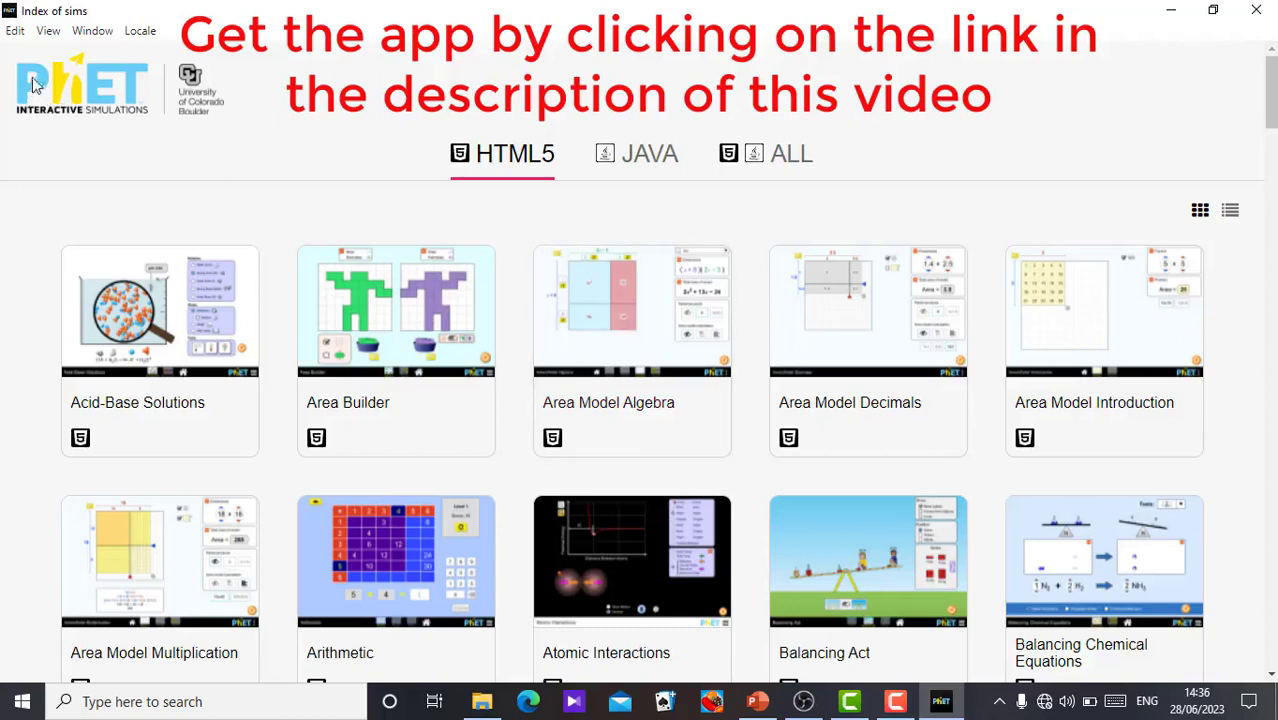
{"action": "mouse_move", "coordinate": [98, 176]}
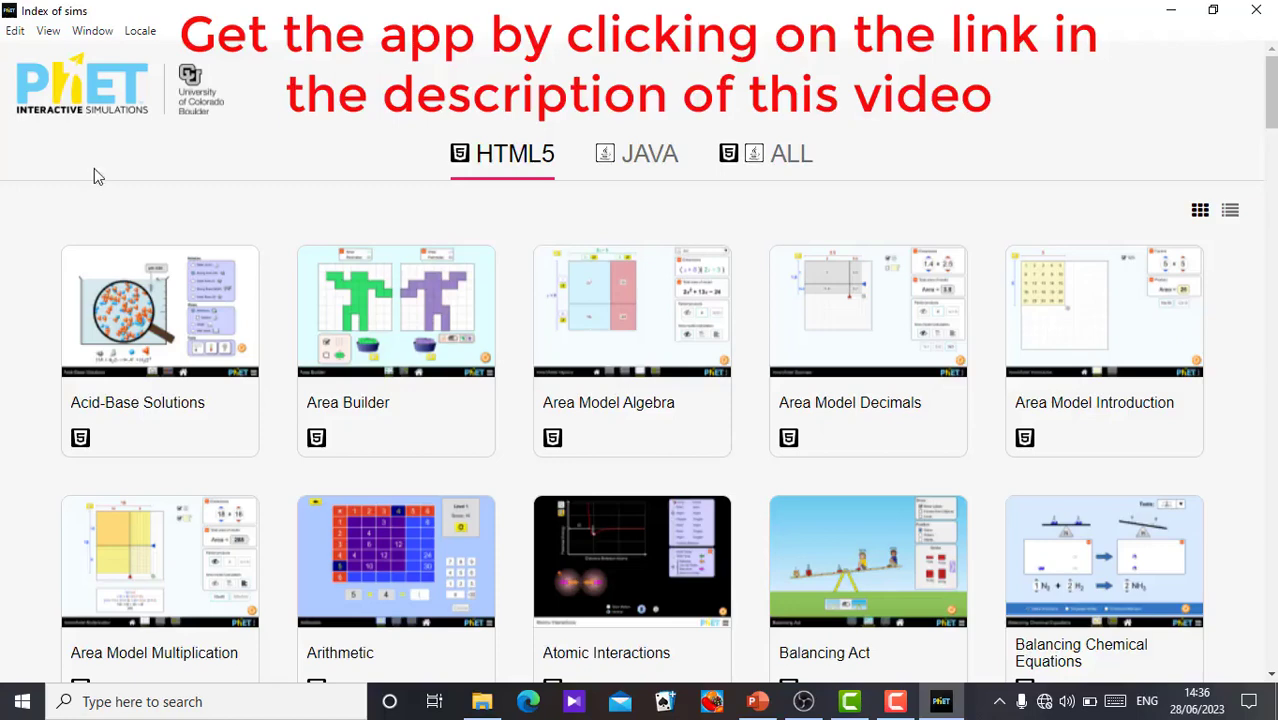
{"action": "mouse_move", "coordinate": [528, 548]}
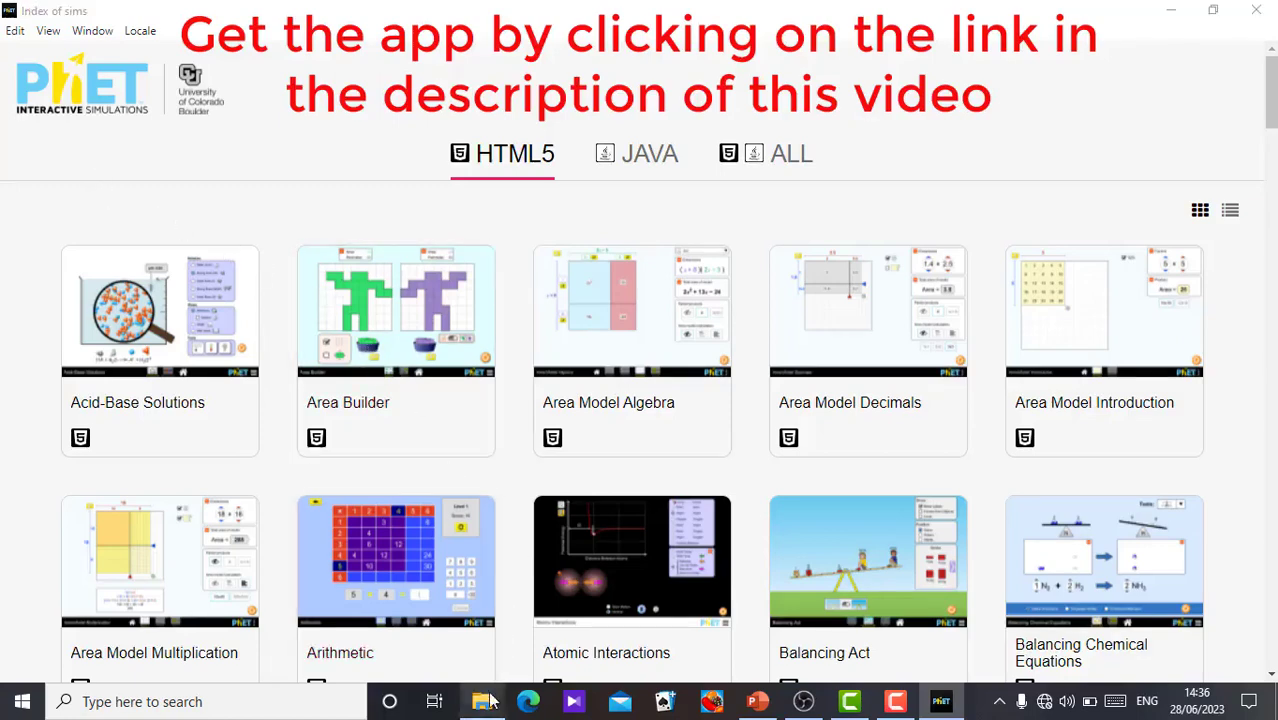
{"action": "left_click", "coordinate": [482, 700]}
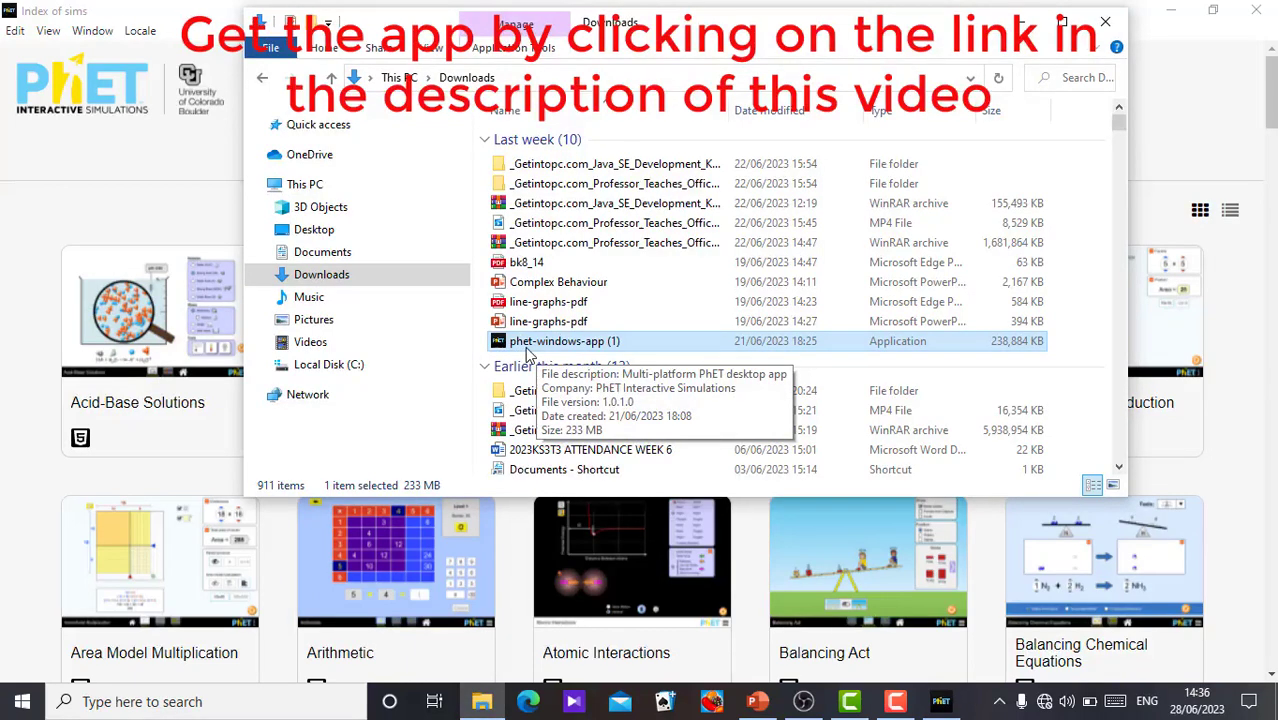
- Select the phet-windows-app (1) installer in Downloads, then bring the sims index back to front
{"action": "left_click", "coordinate": [556, 340]}
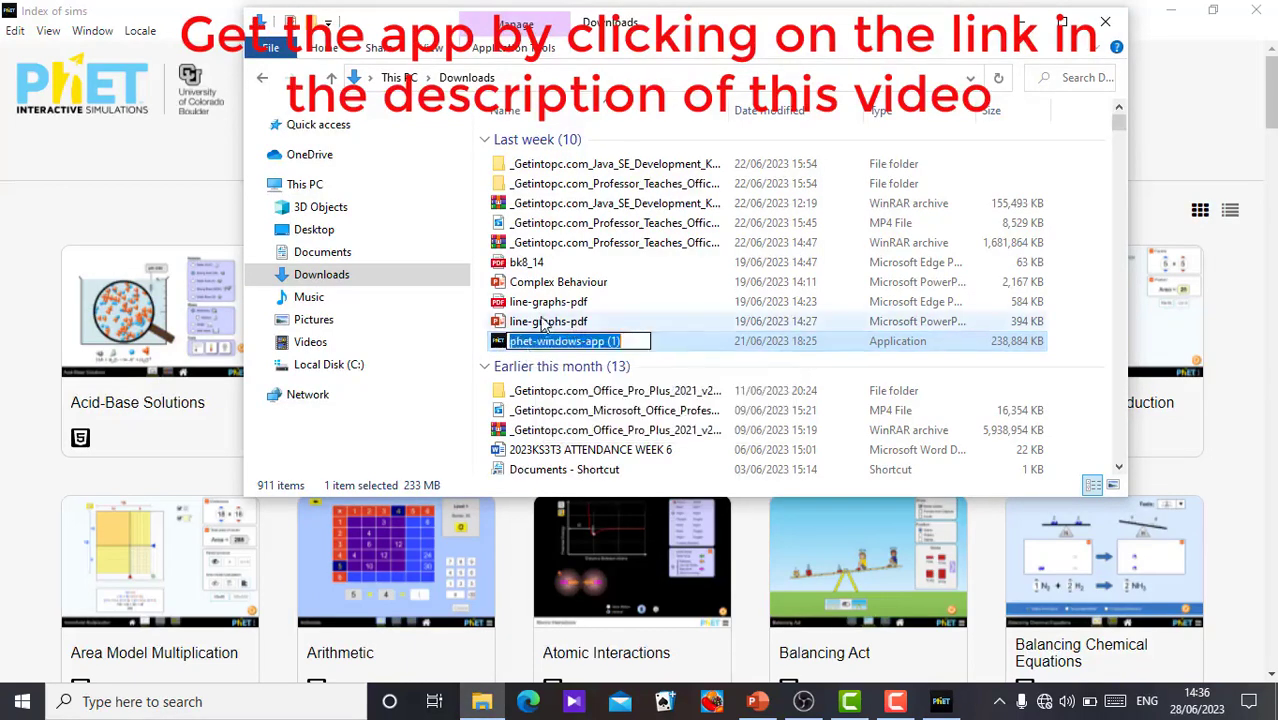
{"action": "left_click", "coordinate": [548, 300]}
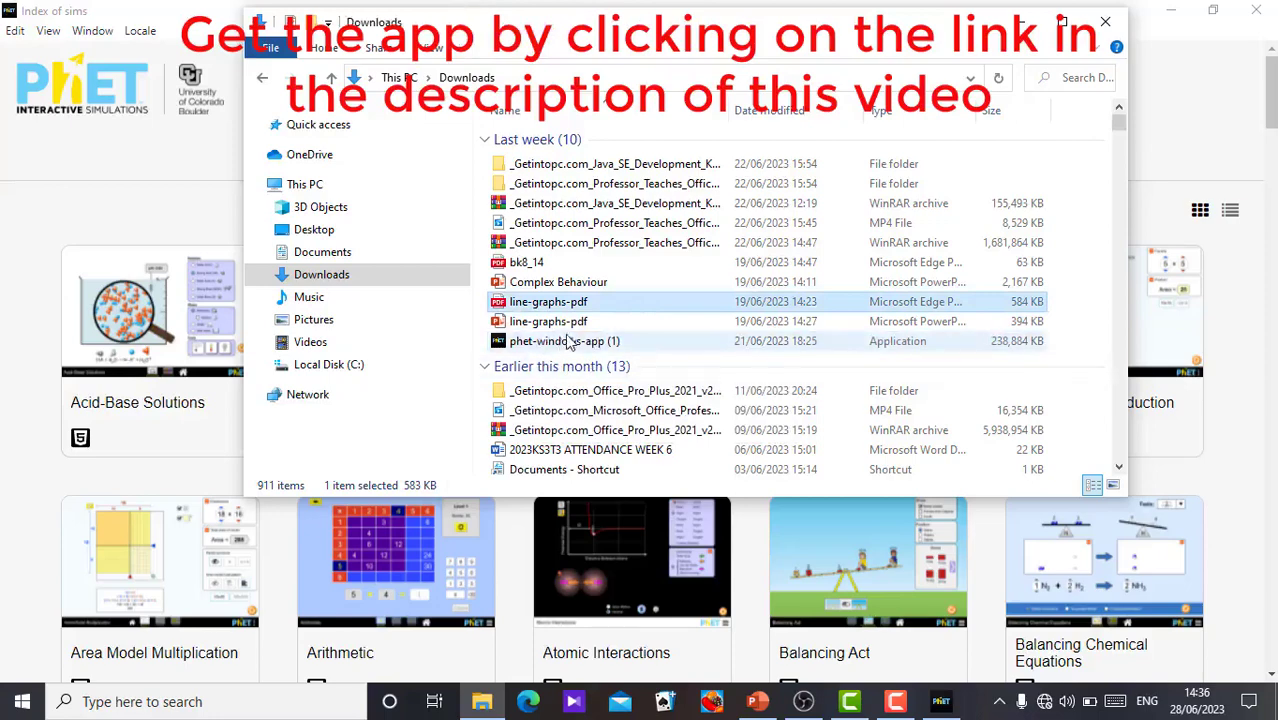
{"action": "mouse_move", "coordinate": [564, 340]}
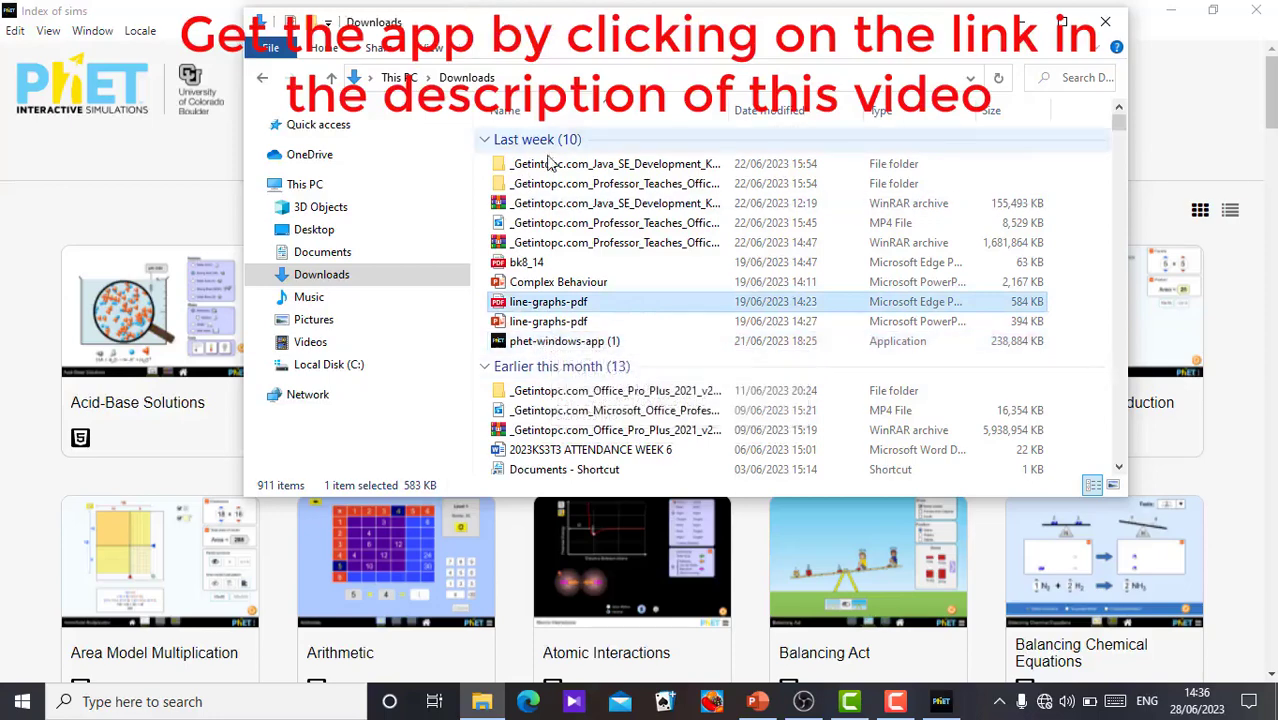
{"action": "mouse_move", "coordinate": [564, 340]}
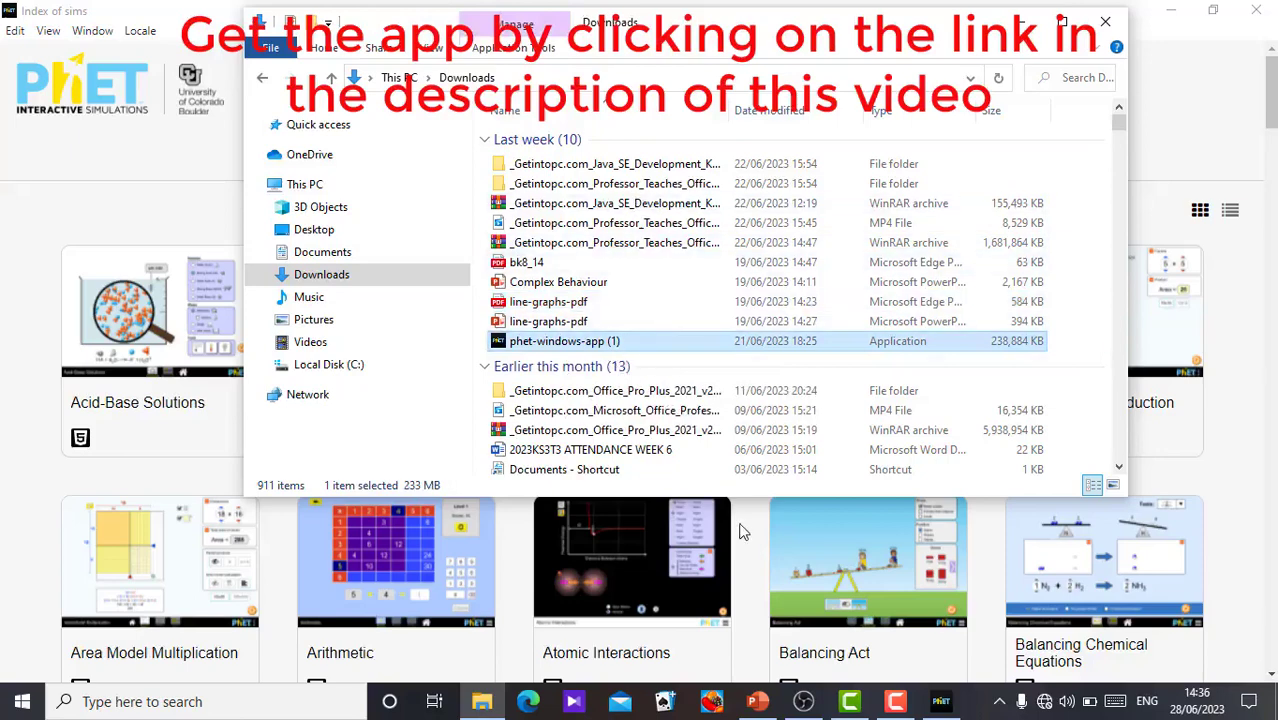
{"action": "left_click", "coordinate": [1104, 20]}
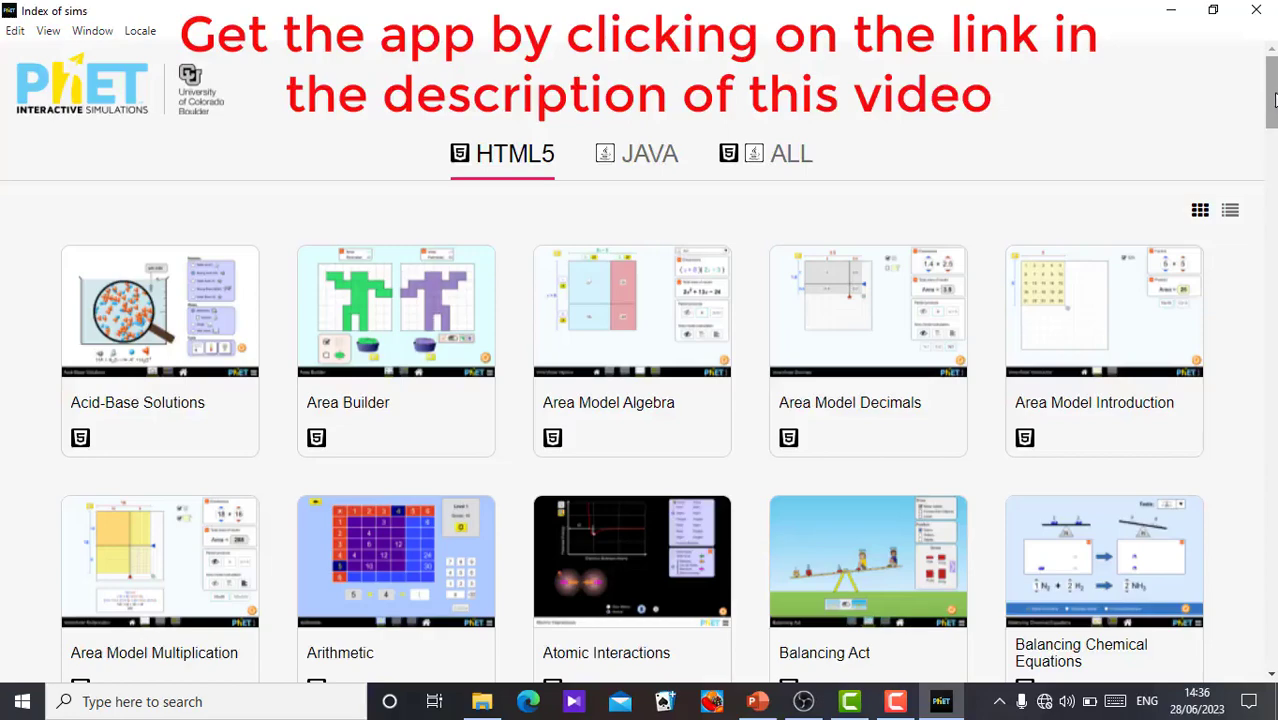
{"action": "scroll", "scroll_direction": "down", "scroll_amount": 3}
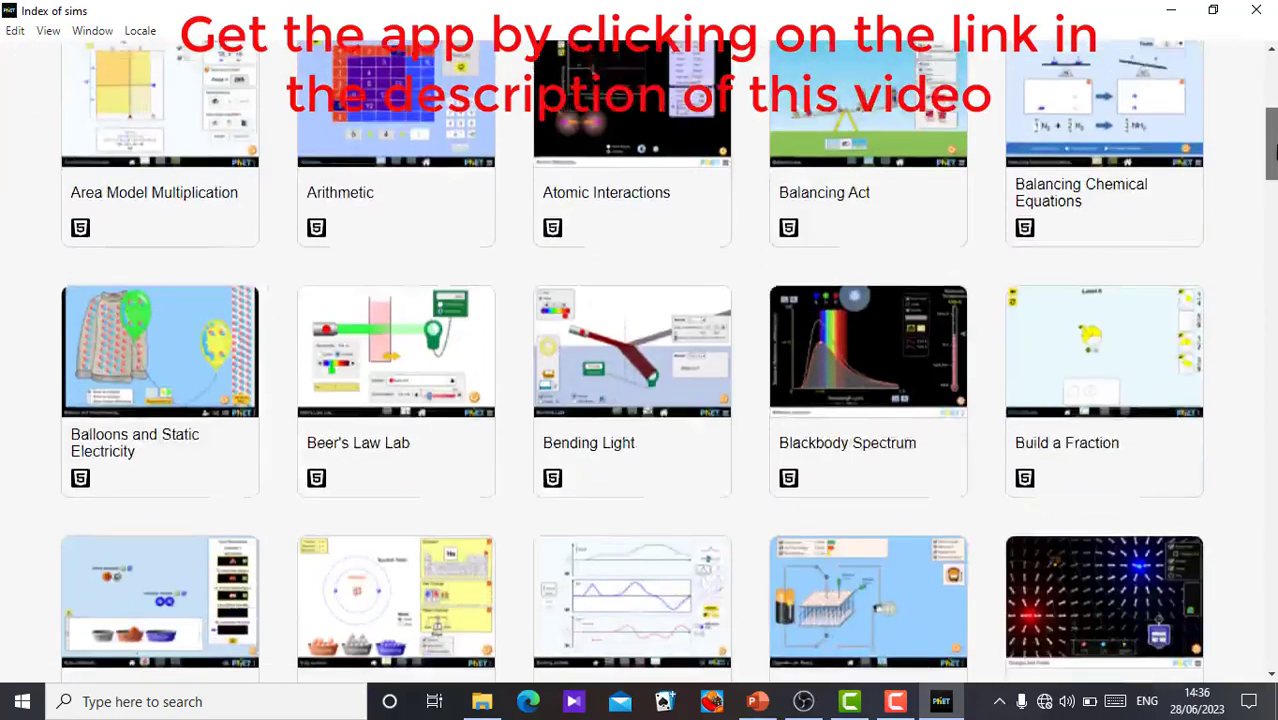
{"action": "scroll", "scroll_direction": "up", "scroll_amount": 3}
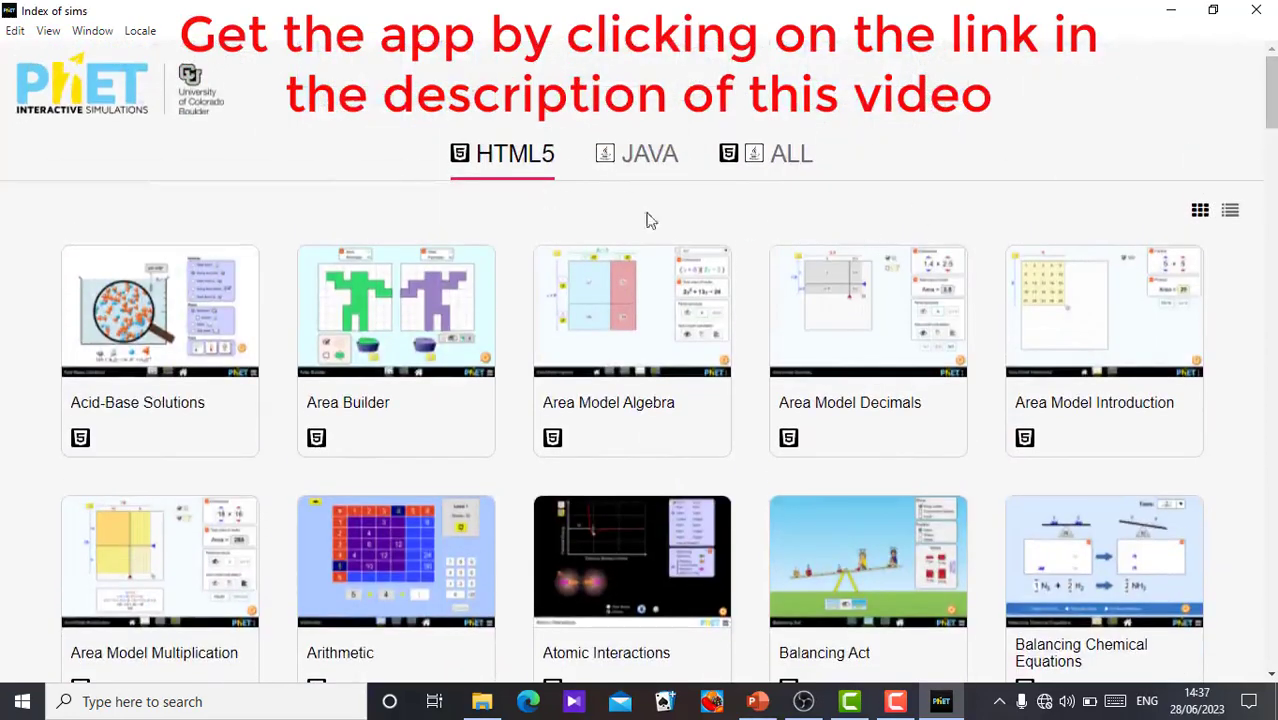
{"action": "mouse_move", "coordinate": [10, 114]}
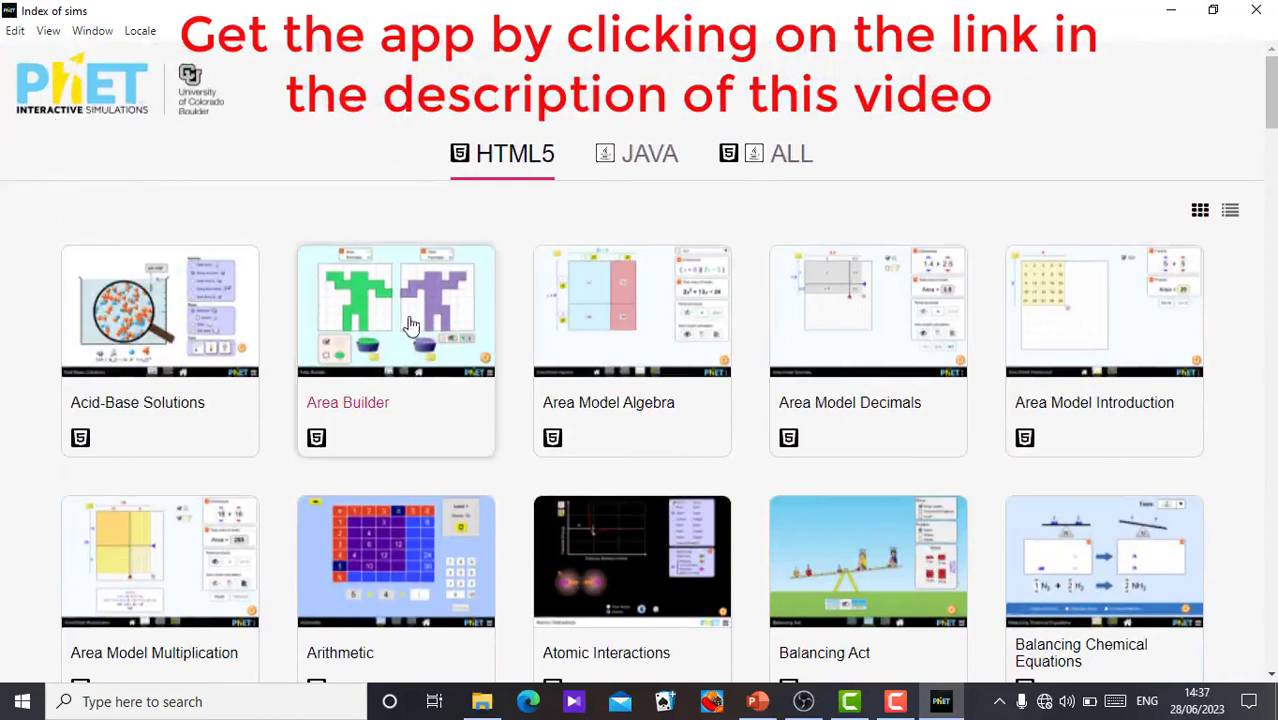
{"action": "mouse_move", "coordinate": [674, 400]}
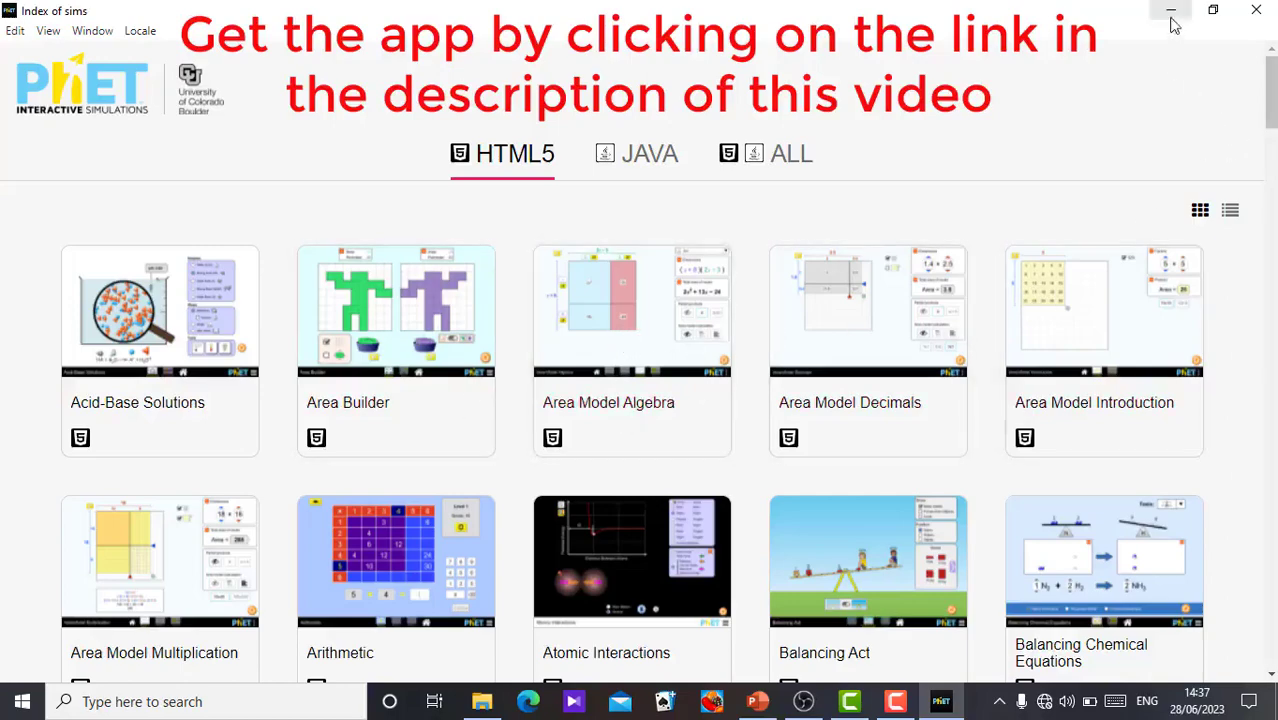
{"action": "left_click", "coordinate": [1172, 12]}
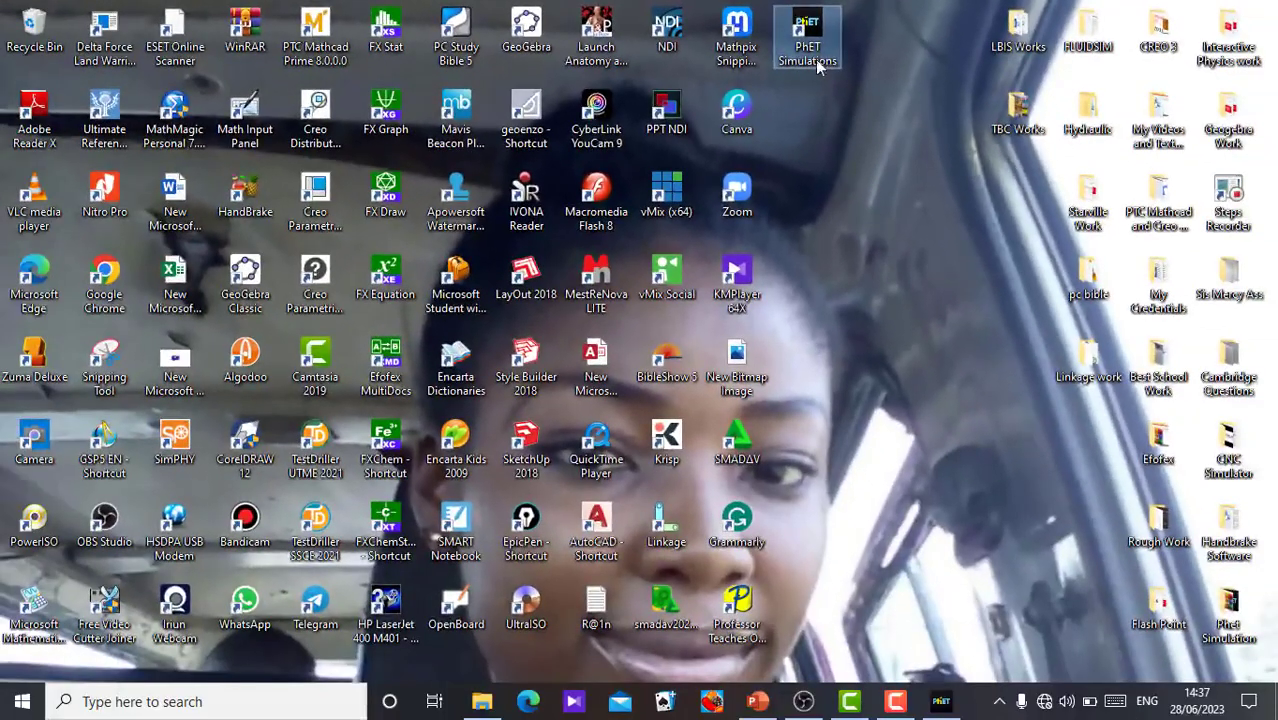
{"action": "mouse_move", "coordinate": [824, 160]}
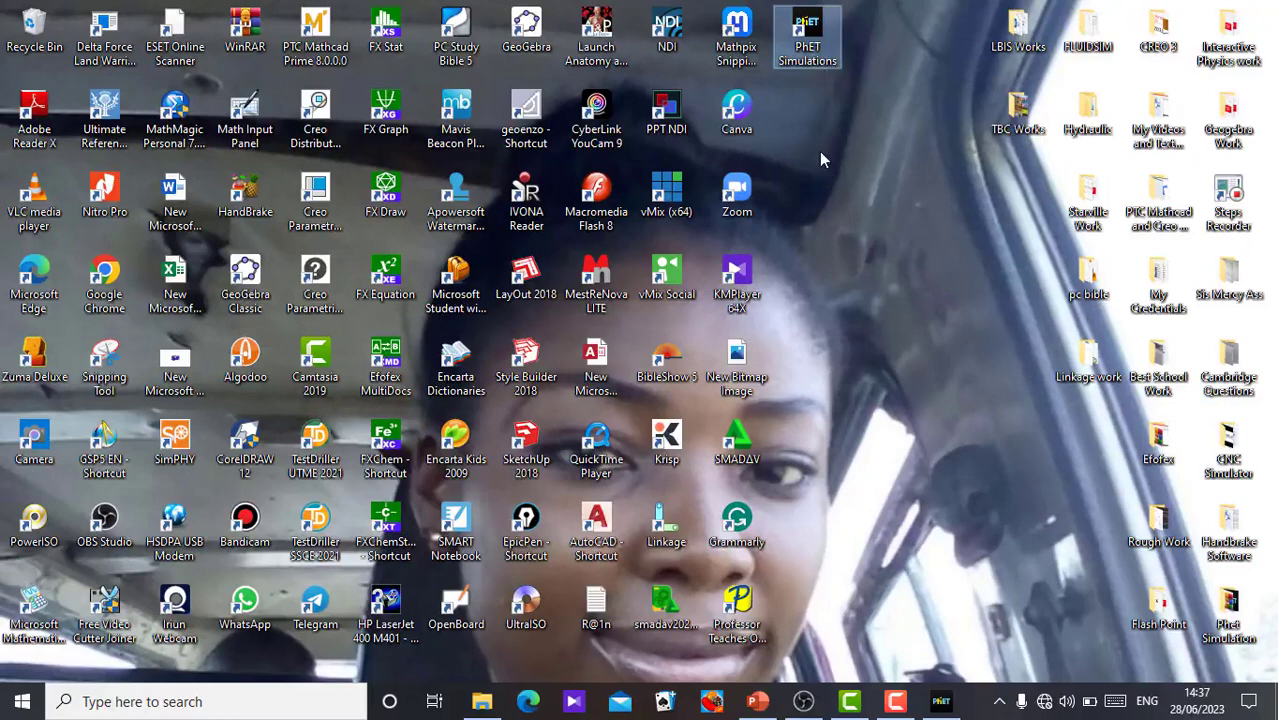
{"action": "mouse_move", "coordinate": [788, 408]}
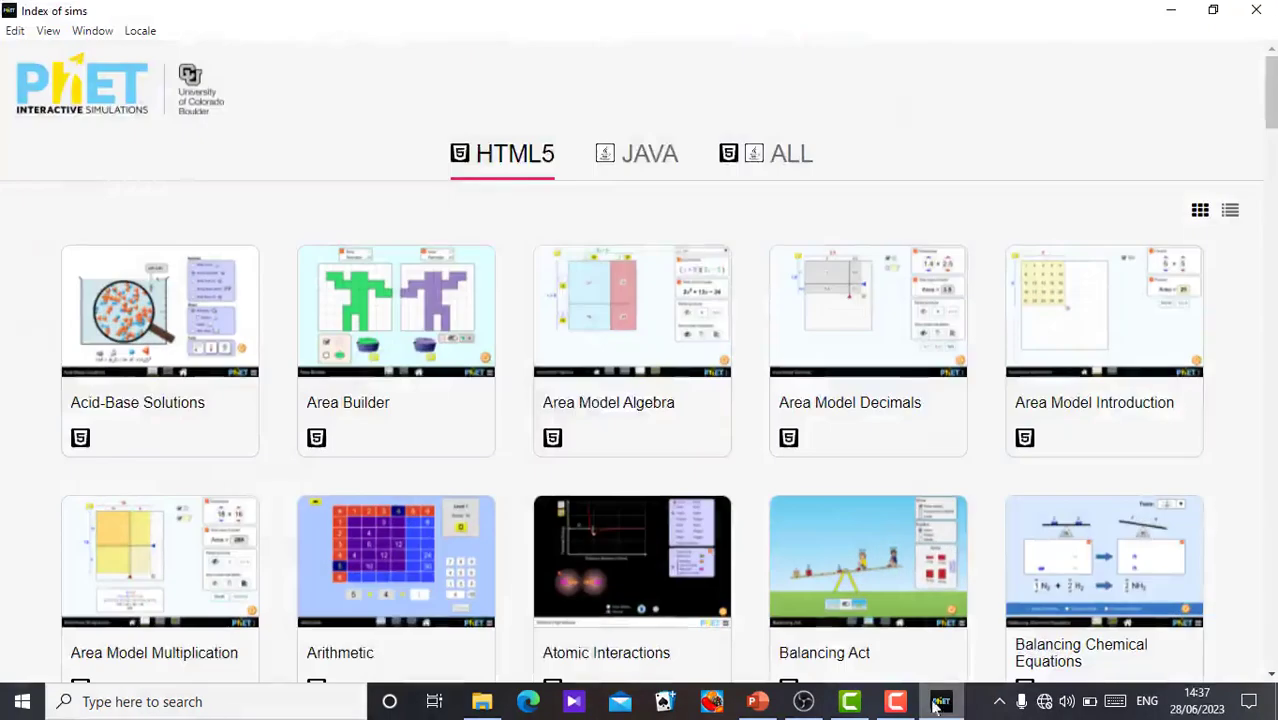
{"action": "mouse_move", "coordinate": [584, 310]}
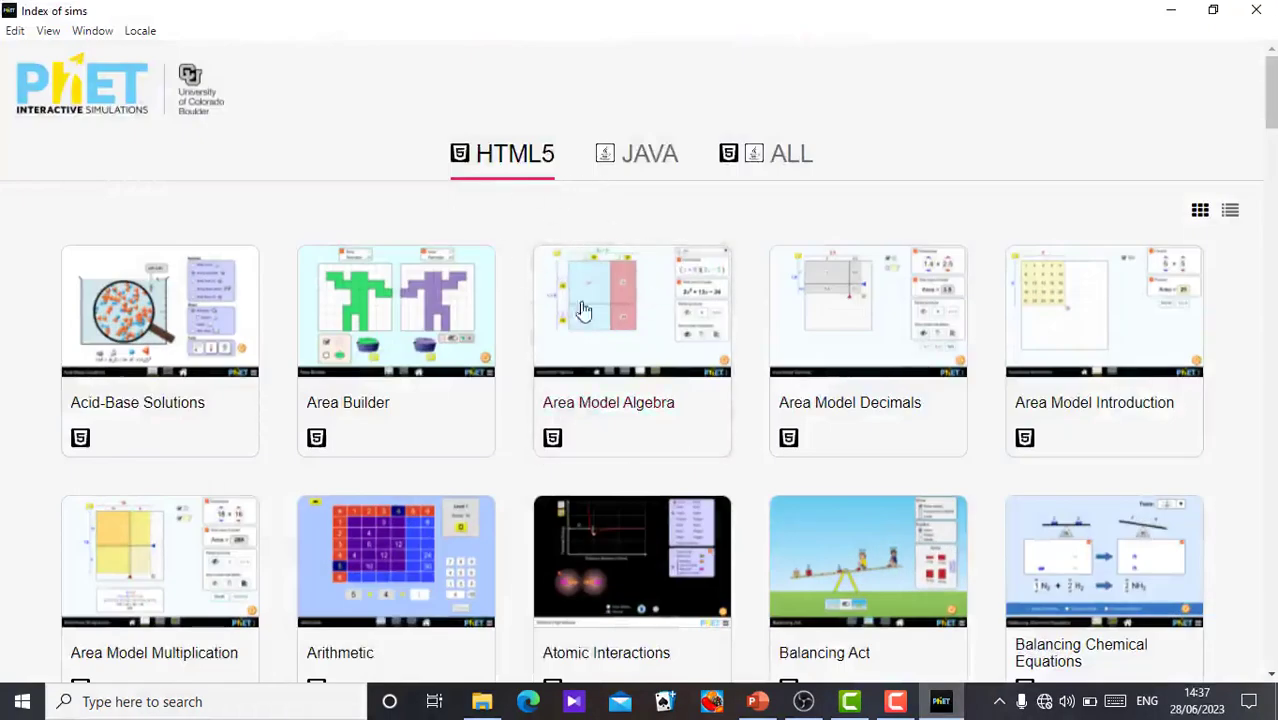
{"action": "mouse_move", "coordinate": [596, 410]}
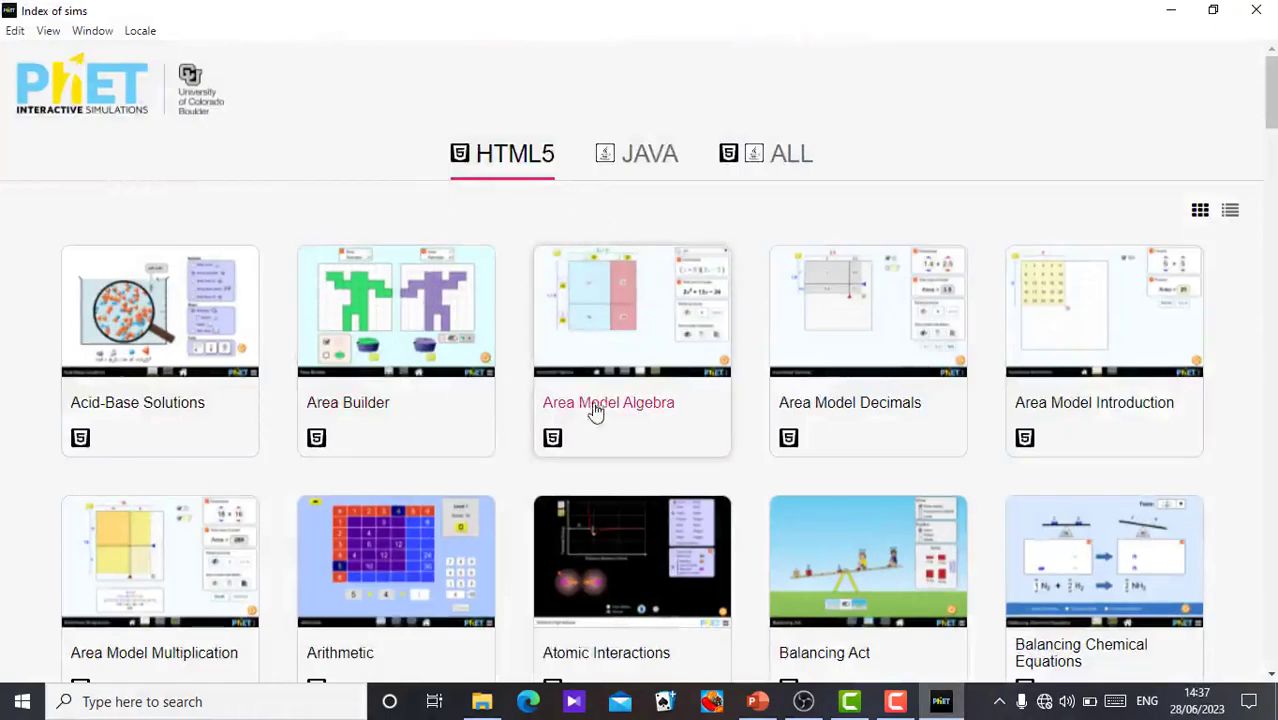